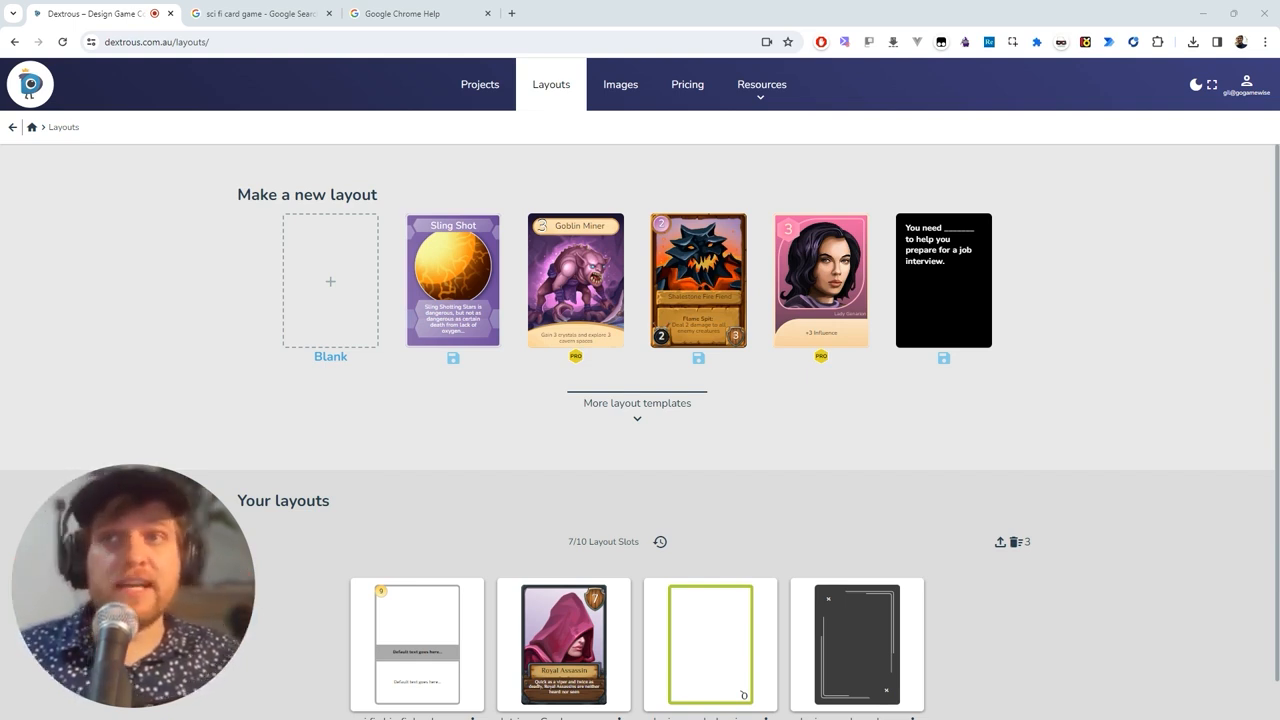
{"action": "mouse_move", "coordinate": [404, 564]}
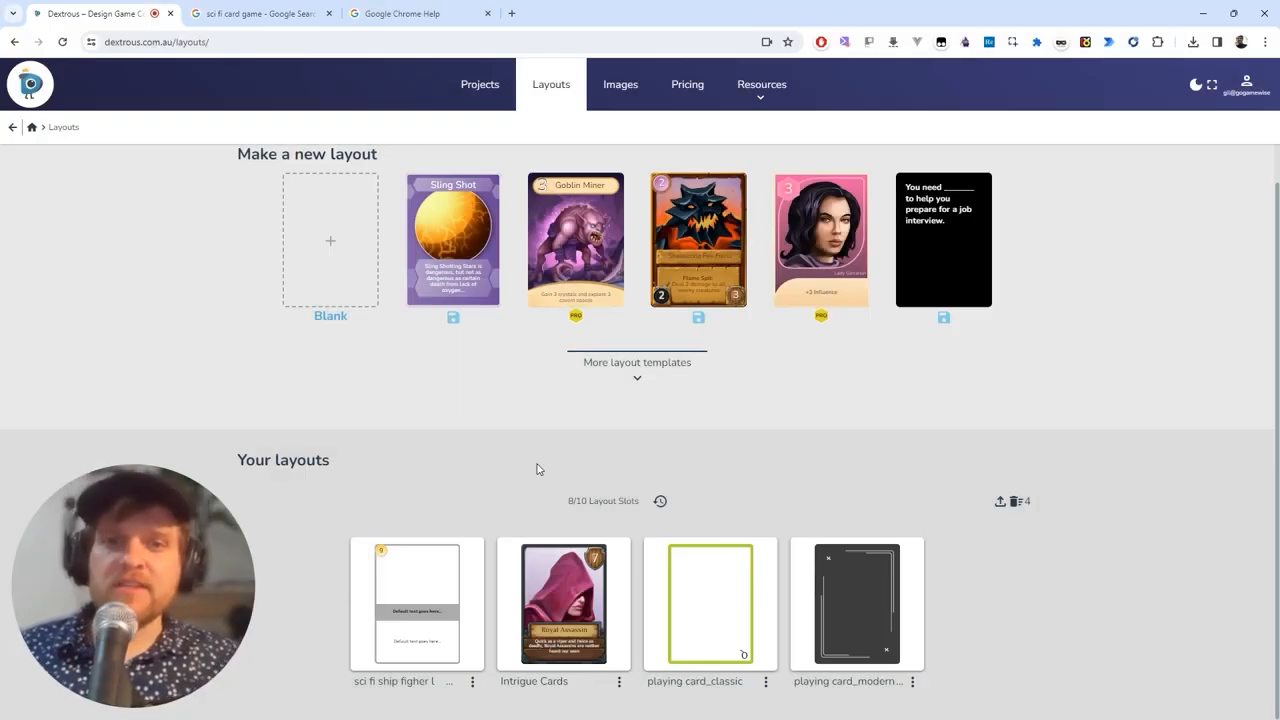
{"action": "mouse_move", "coordinate": [544, 466]}
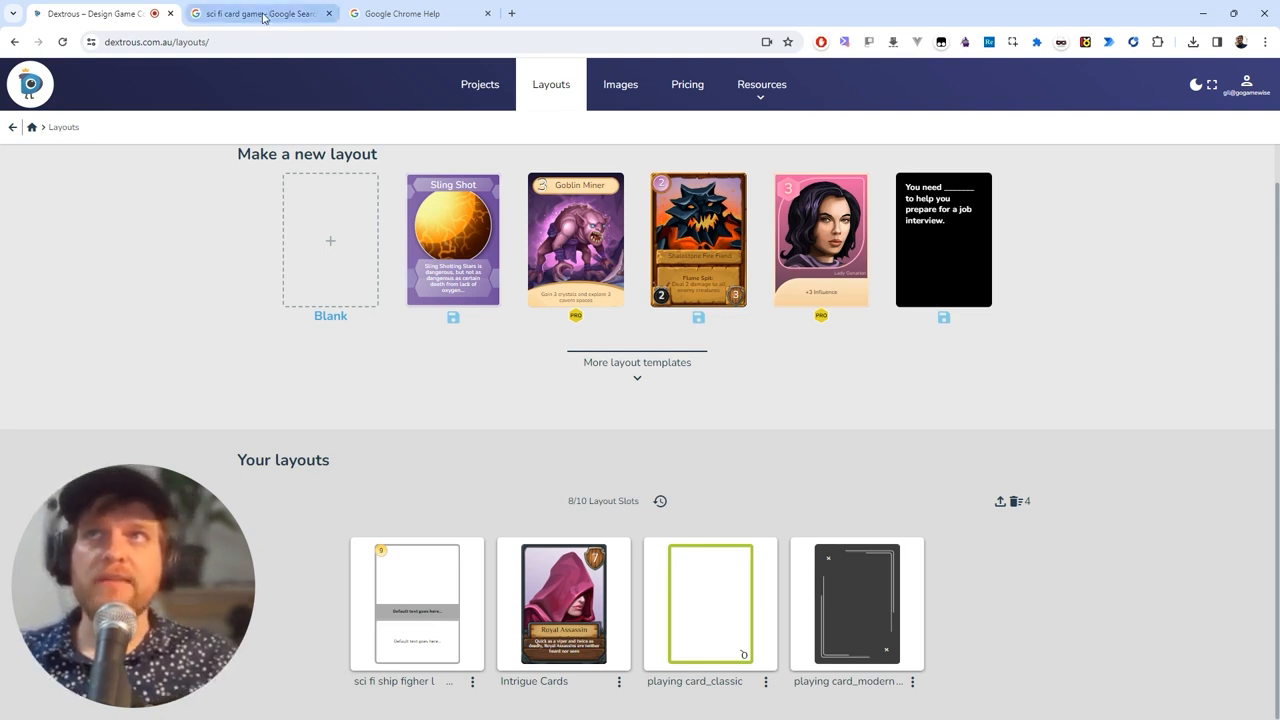
- Switch to the Google tab showing image results for 'sci fi card game'
{"action": "left_click", "coordinate": [260, 12]}
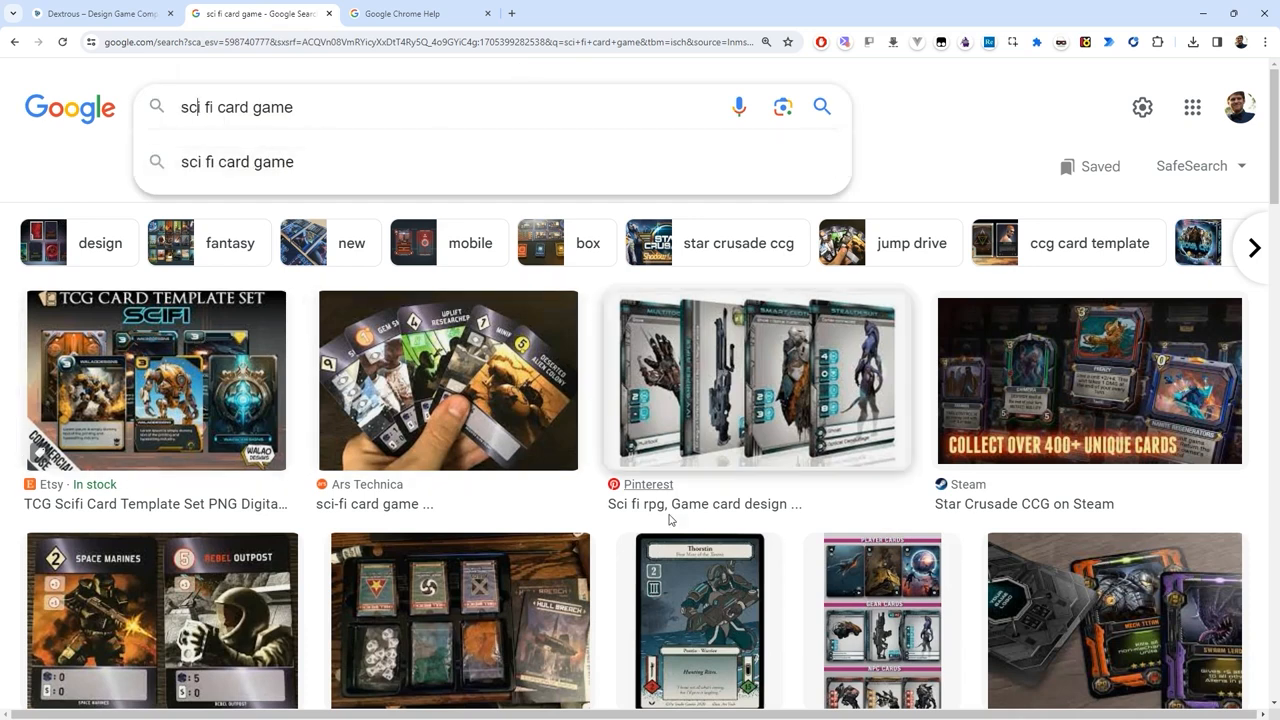
{"action": "mouse_move", "coordinate": [930, 496]}
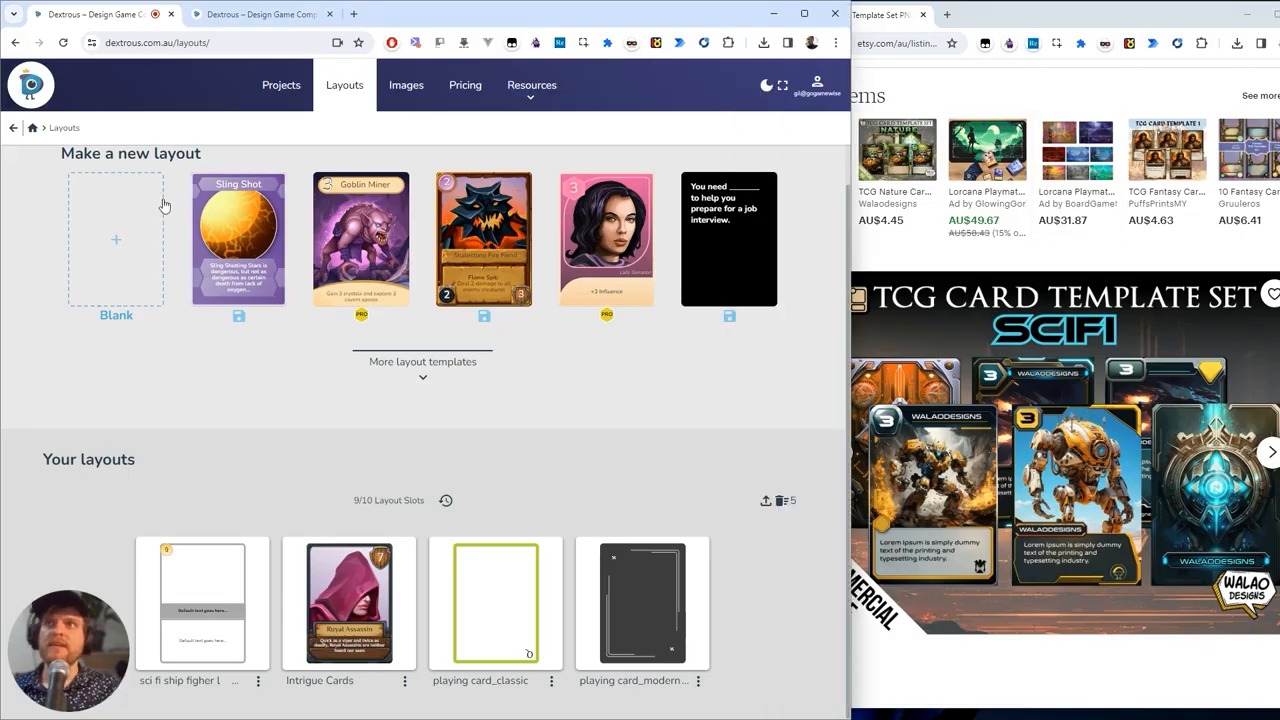
{"action": "mouse_move", "coordinate": [270, 418]}
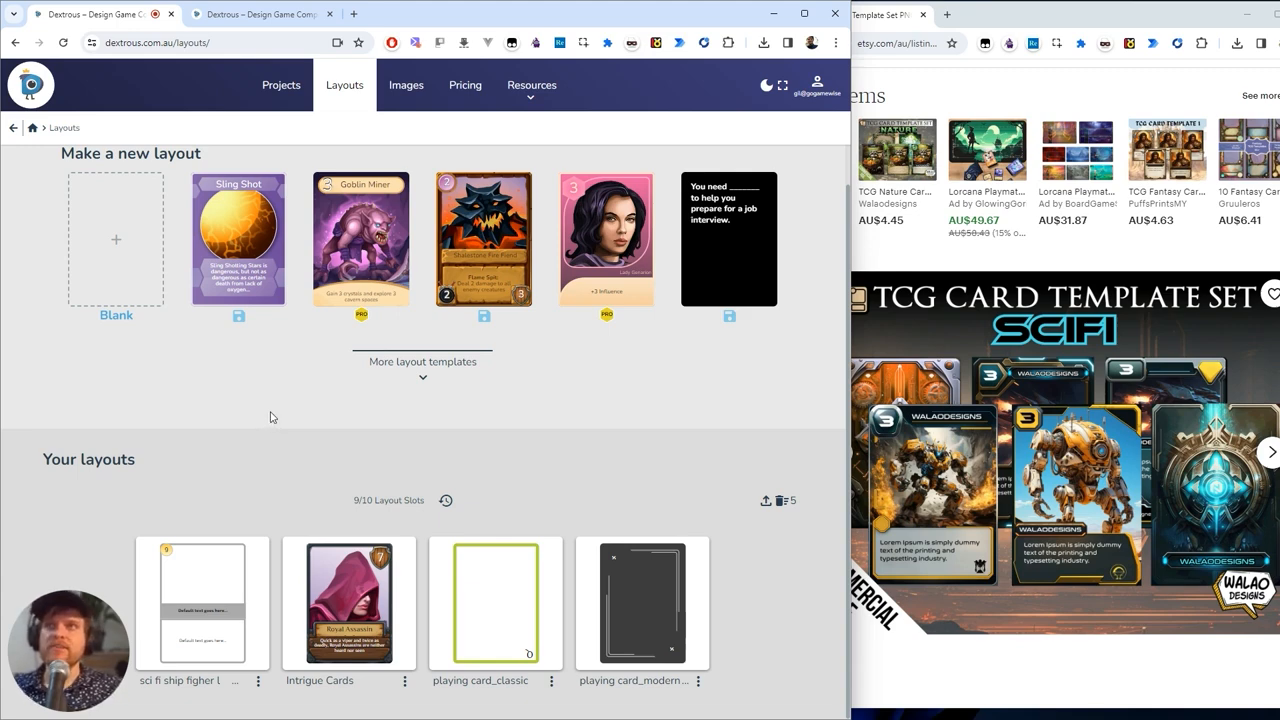
{"action": "mouse_move", "coordinate": [86, 180]}
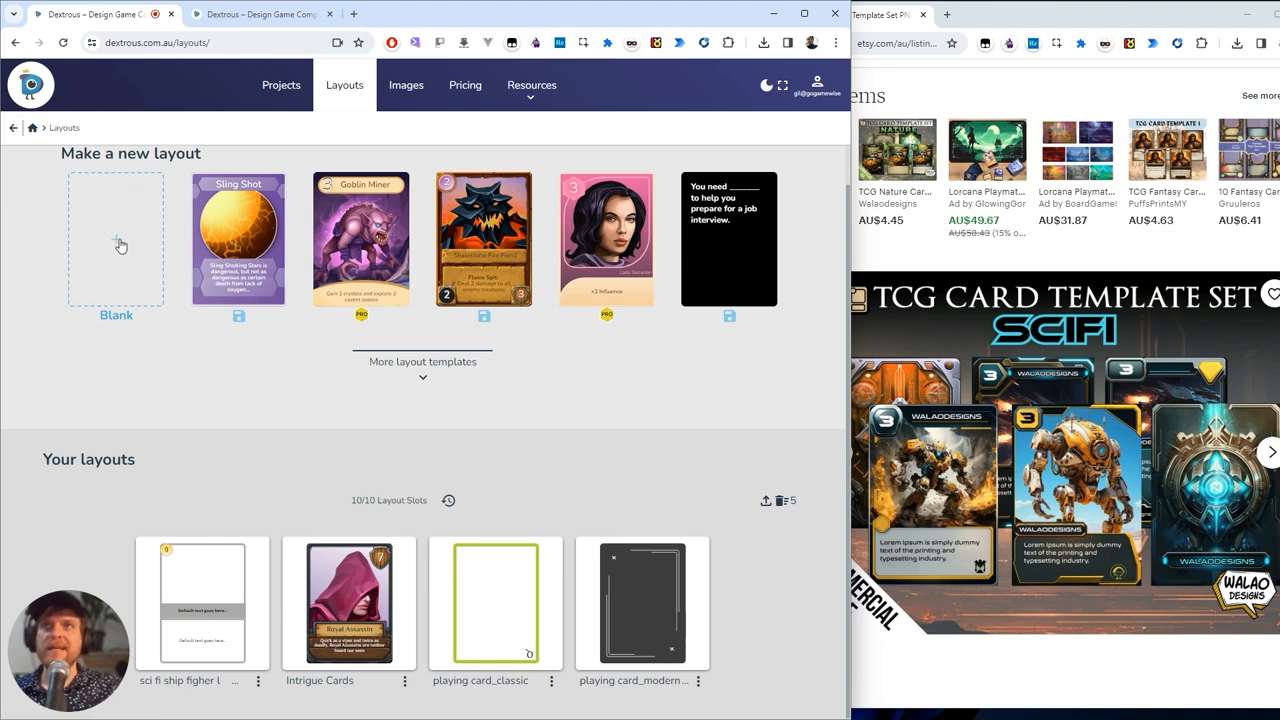
- Start a new Blank layout so the layout size chooser appears
{"action": "left_click", "coordinate": [116, 240]}
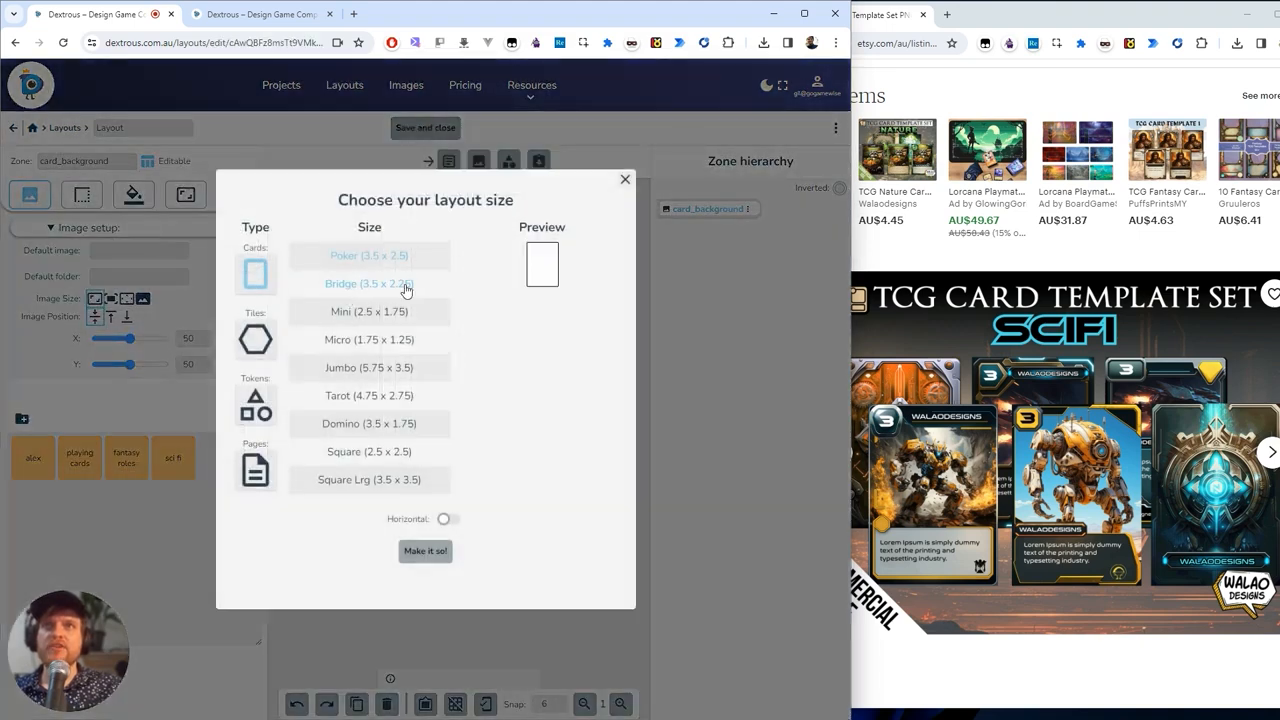
{"action": "mouse_move", "coordinate": [490, 326]}
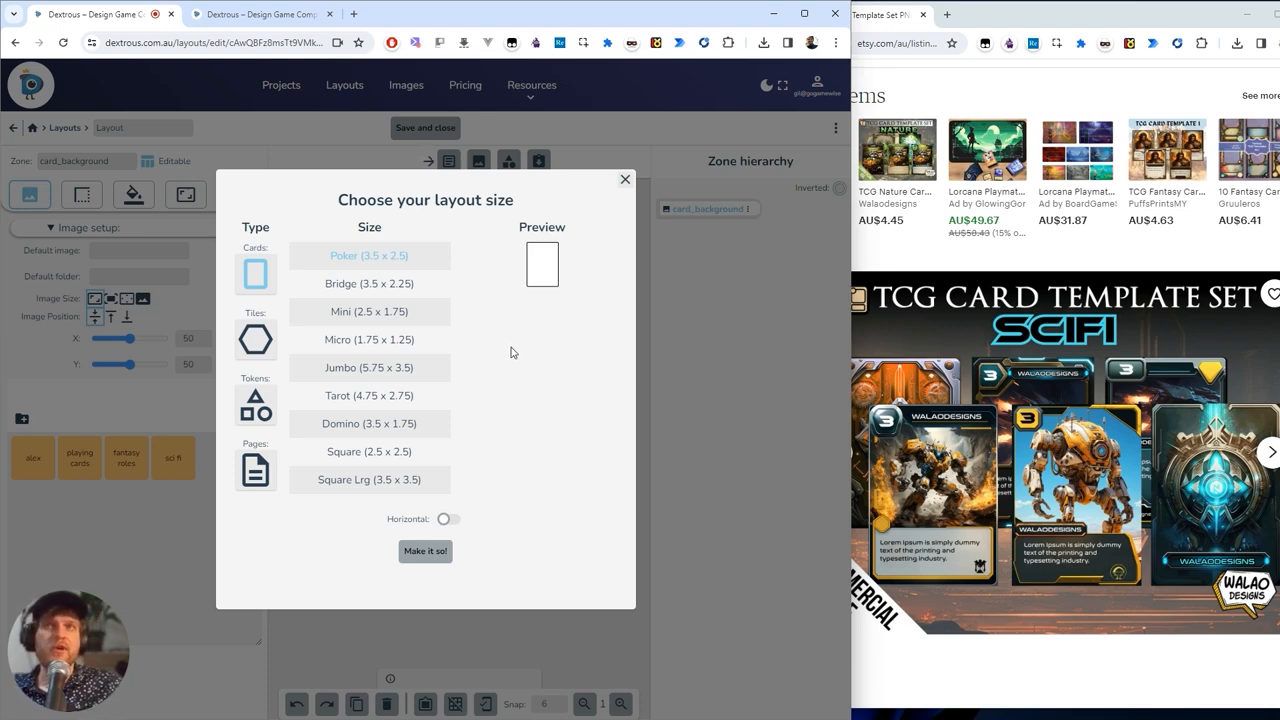
{"action": "mouse_move", "coordinate": [428, 610]}
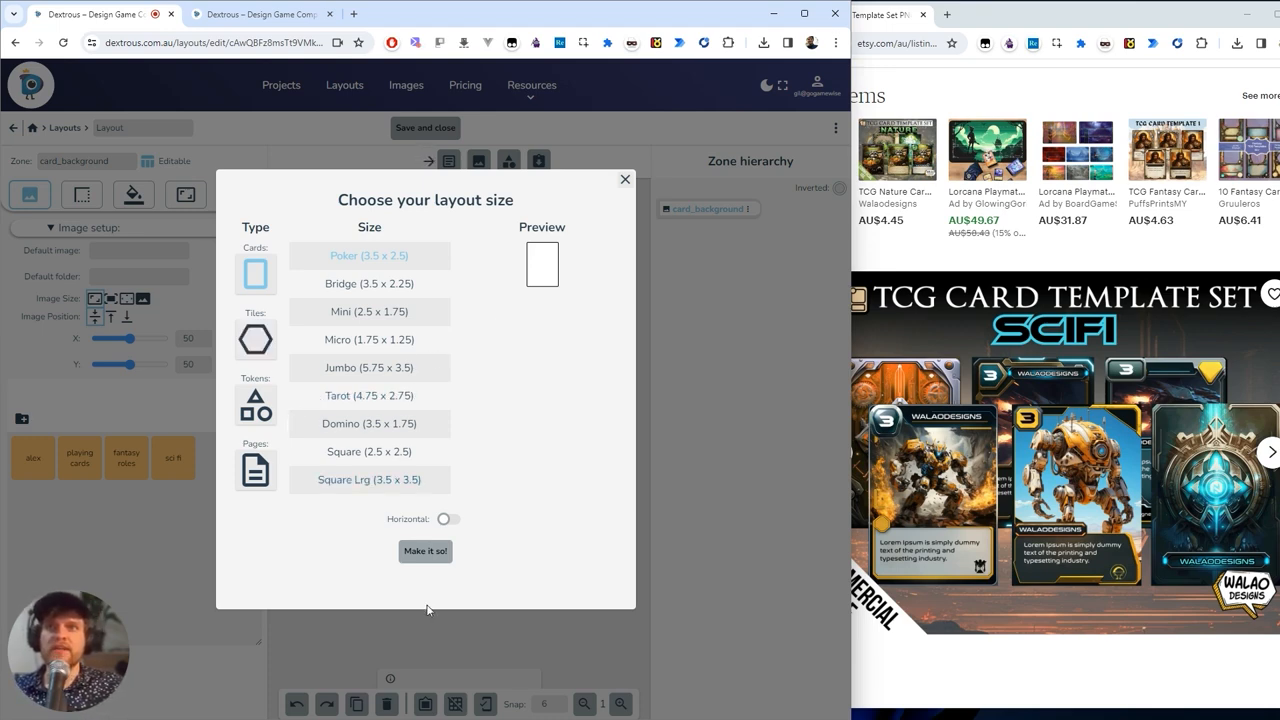
{"action": "mouse_move", "coordinate": [424, 552]}
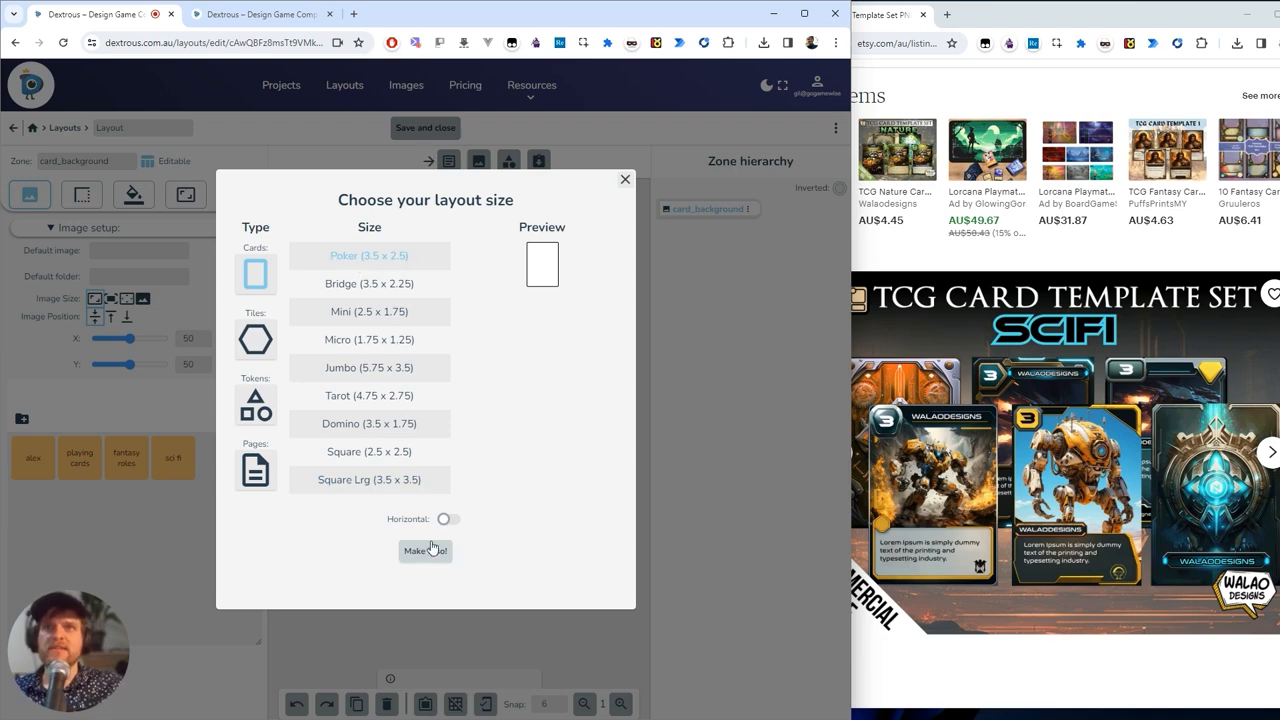
- Confirm the Poker (3.5 x 2.5) size with Make it so!, zoom in and select the card background
{"action": "left_click", "coordinate": [424, 552]}
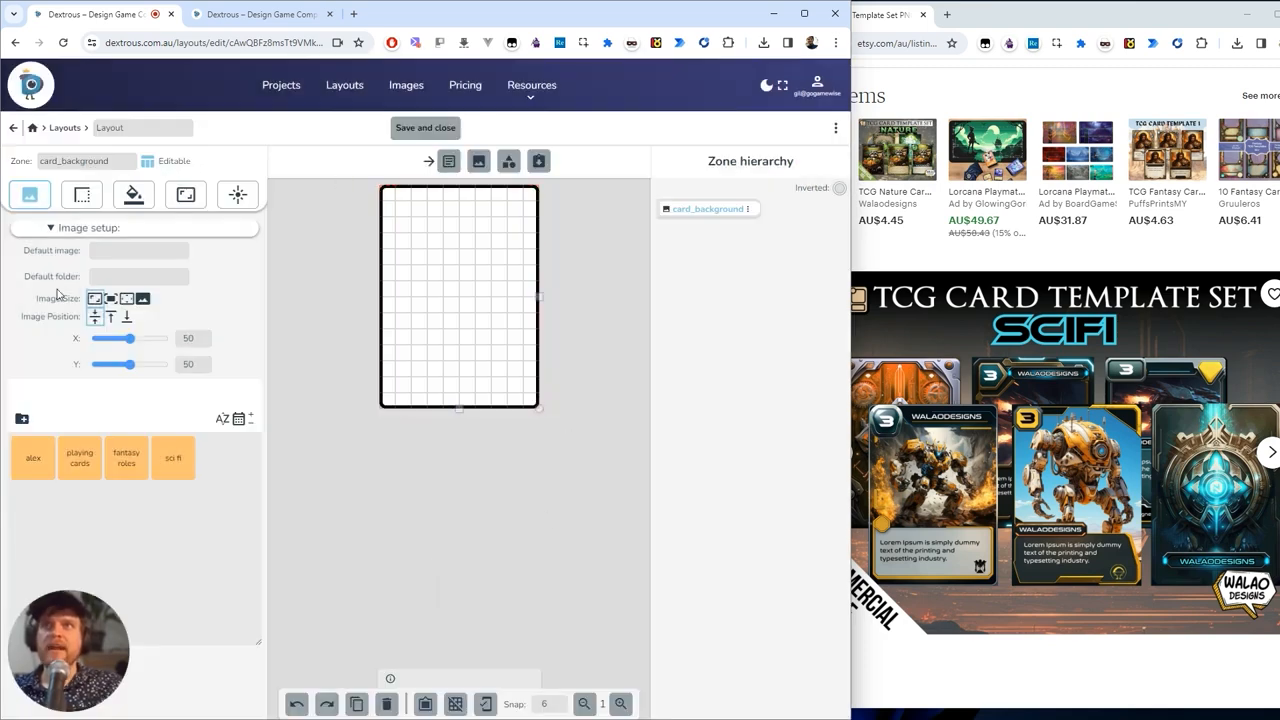
{"action": "left_click", "coordinate": [458, 296]}
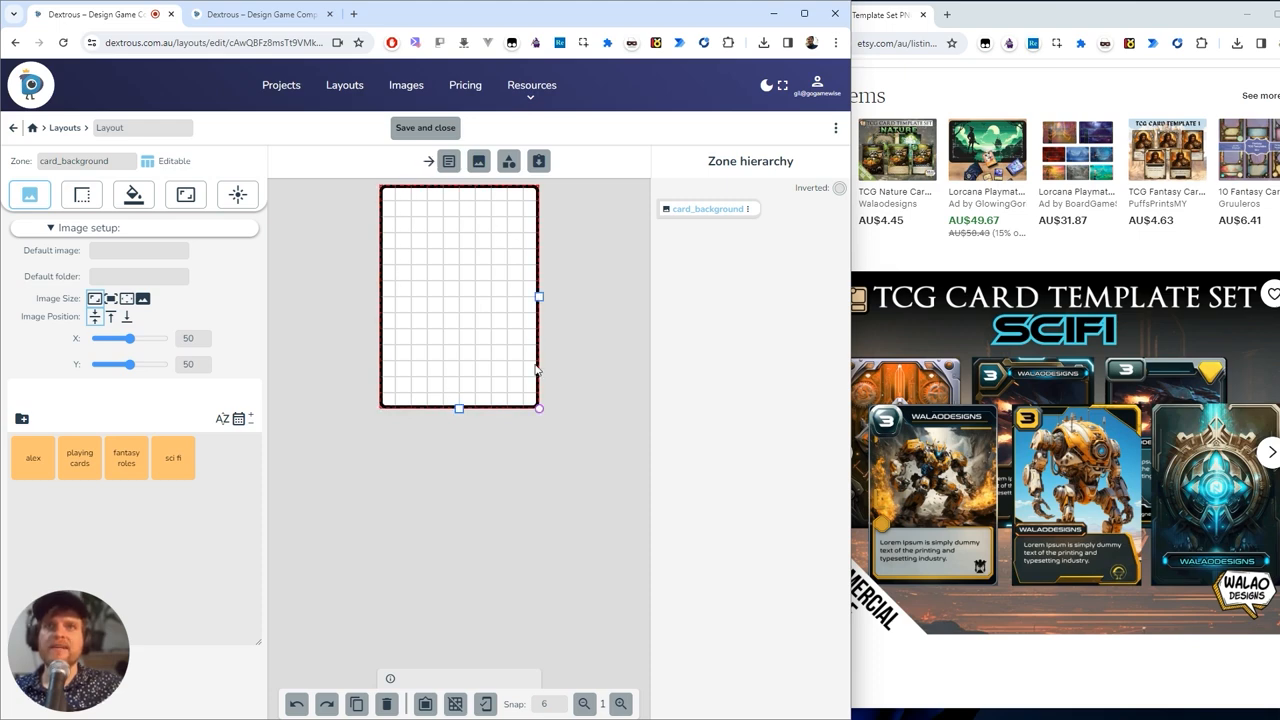
{"action": "left_click", "coordinate": [620, 704]}
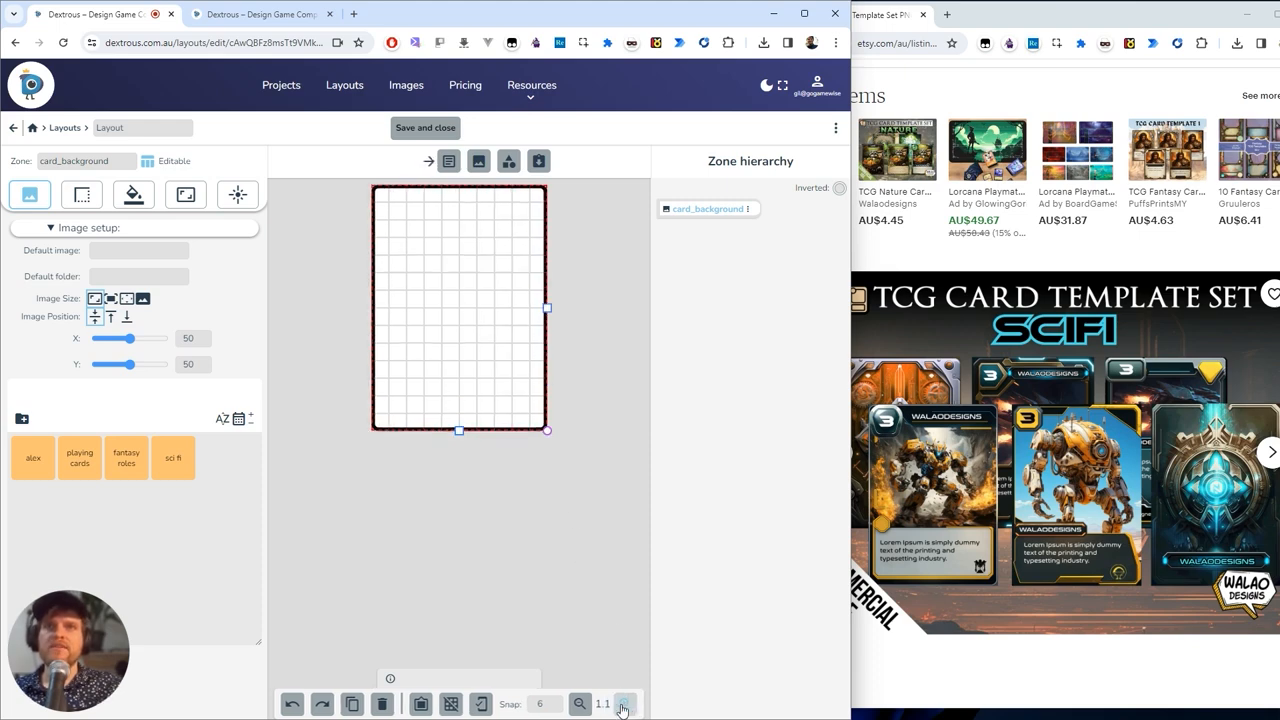
{"action": "left_click", "coordinate": [624, 704]}
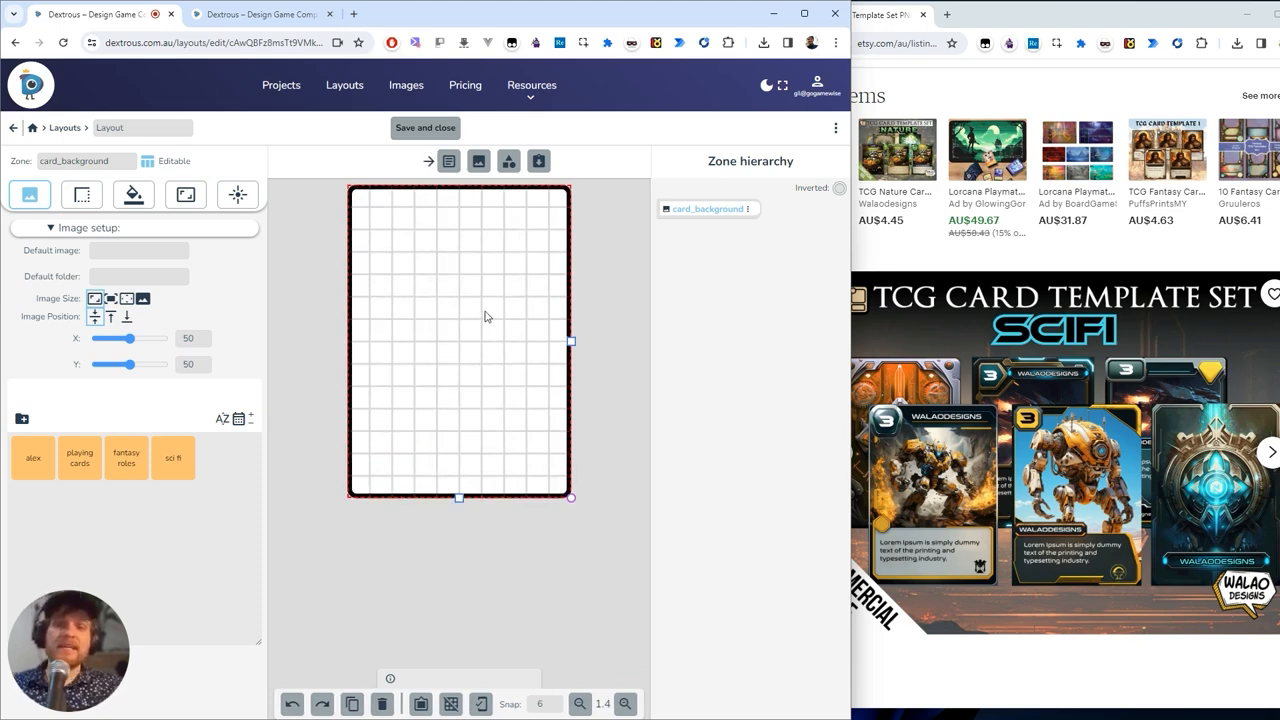
{"action": "mouse_move", "coordinate": [452, 350]}
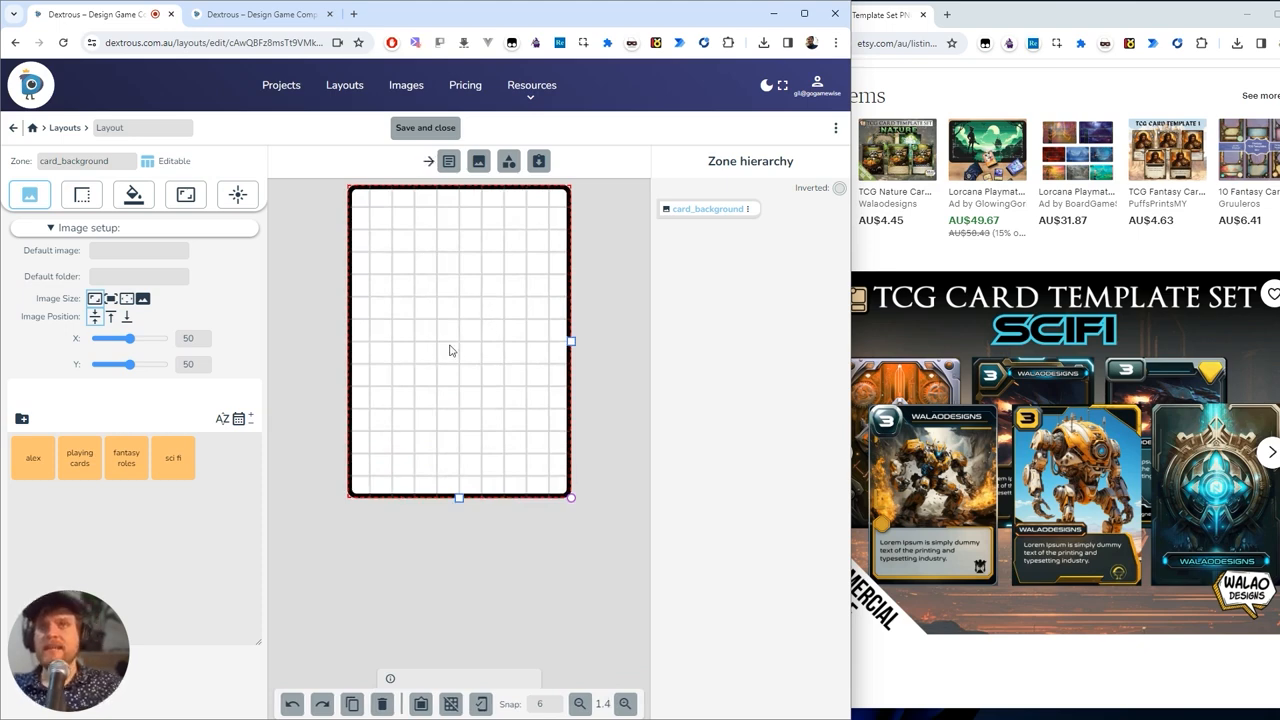
{"action": "mouse_move", "coordinate": [516, 374]}
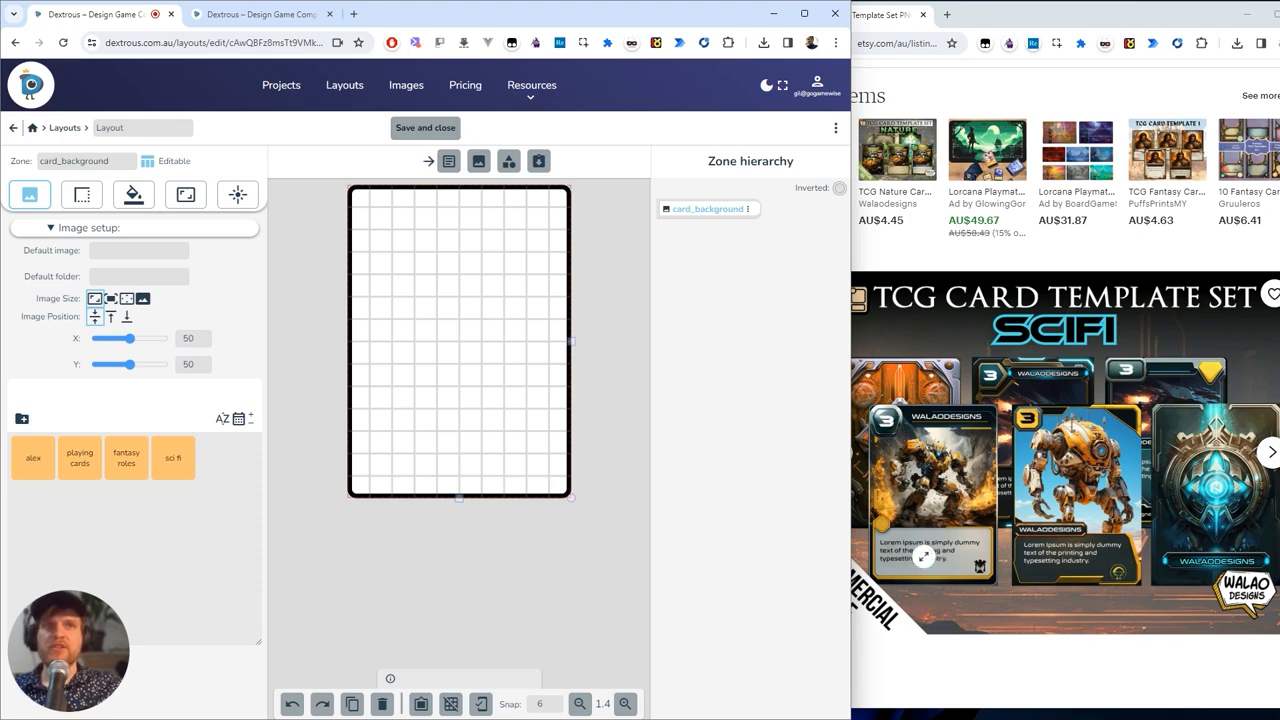
{"action": "left_click", "coordinate": [448, 280]}
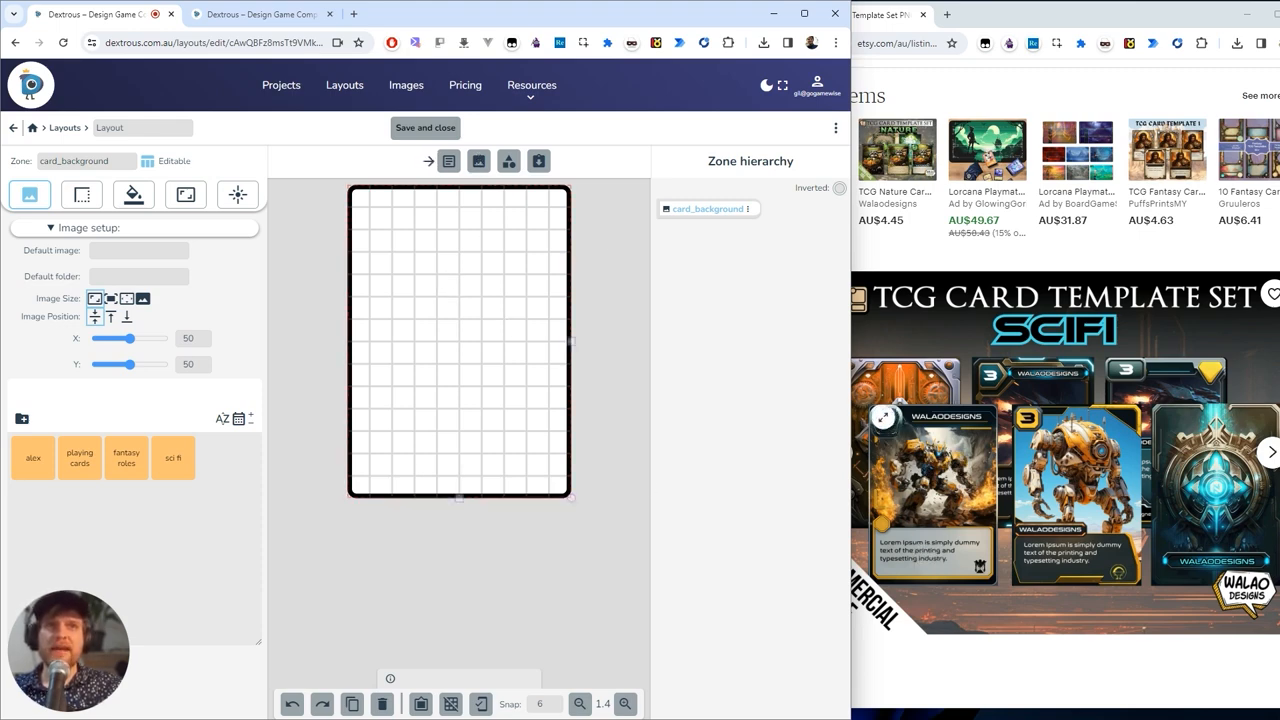
{"action": "left_click", "coordinate": [460, 340]}
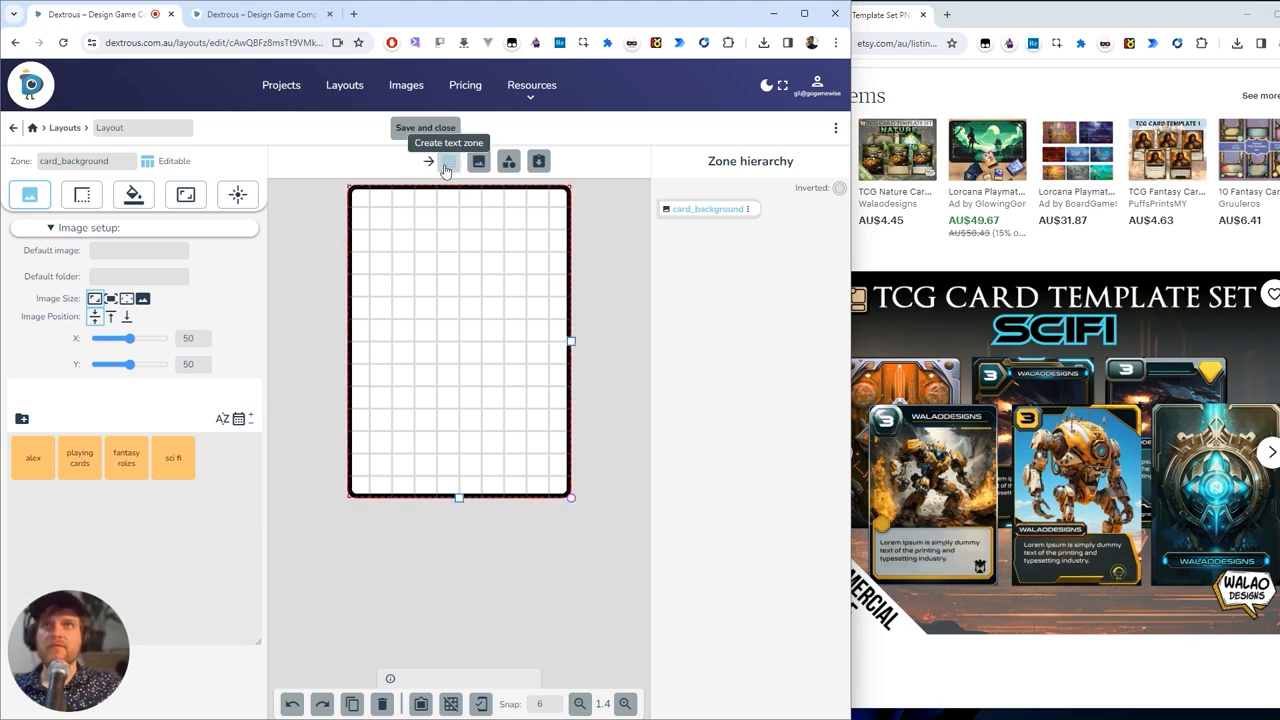
- Add a text zone in the top-left corner with default text 3 at font size 25
{"action": "left_click", "coordinate": [446, 160]}
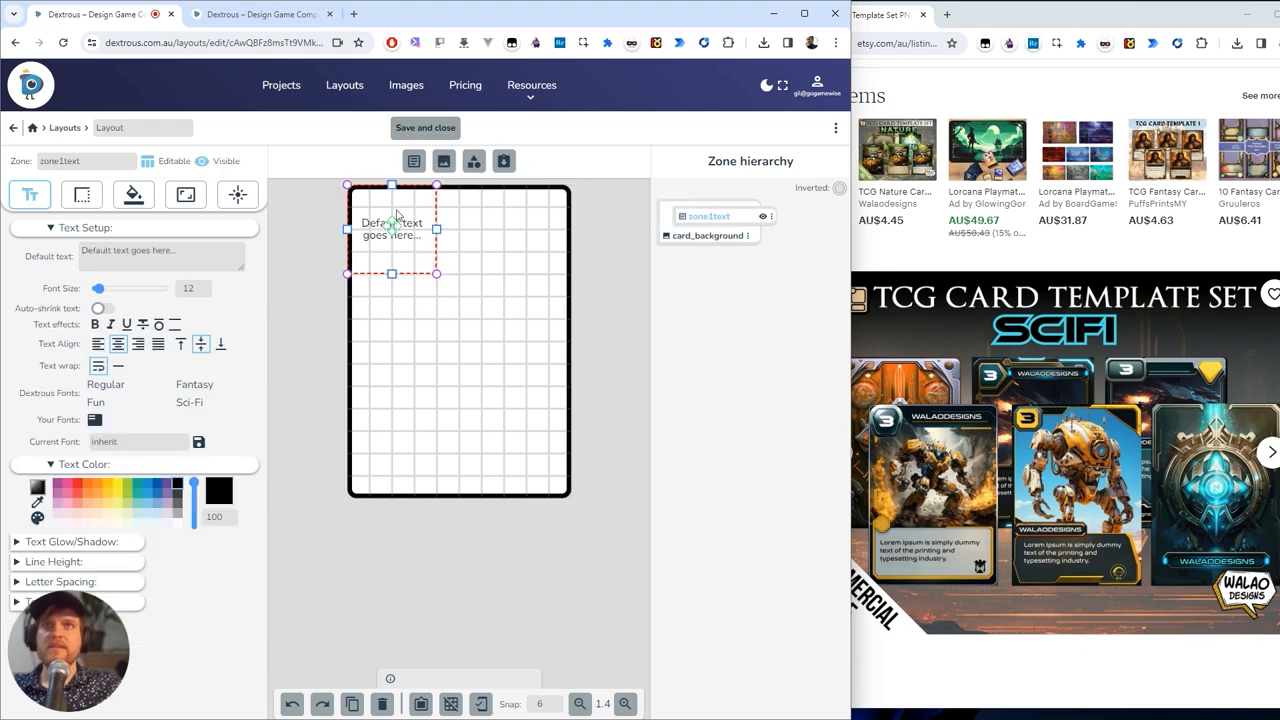
{"action": "left_click_drag", "start_coordinate": [392, 224], "coordinate": [392, 252]}
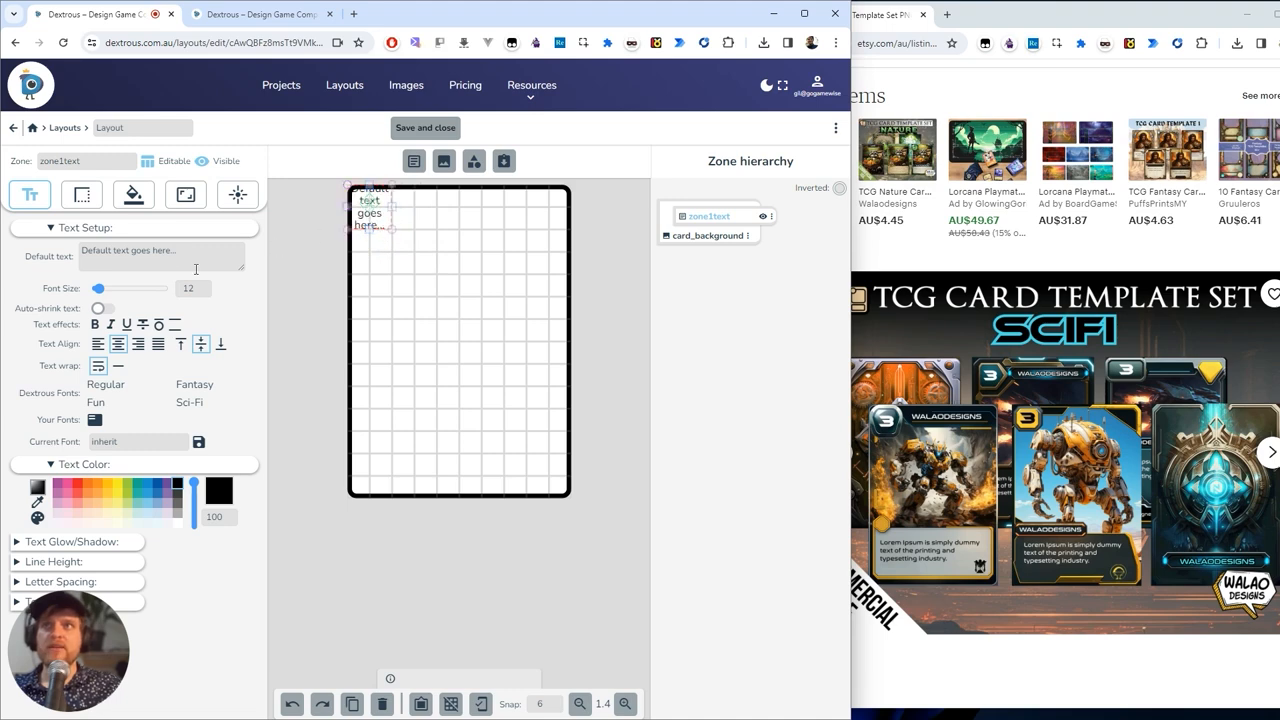
{"action": "triple_click", "coordinate": [130, 256]}
{"action": "type", "text": "3"}
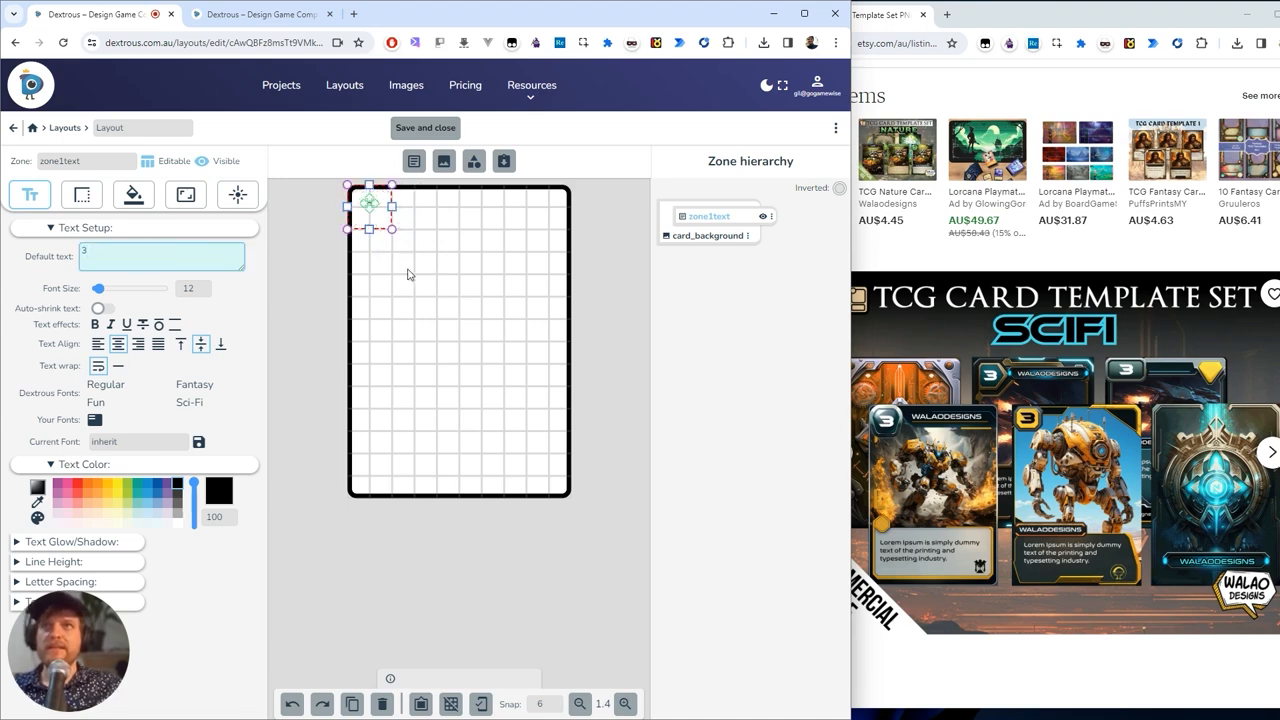
{"action": "left_click", "coordinate": [208, 288]}
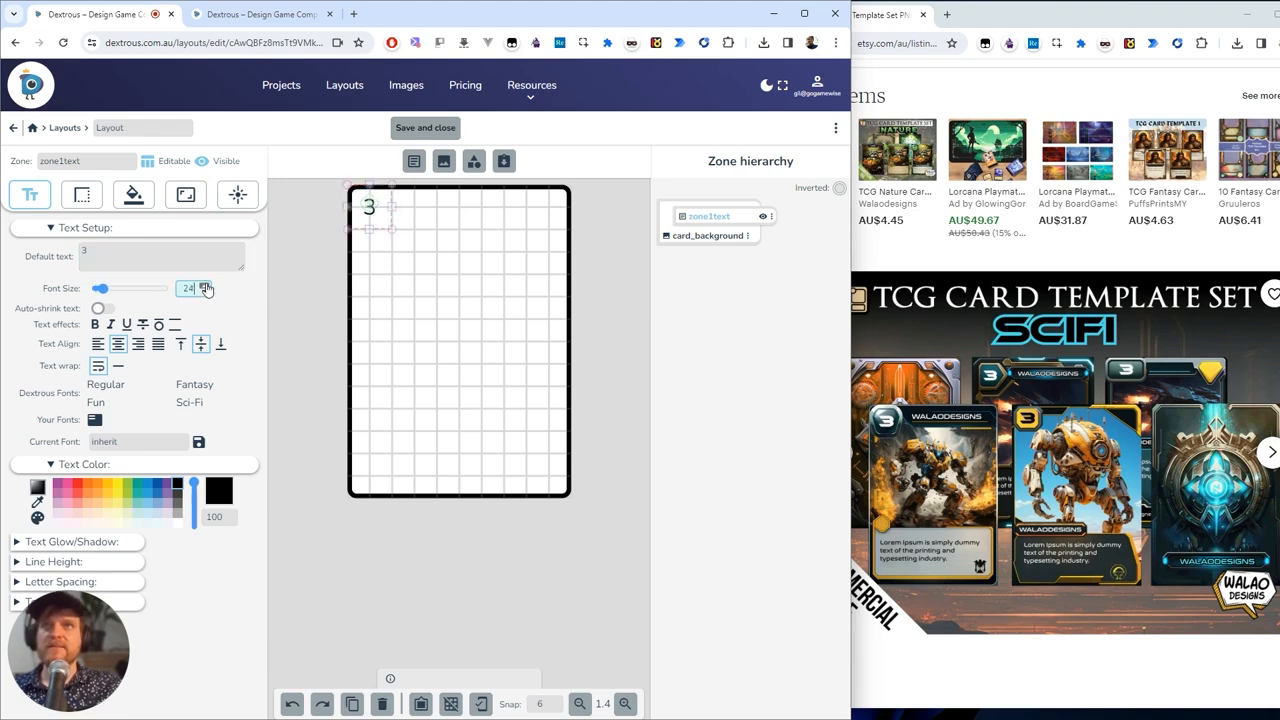
{"action": "left_click", "coordinate": [204, 284]}
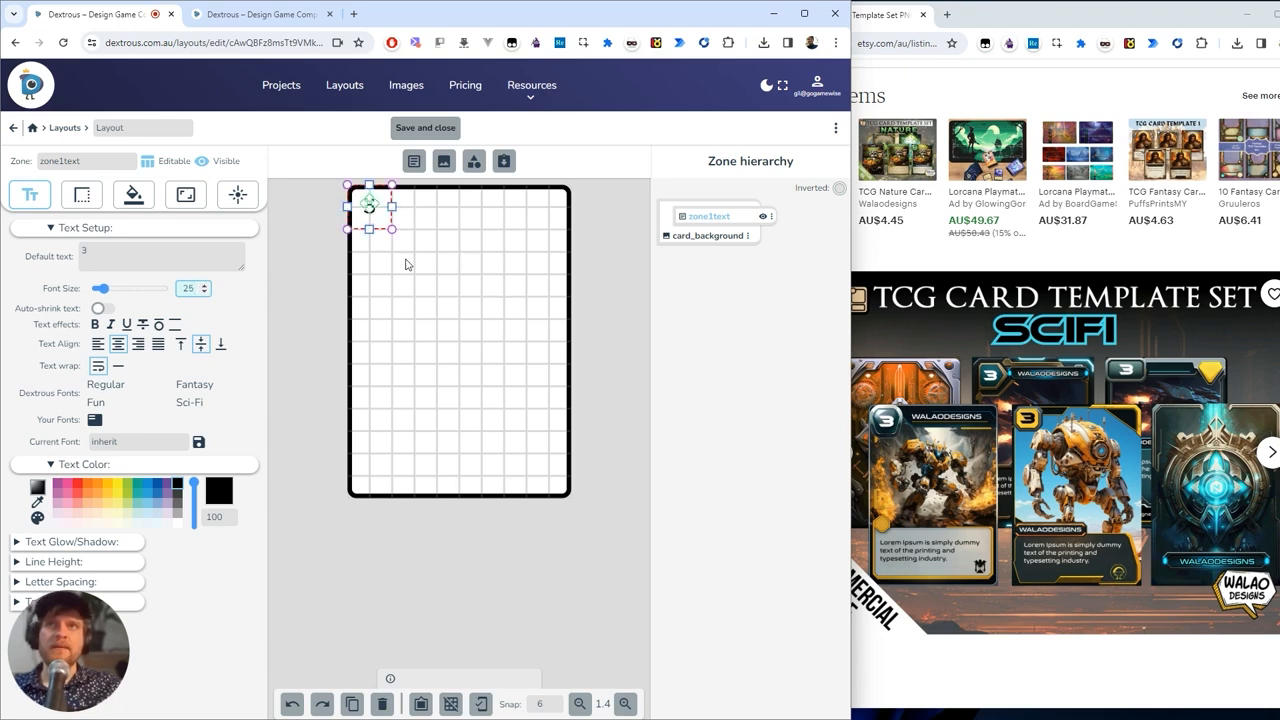
- Set the number's font to Orbitron from the Dextrous fonts list
{"action": "left_click", "coordinate": [188, 400]}
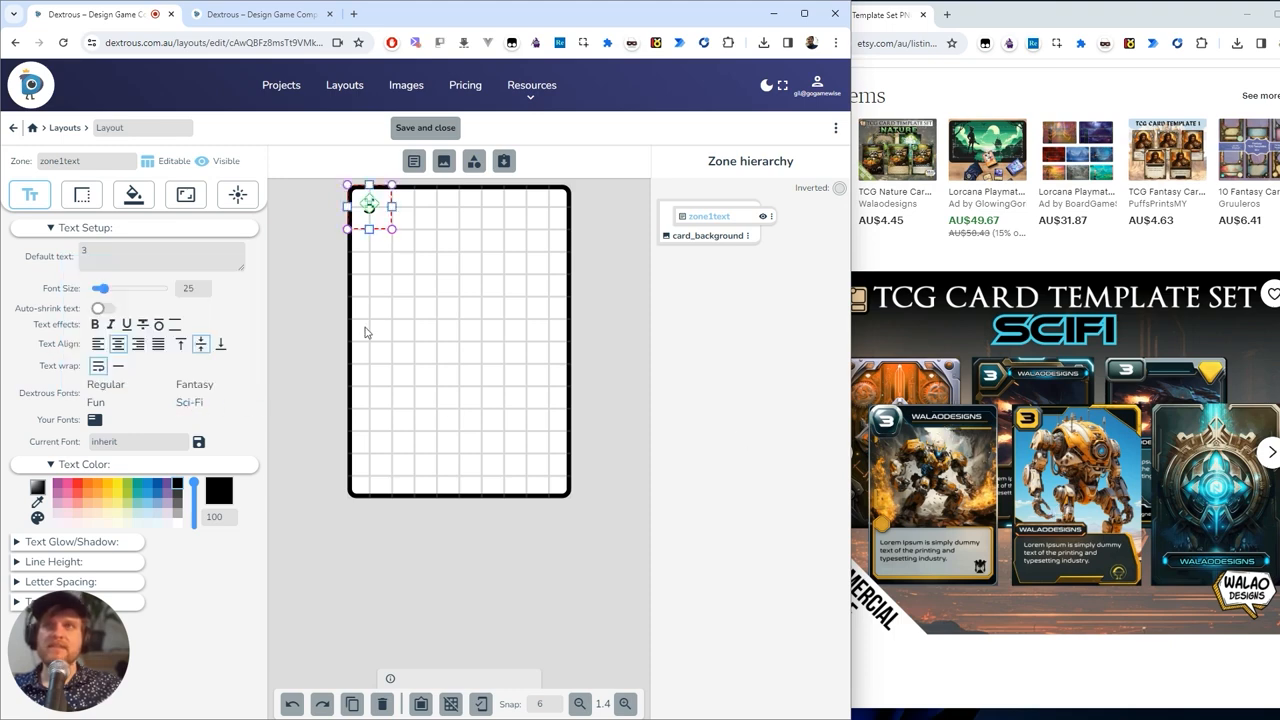
{"action": "left_click", "coordinate": [188, 402]}
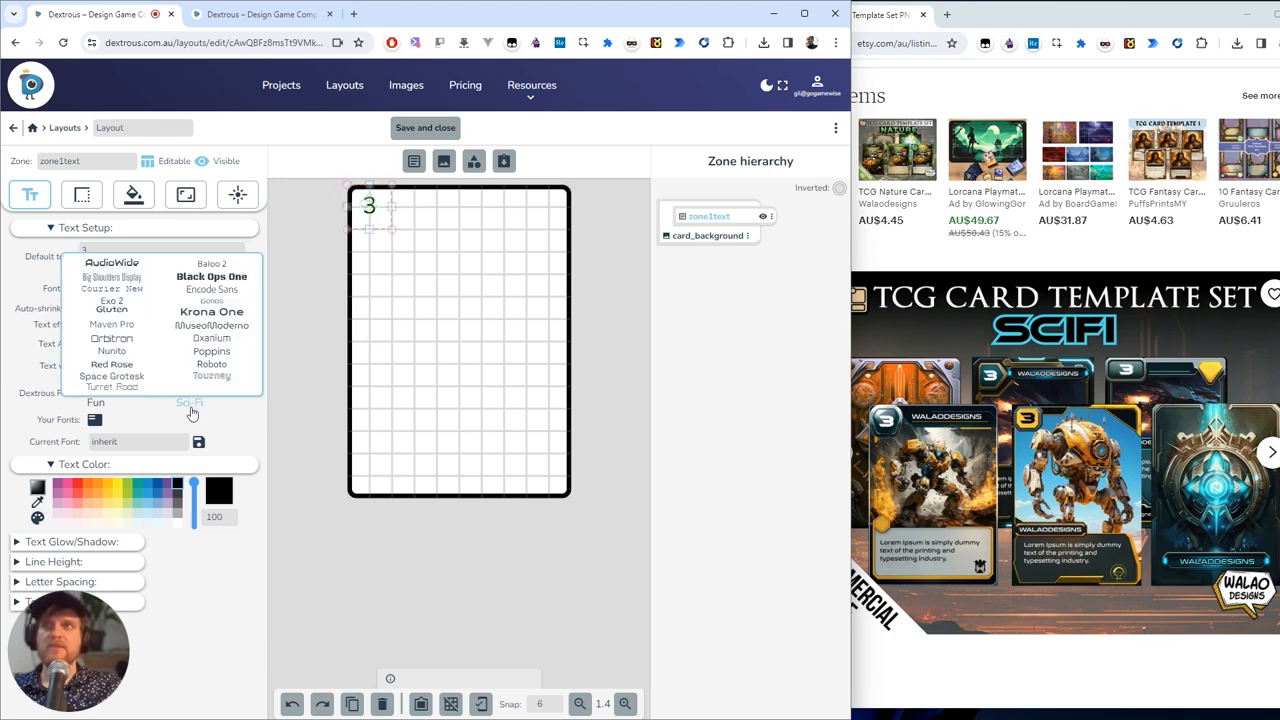
{"action": "left_click", "coordinate": [112, 338]}
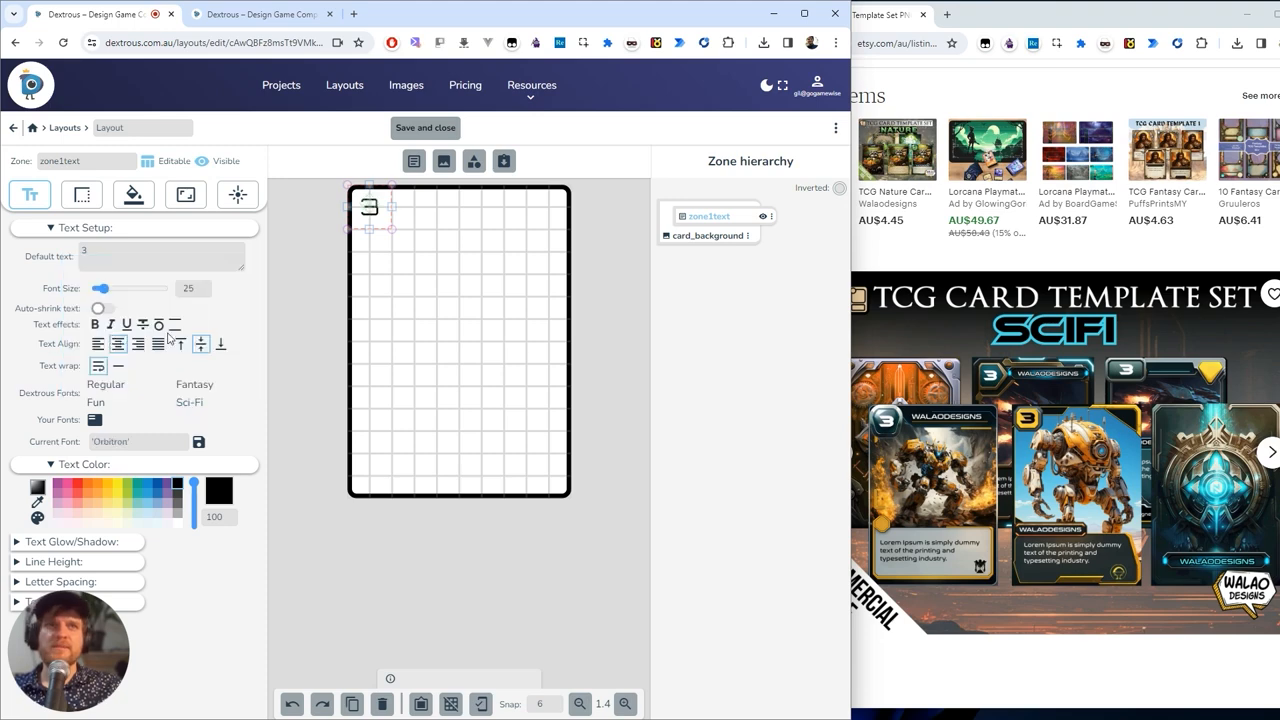
{"action": "left_click", "coordinate": [708, 236]}
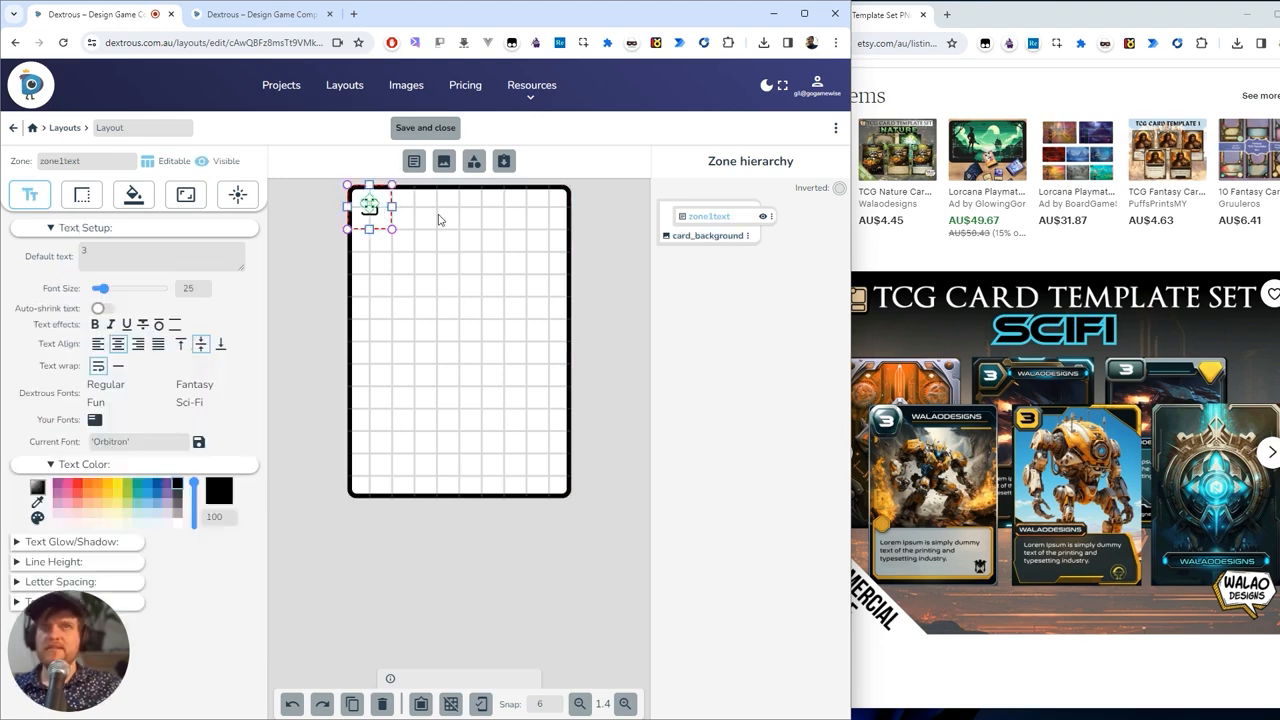
- Rename the zone 'power' and move a duplicate to the card's lower centre
{"action": "double_click", "coordinate": [708, 216]}
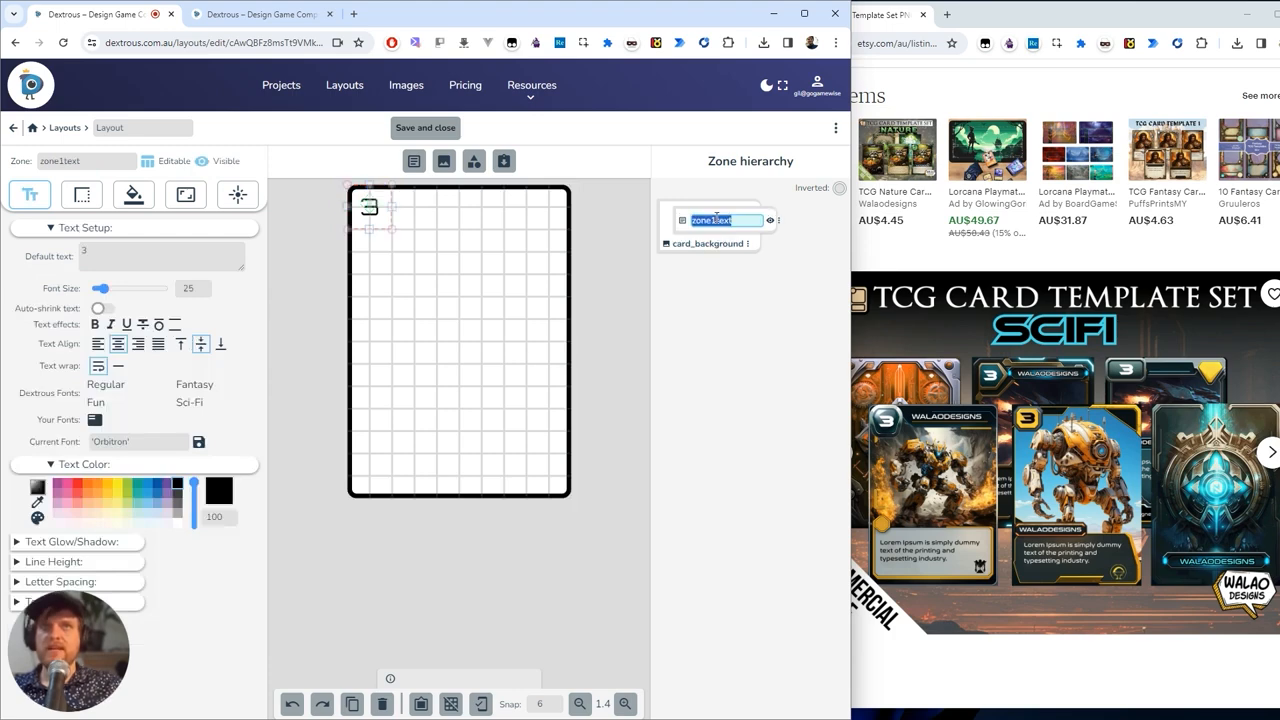
{"action": "type", "text": "power"}
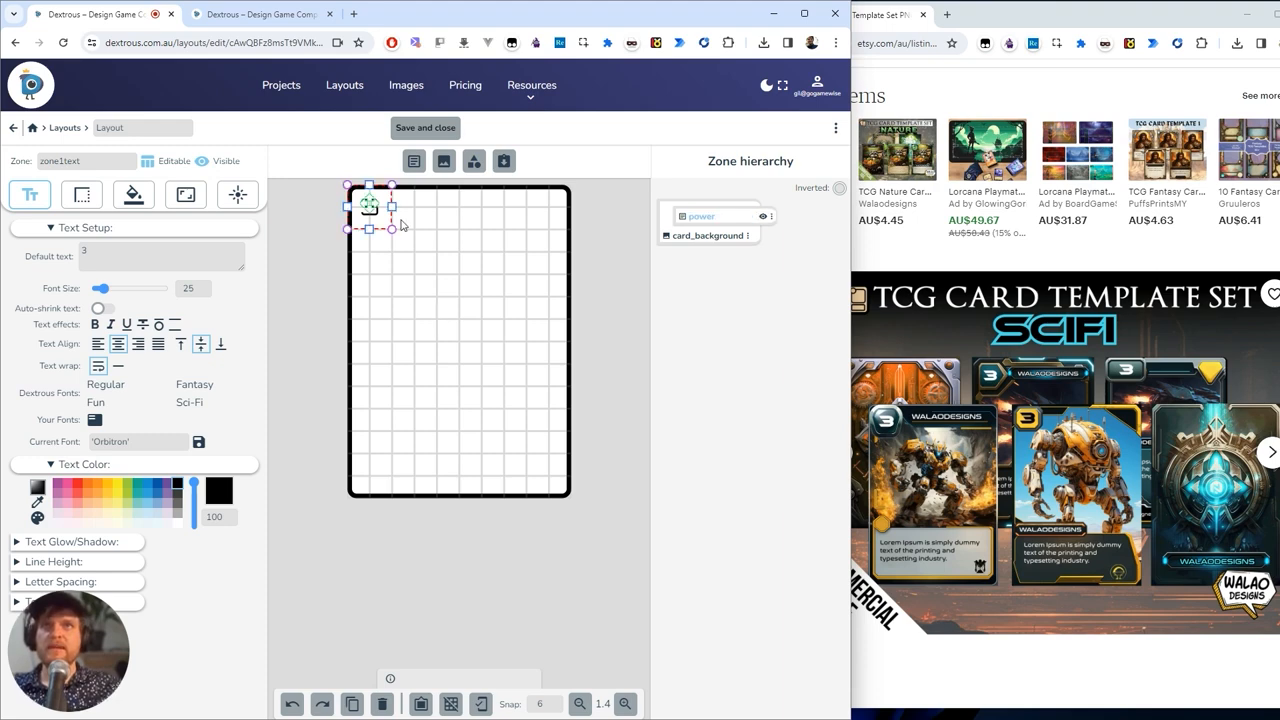
{"action": "mouse_move", "coordinate": [500, 436]}
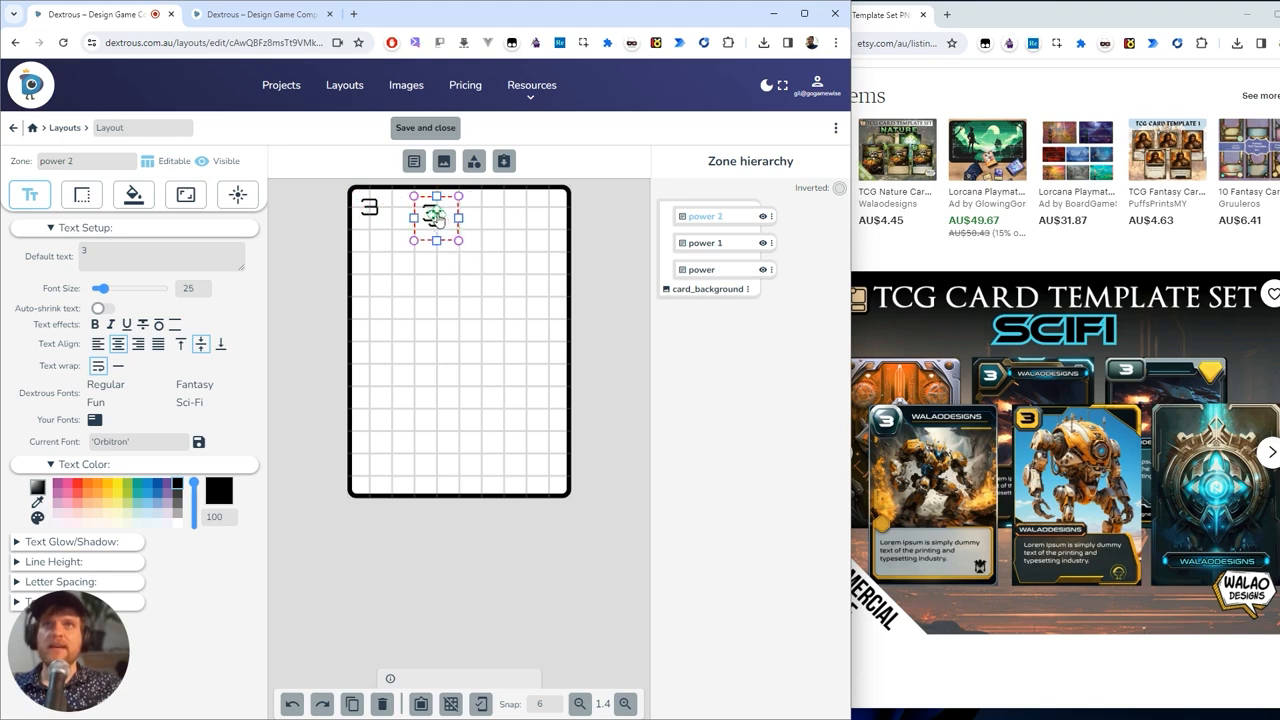
{"action": "left_click_drag", "start_coordinate": [434, 218], "coordinate": [392, 430]}
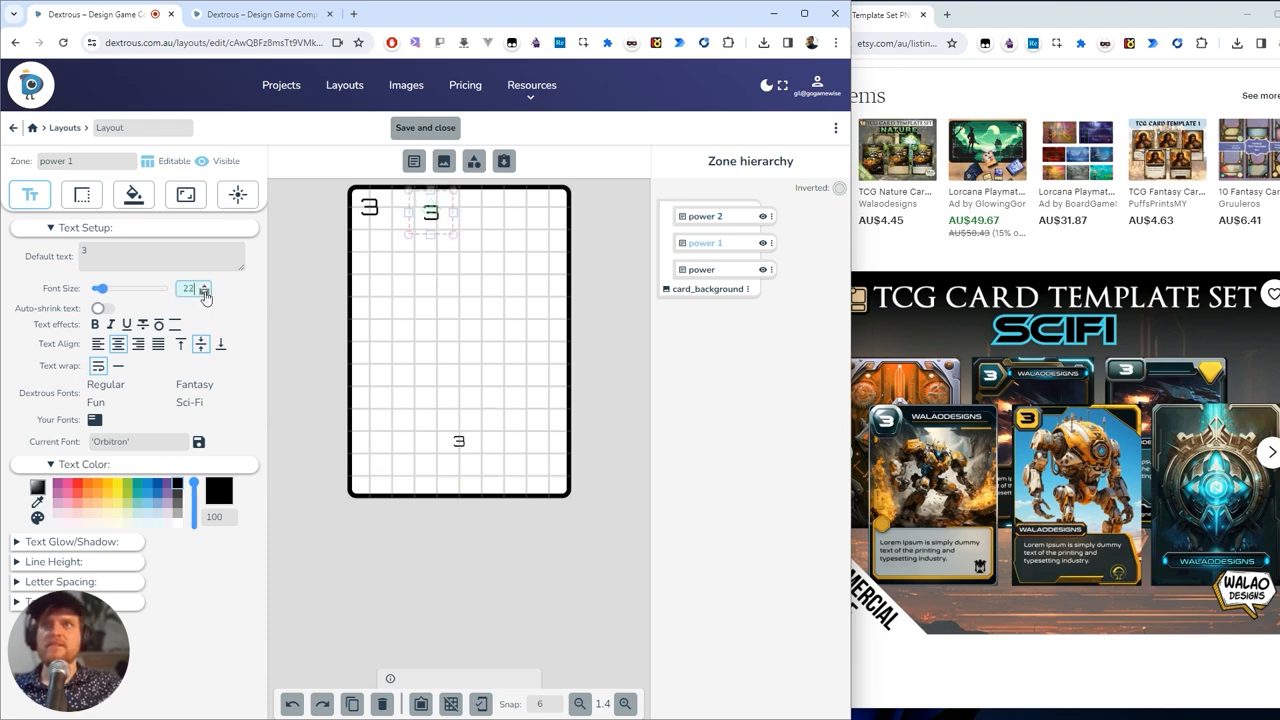
- Widen the power 2 zone across the card with Font Size 14
{"action": "left_click", "coordinate": [204, 292]}
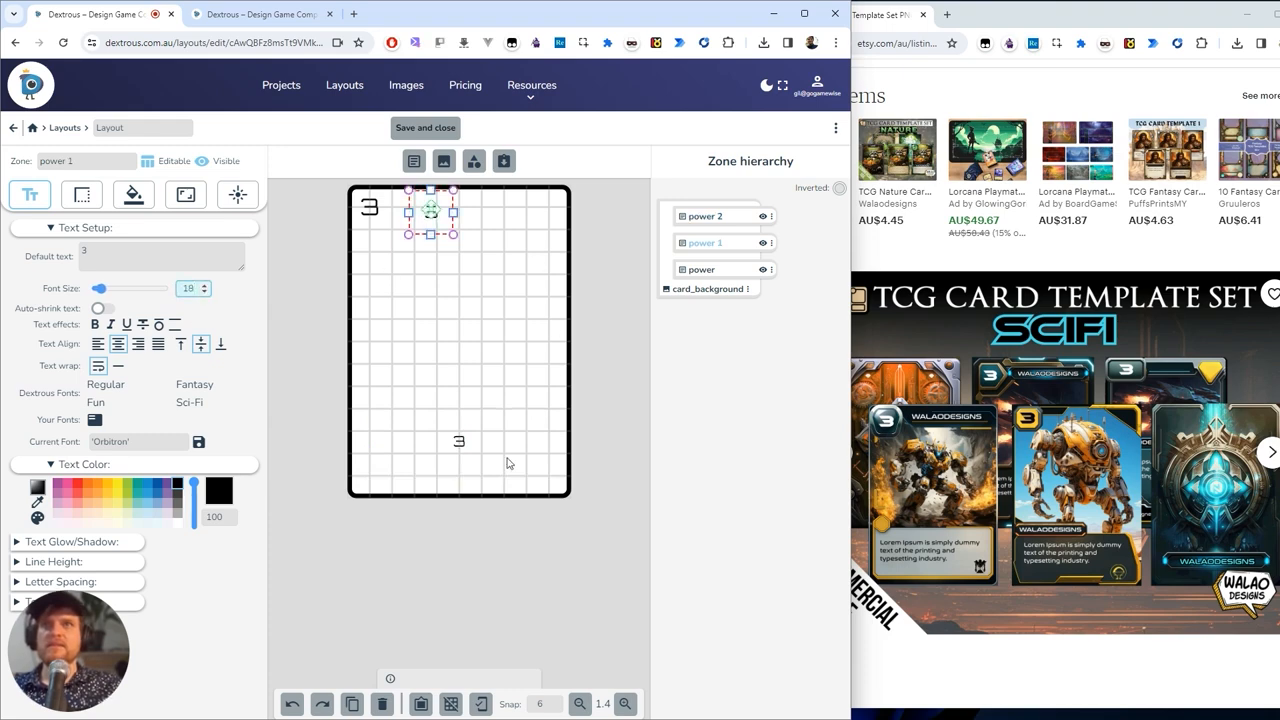
{"action": "left_click", "coordinate": [204, 294]}
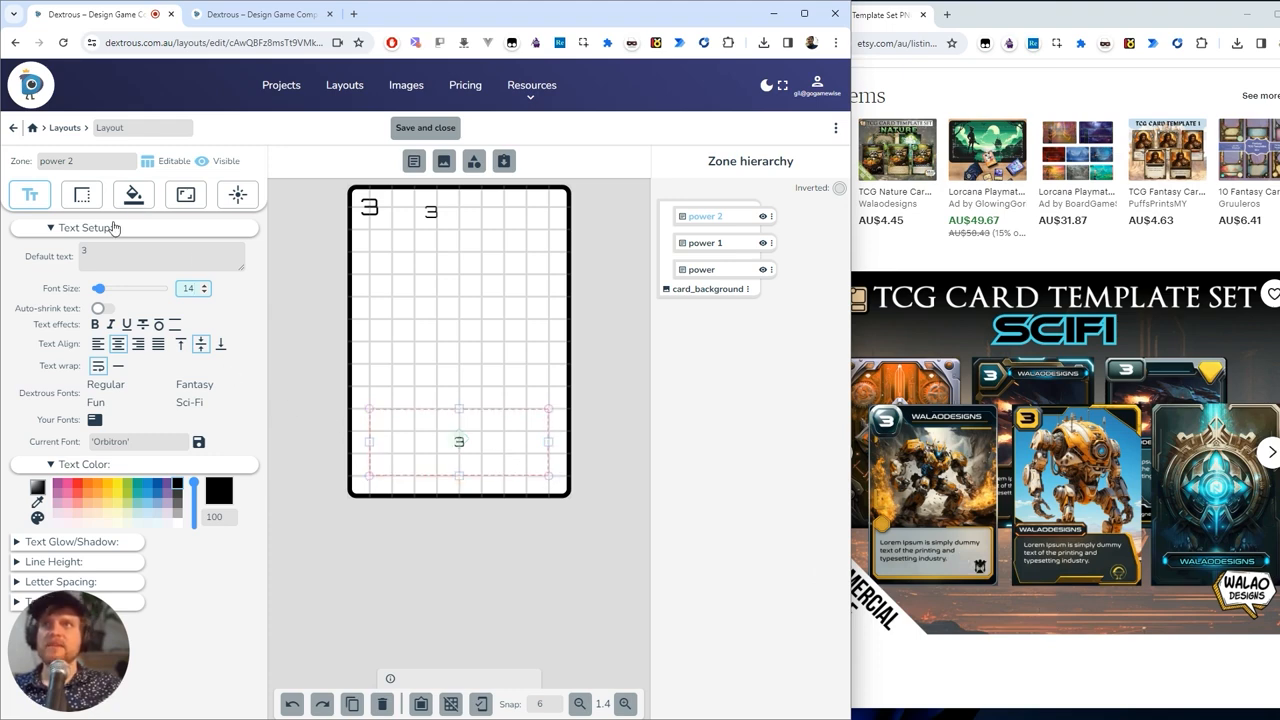
- Give the lower band a light grey Background Gradient with one stop removed and Gradient Type radial
{"action": "left_click", "coordinate": [132, 194]}
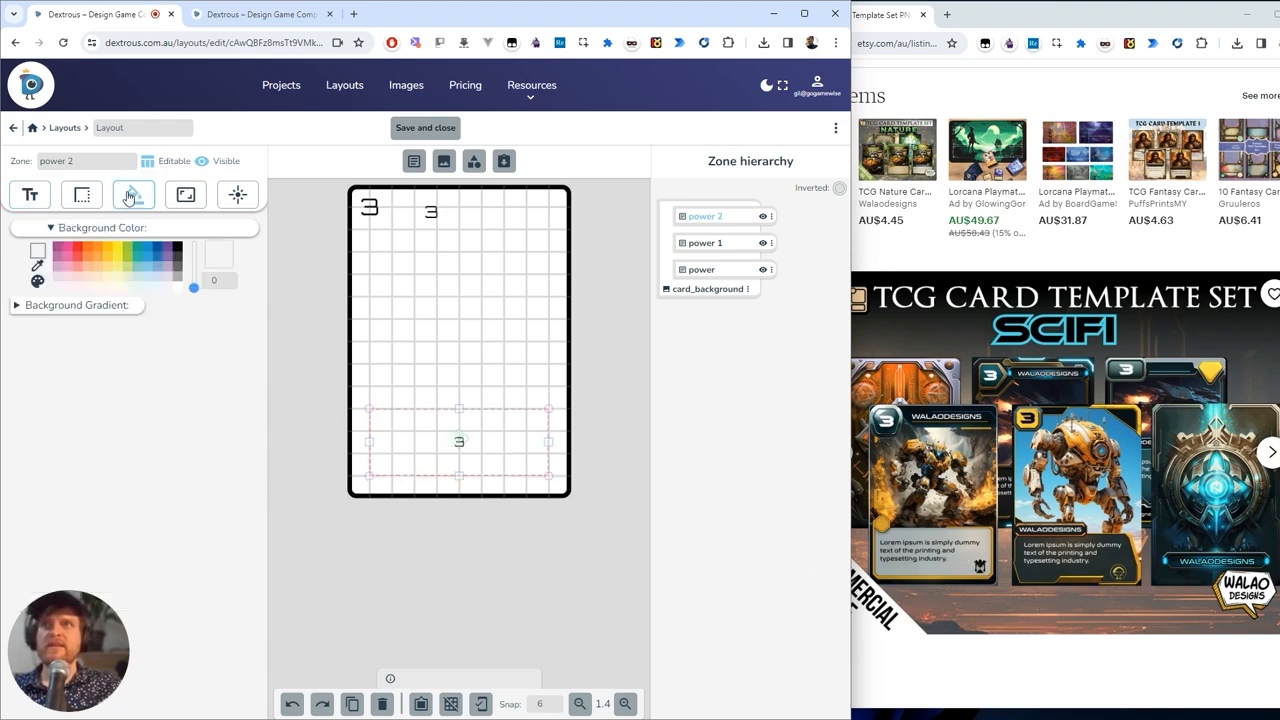
{"action": "left_click", "coordinate": [76, 304]}
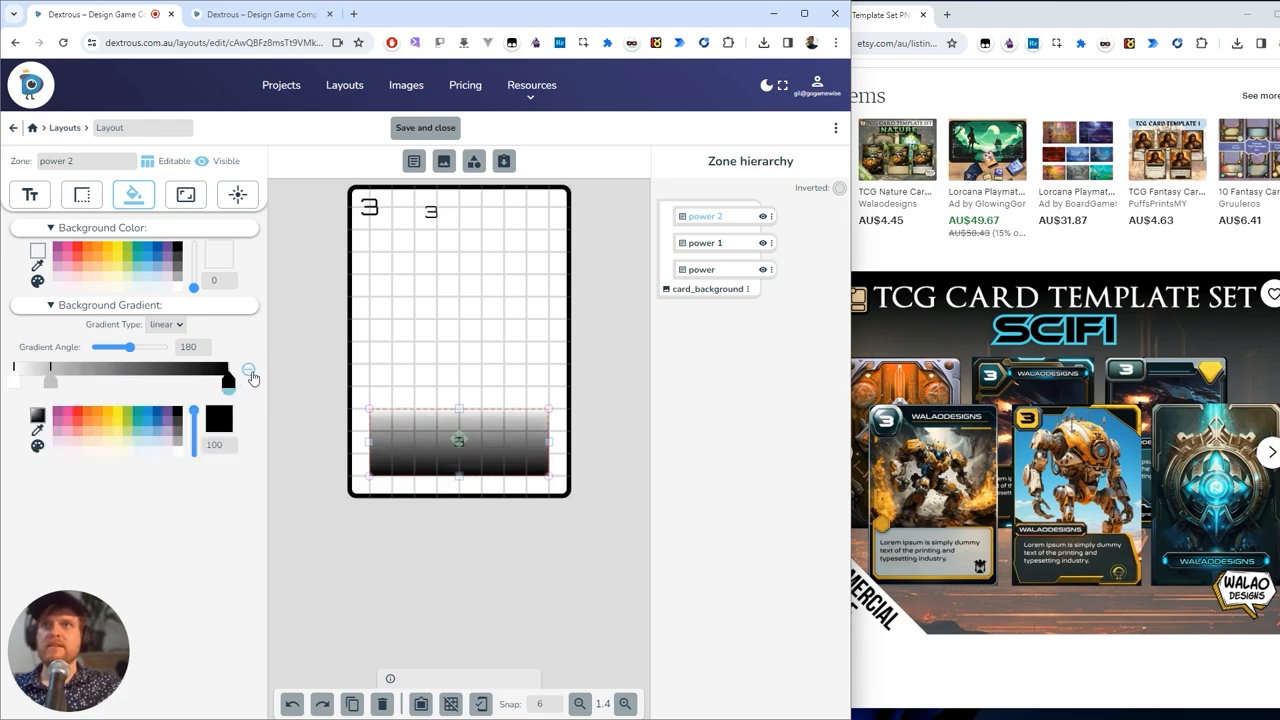
{"action": "left_click", "coordinate": [248, 370]}
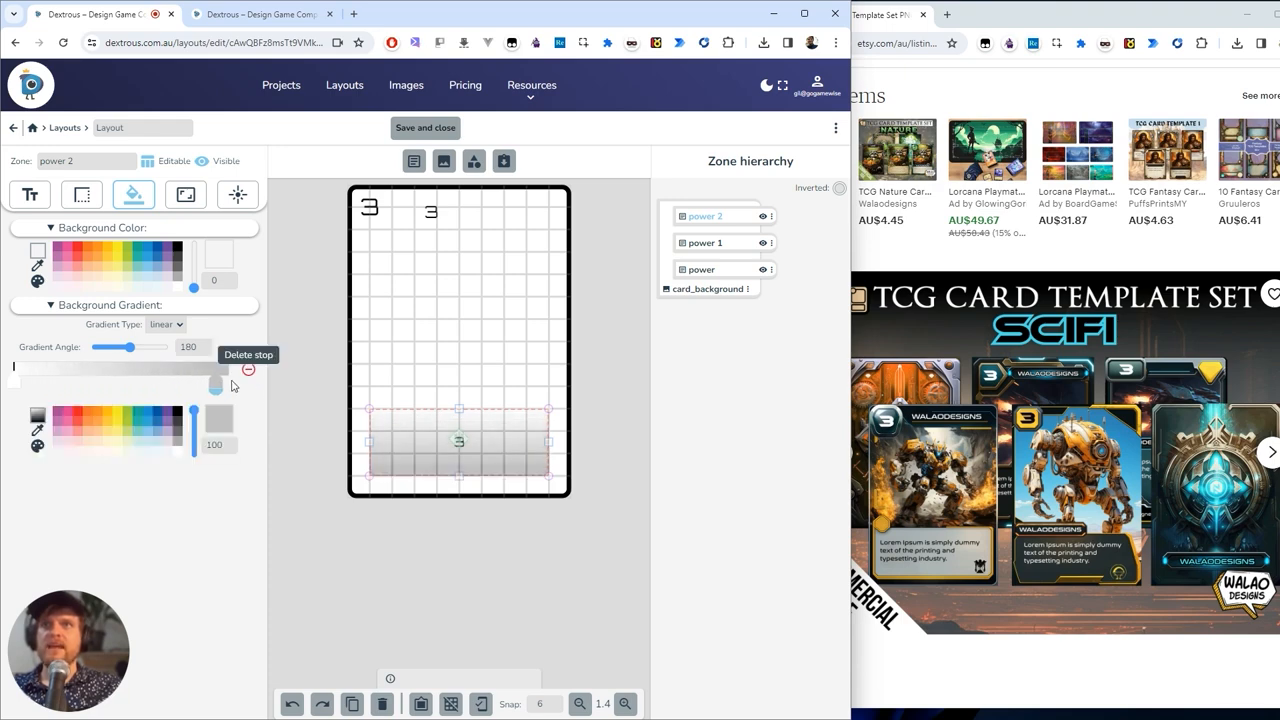
{"action": "left_click", "coordinate": [164, 324]}
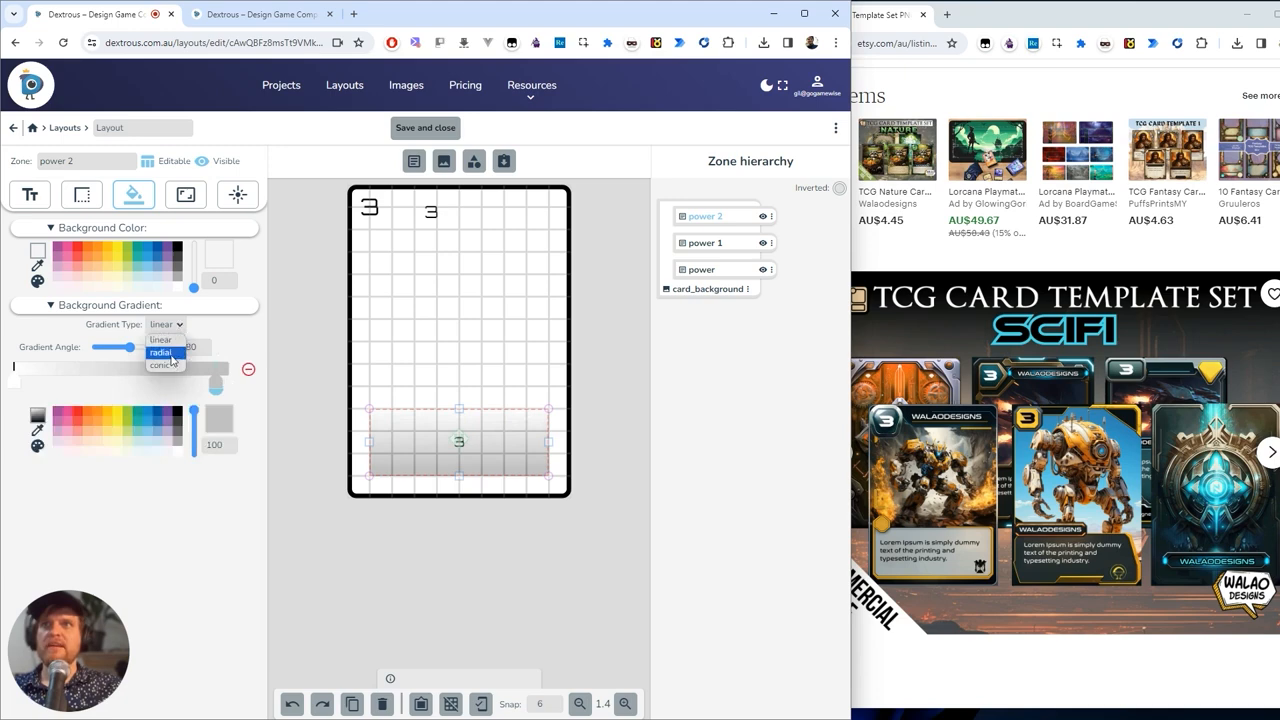
{"action": "left_click", "coordinate": [160, 352]}
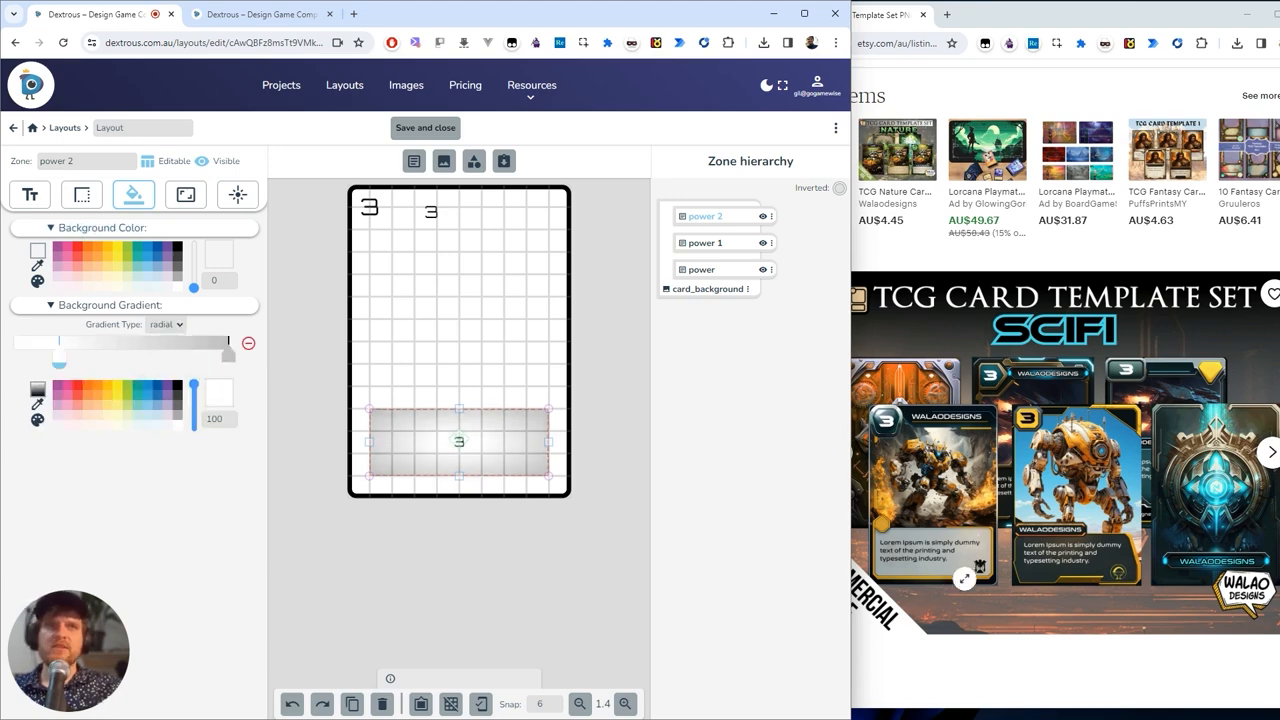
{"action": "mouse_move", "coordinate": [82, 194]}
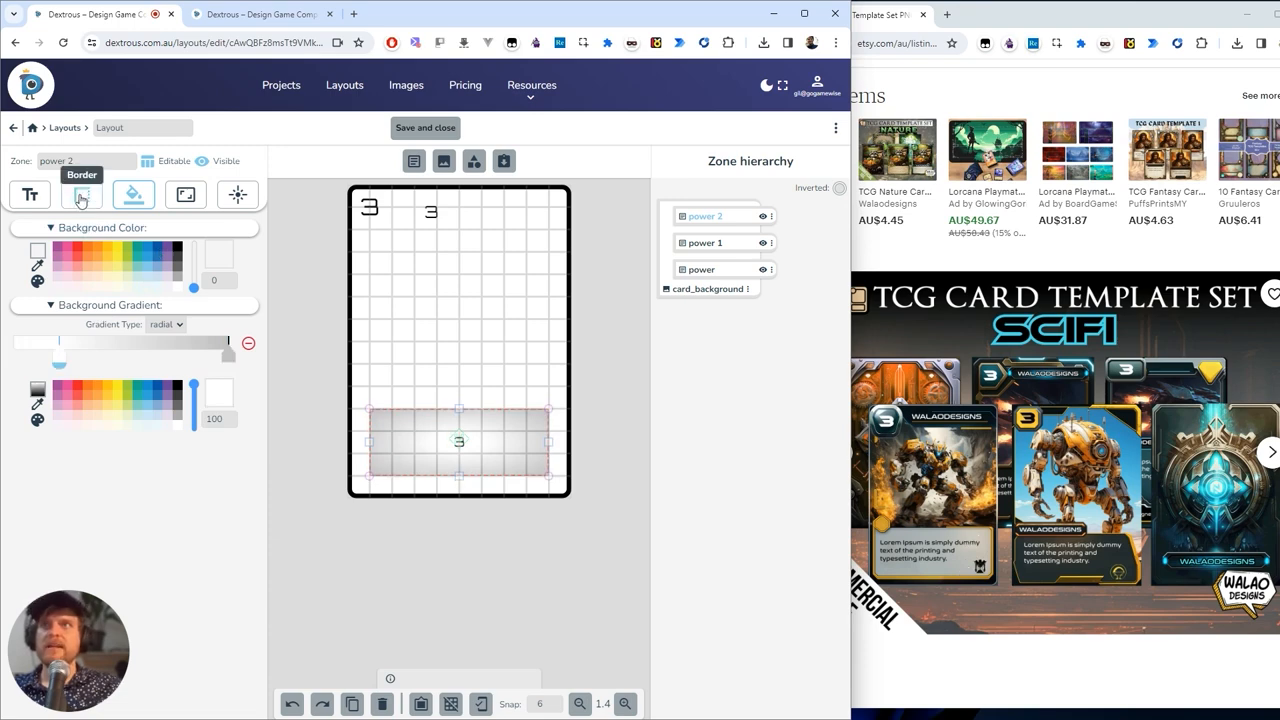
- Give the lower band a solid orange border of width 2 with All Corners rounded to 14
{"action": "left_click", "coordinate": [80, 194]}
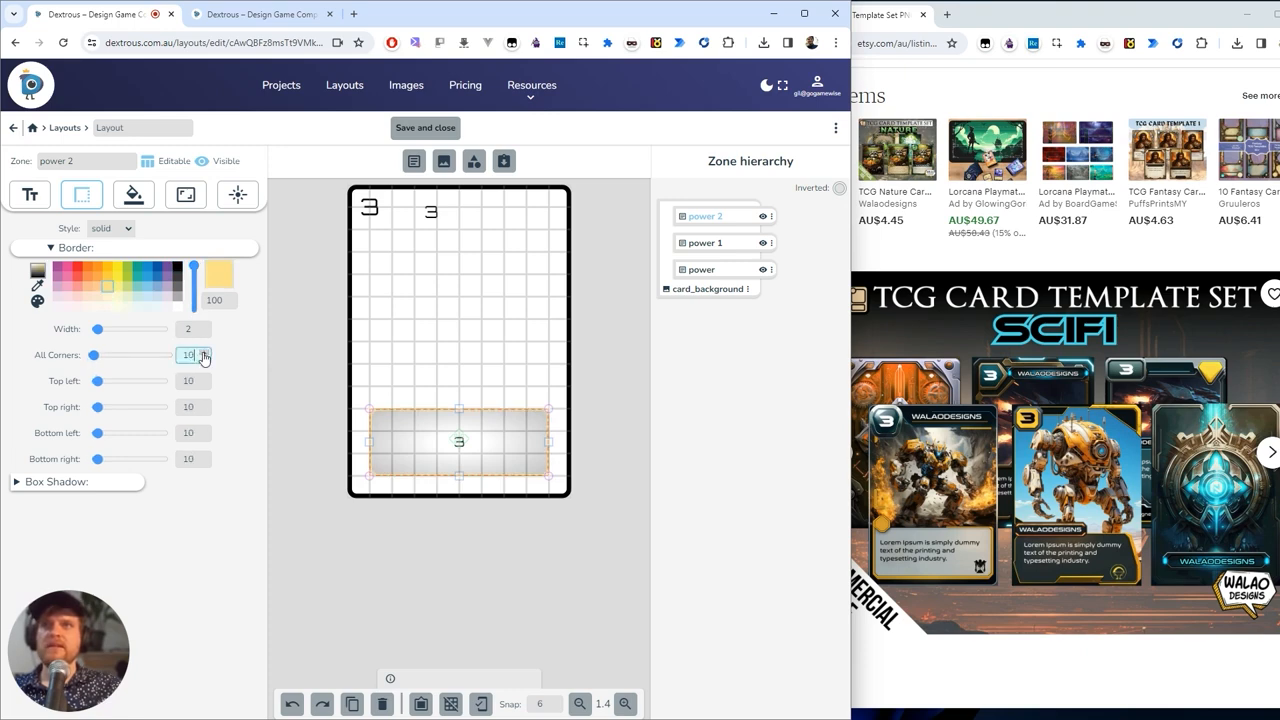
{"action": "left_click", "coordinate": [204, 352]}
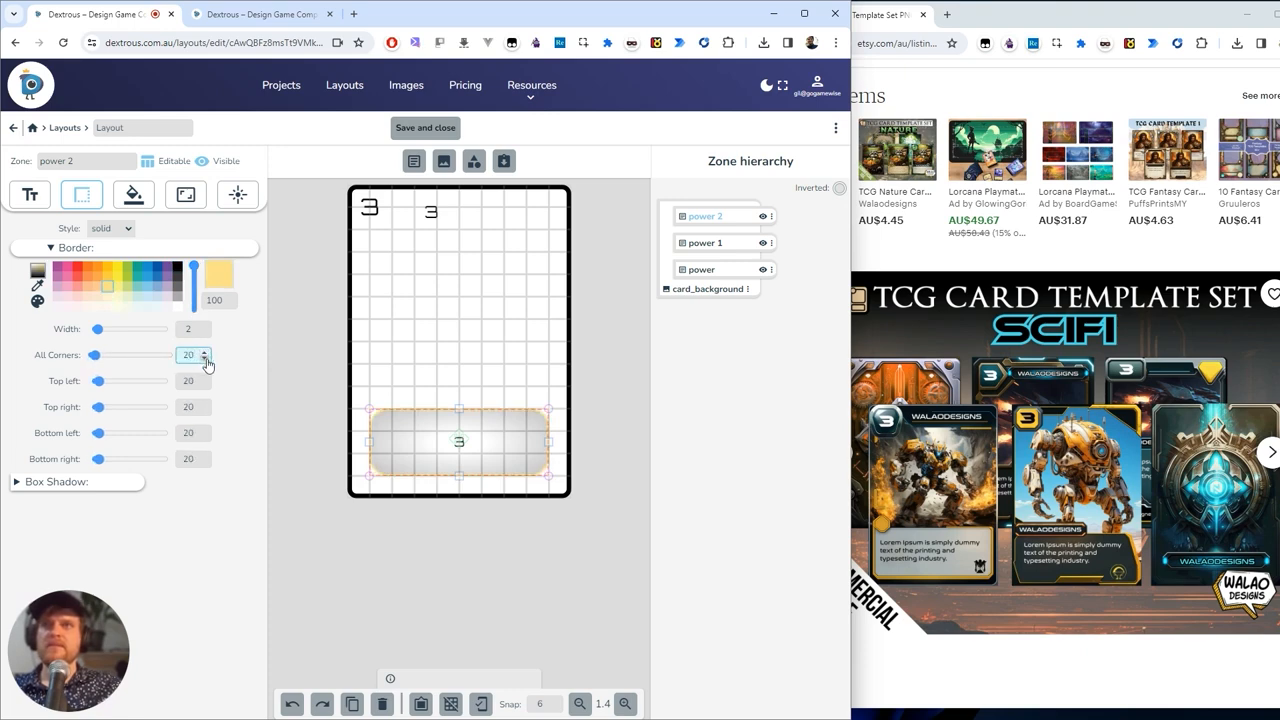
{"action": "left_click", "coordinate": [204, 360]}
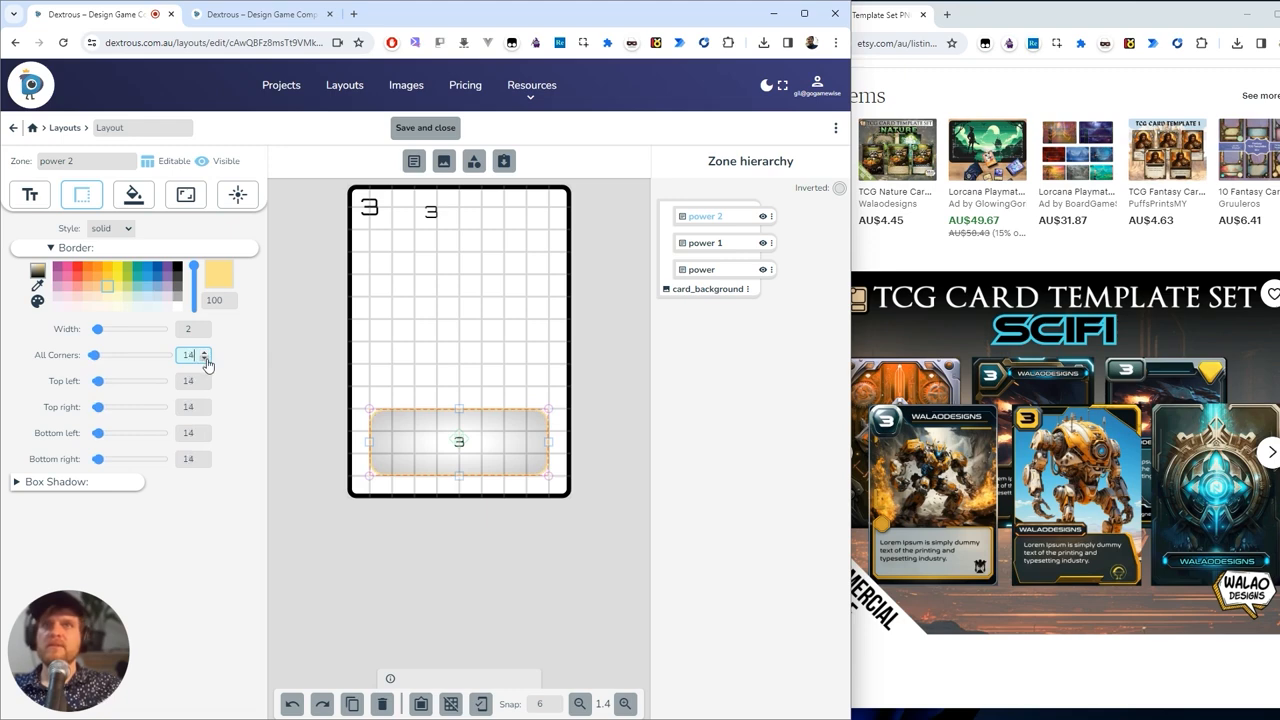
{"action": "left_click", "coordinate": [204, 376]}
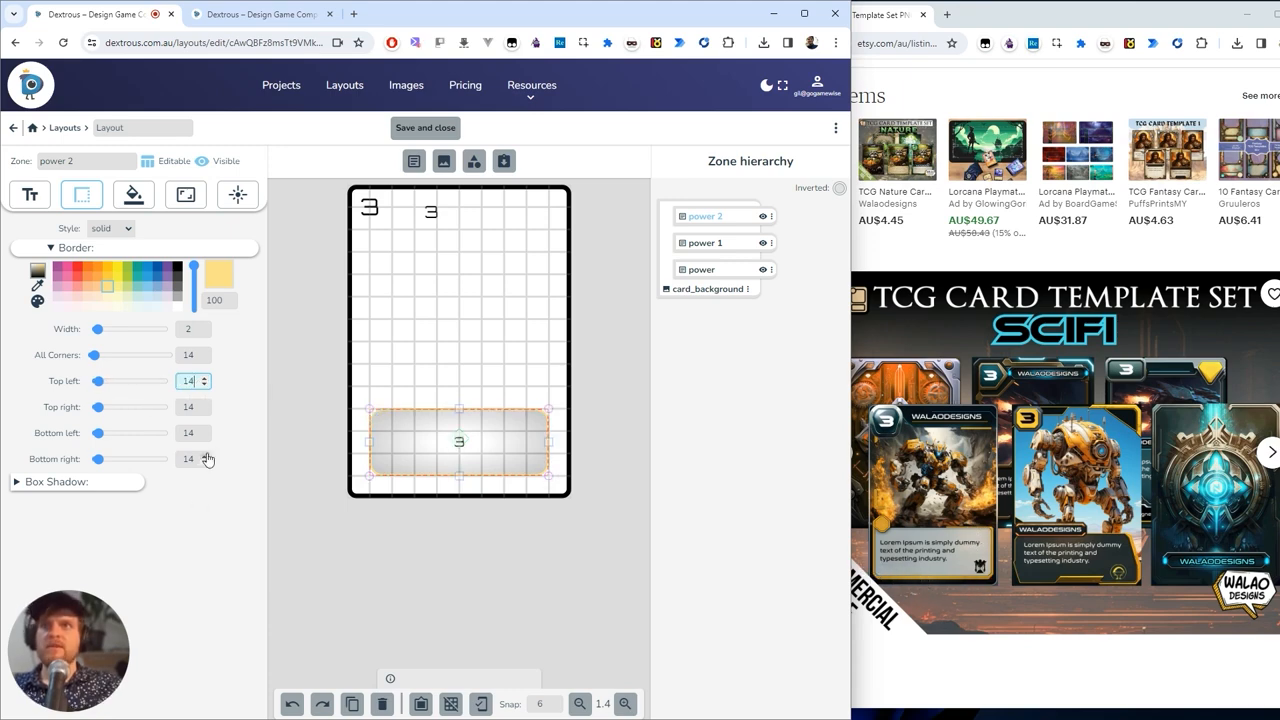
{"action": "left_click", "coordinate": [204, 432]}
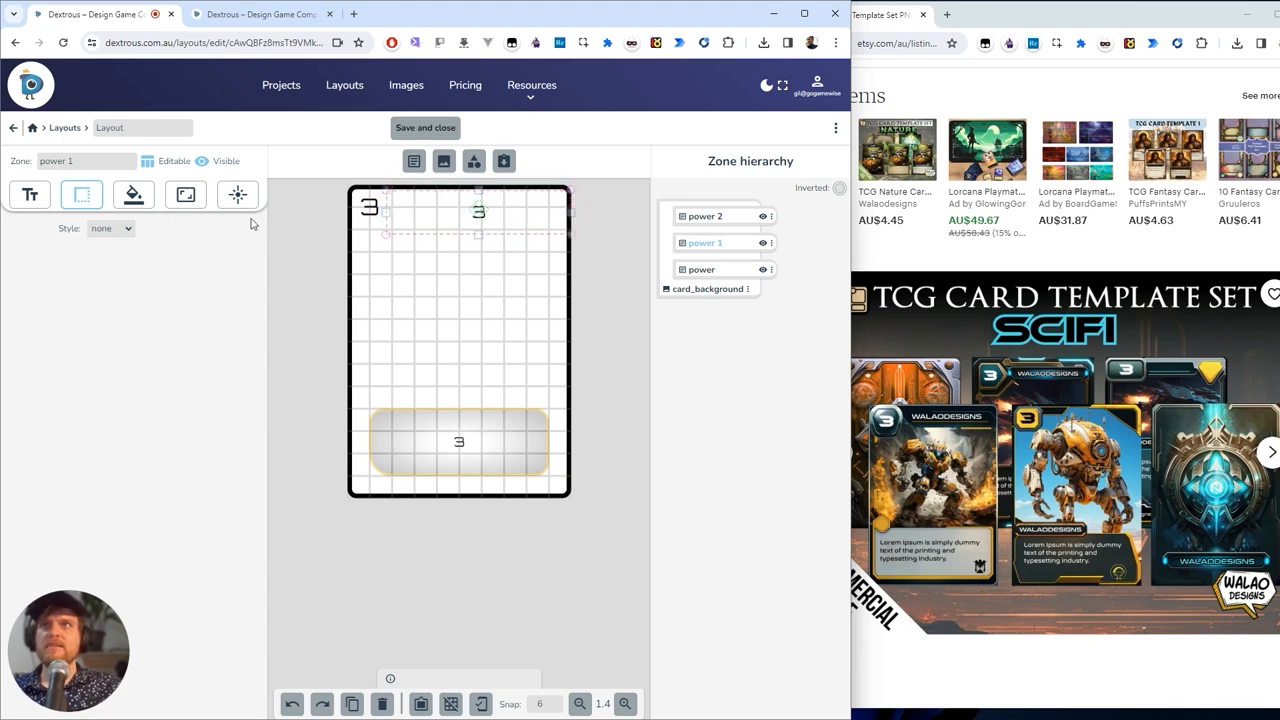
- Give the power 1 zone a grey background and Font Size 17
{"action": "left_click", "coordinate": [132, 194]}
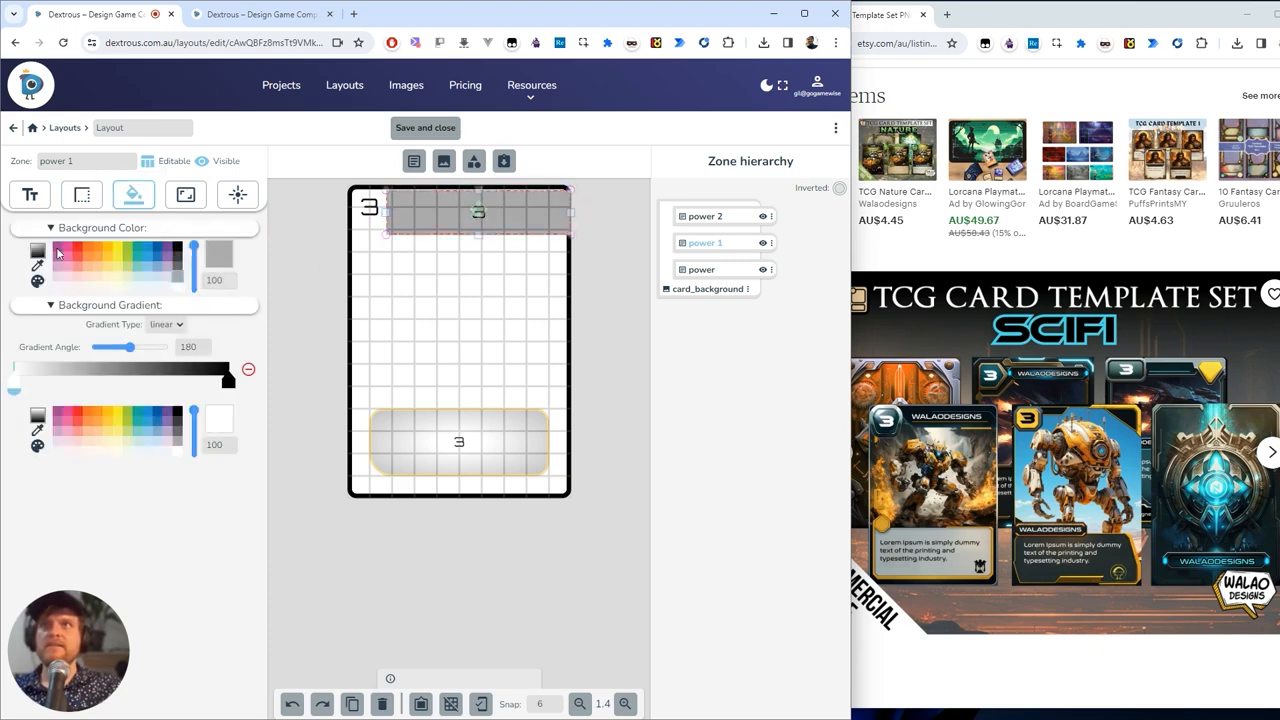
{"action": "left_click", "coordinate": [28, 194]}
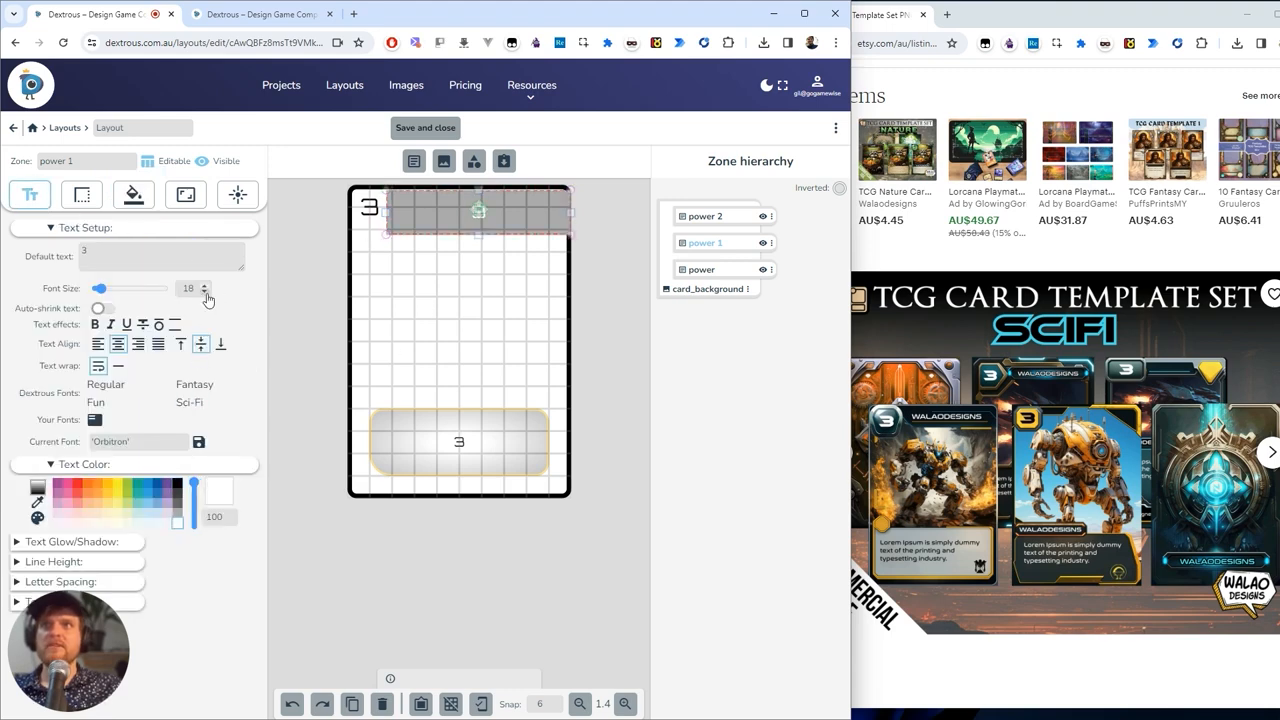
{"action": "left_click", "coordinate": [204, 292]}
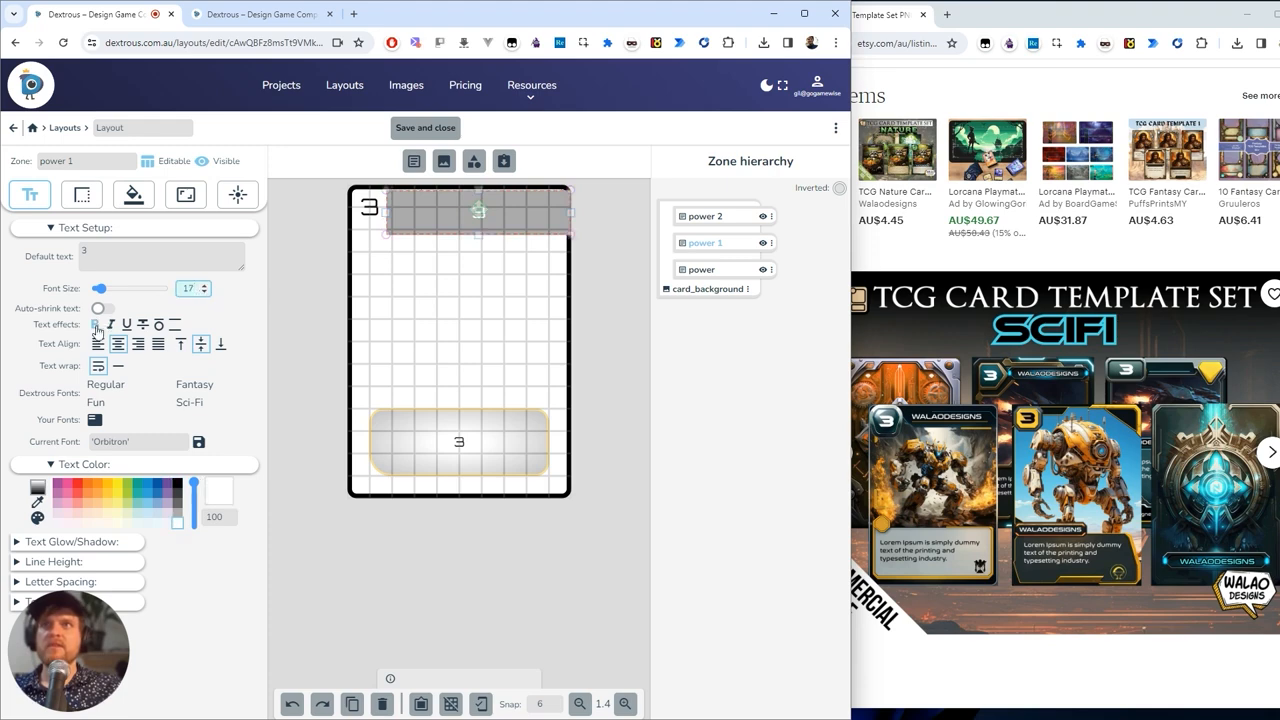
{"action": "left_click", "coordinate": [96, 324]}
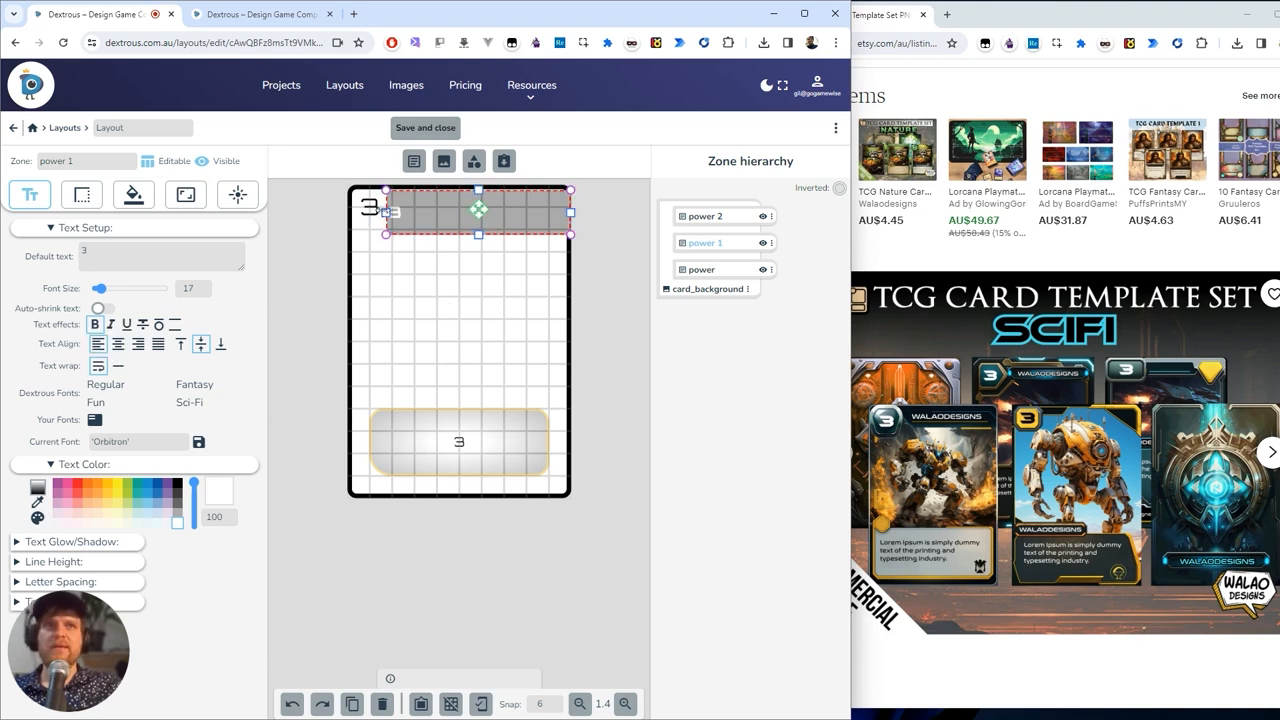
{"action": "mouse_move", "coordinate": [340, 368]}
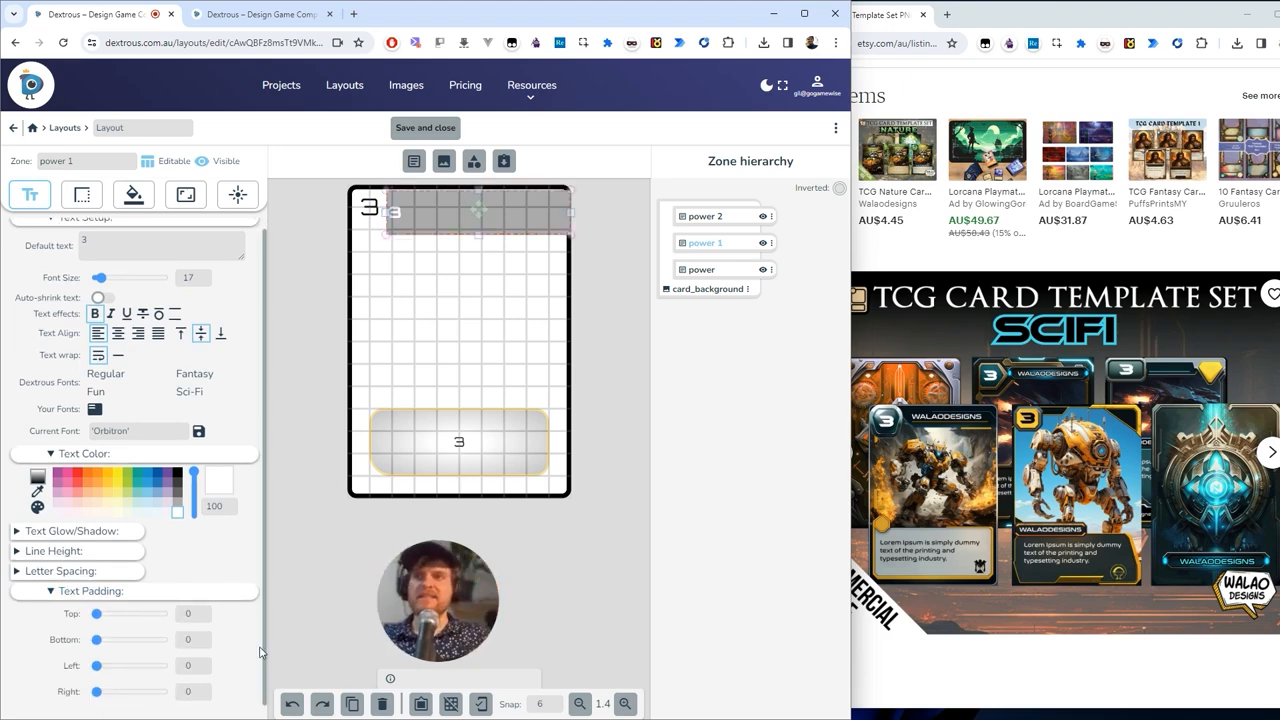
- Set Text Padding Left to 15 and stretch the band across the card's top edge
{"action": "left_click", "coordinate": [192, 664]}
{"action": "type", "text": "14"}
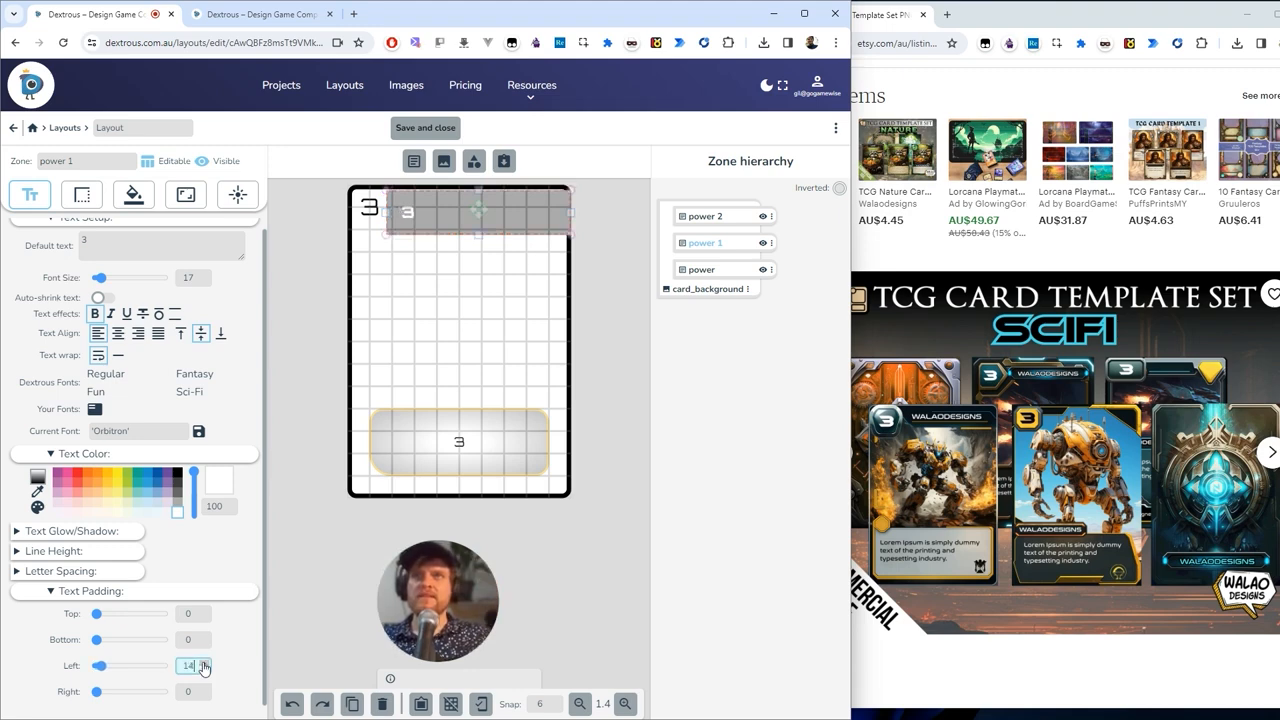
{"action": "left_click", "coordinate": [204, 662]}
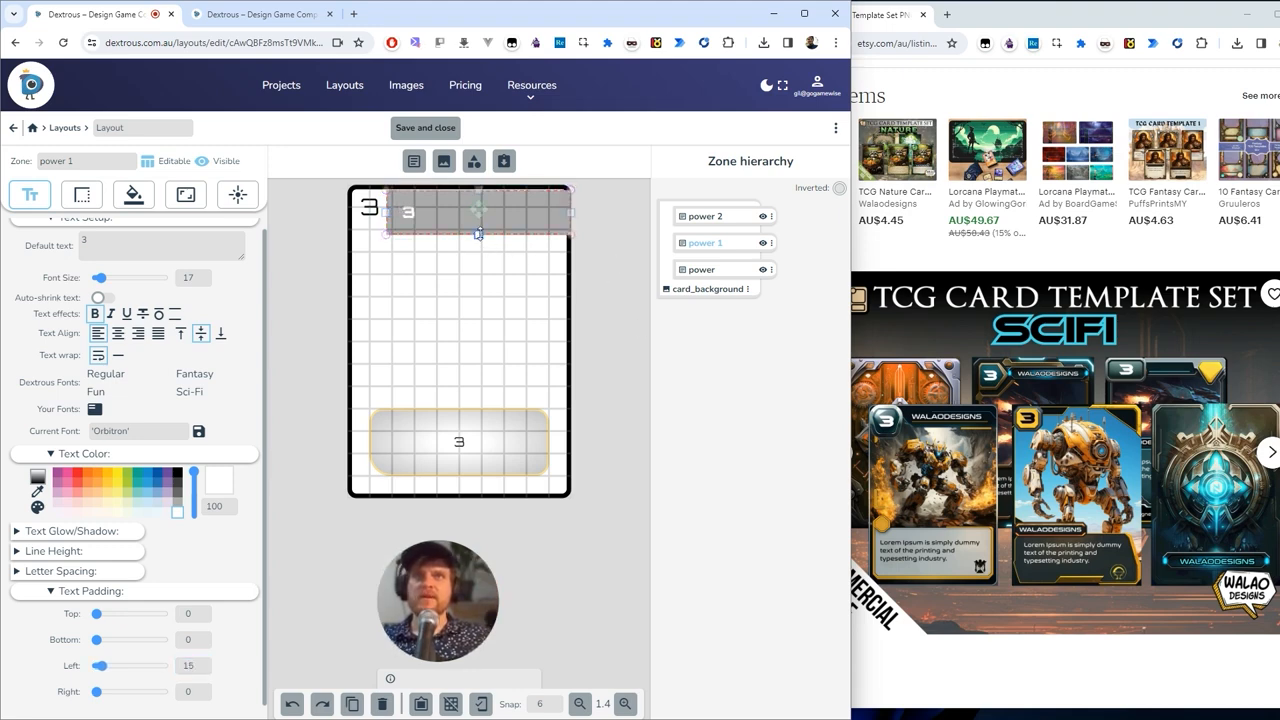
{"action": "left_click_drag", "start_coordinate": [478, 232], "coordinate": [478, 208]}
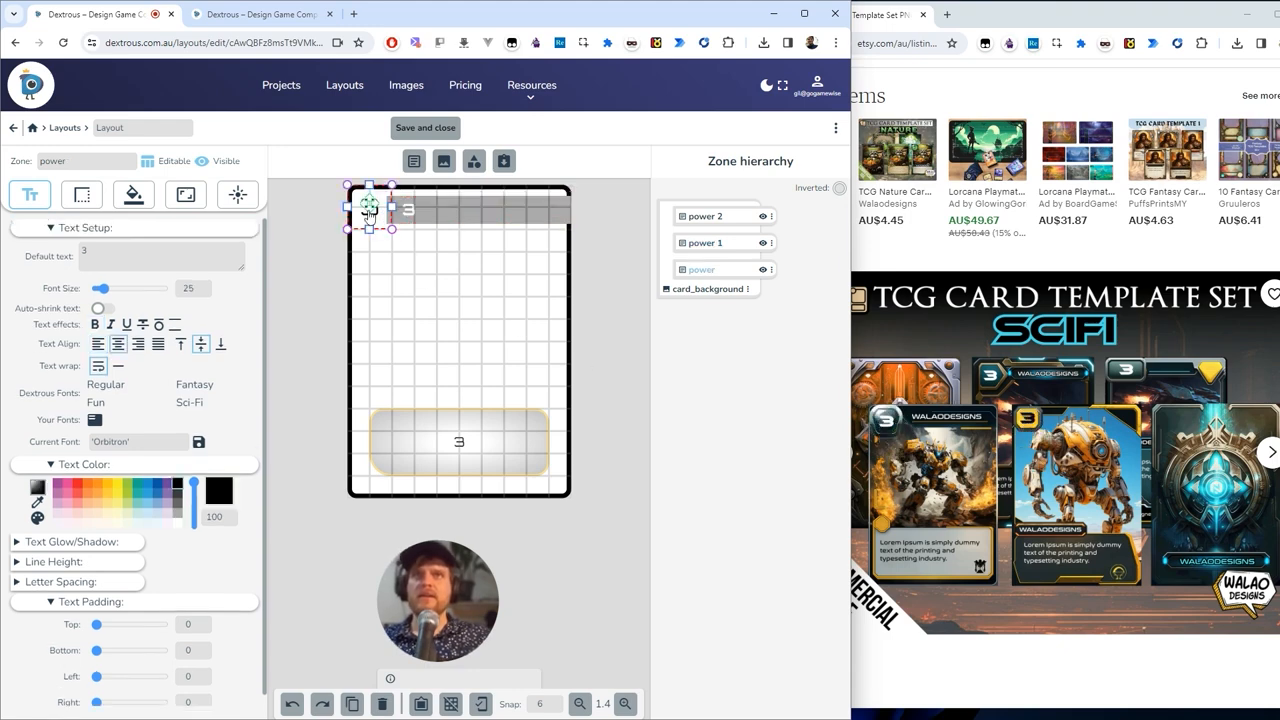
- Fill the power zone yellow-orange and clip it to an octagon Clip Path badge
{"action": "left_click", "coordinate": [132, 194]}
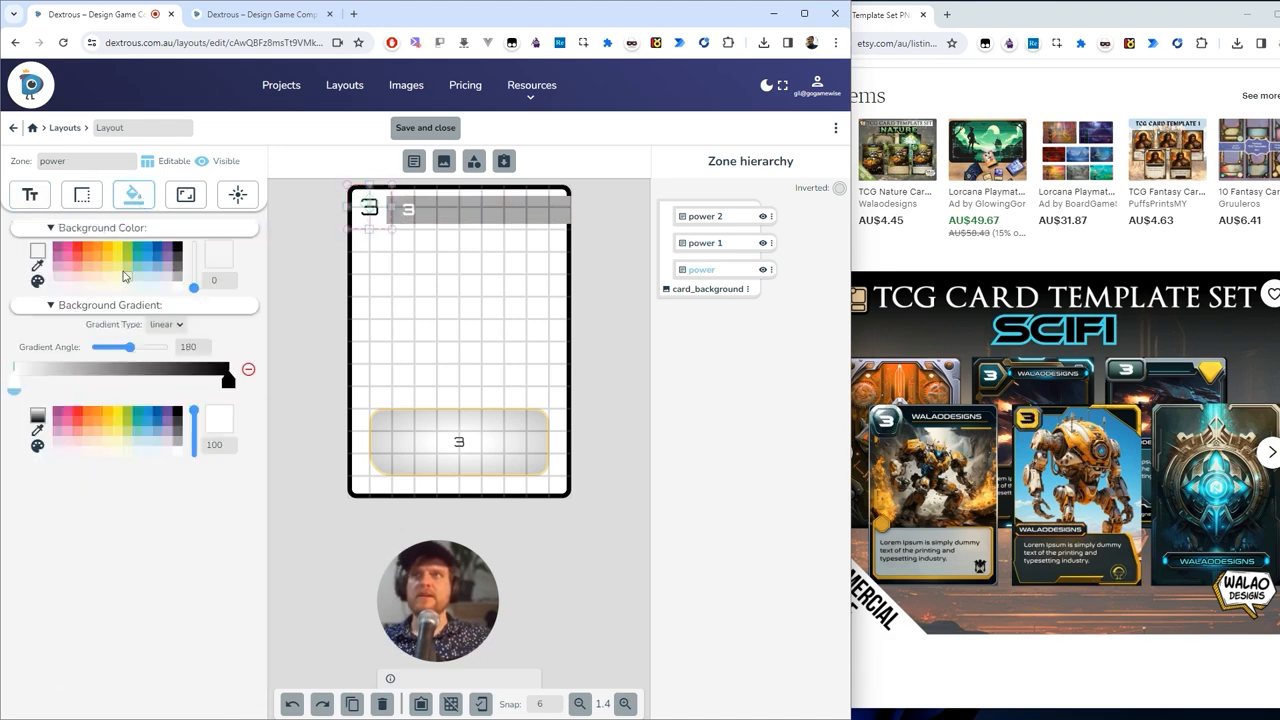
{"action": "left_click", "coordinate": [108, 258]}
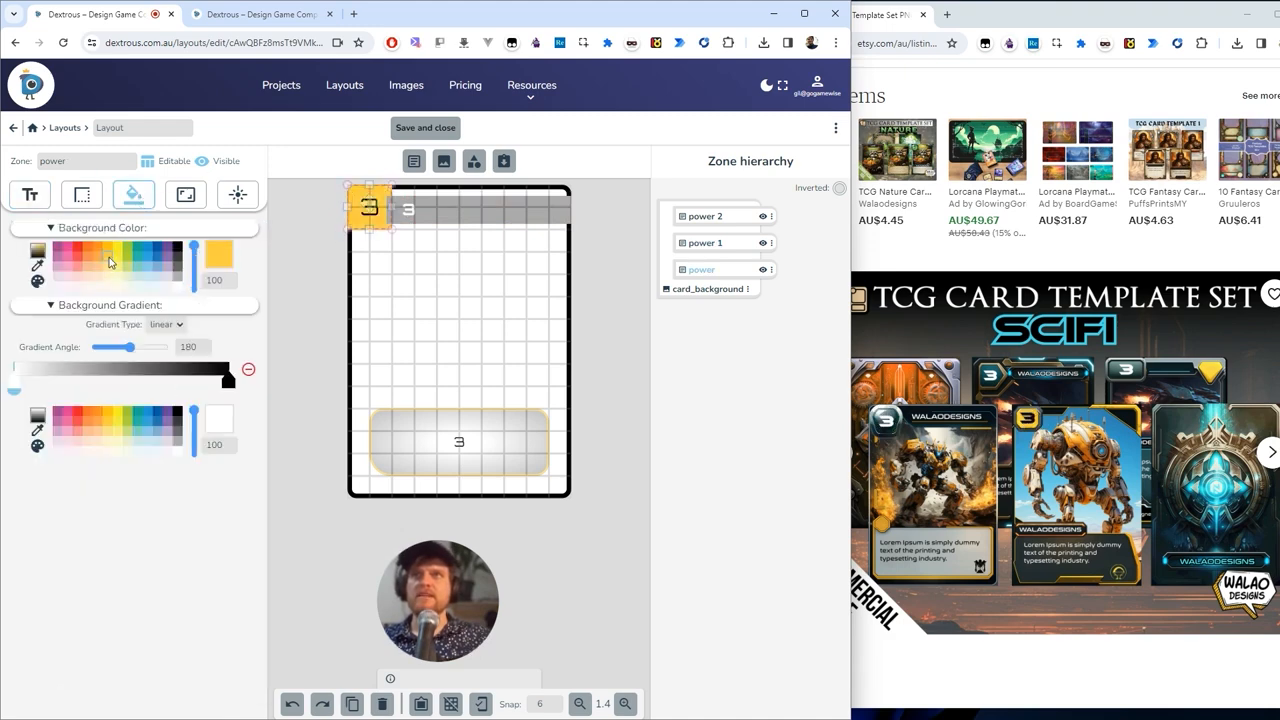
{"action": "left_click", "coordinate": [184, 194]}
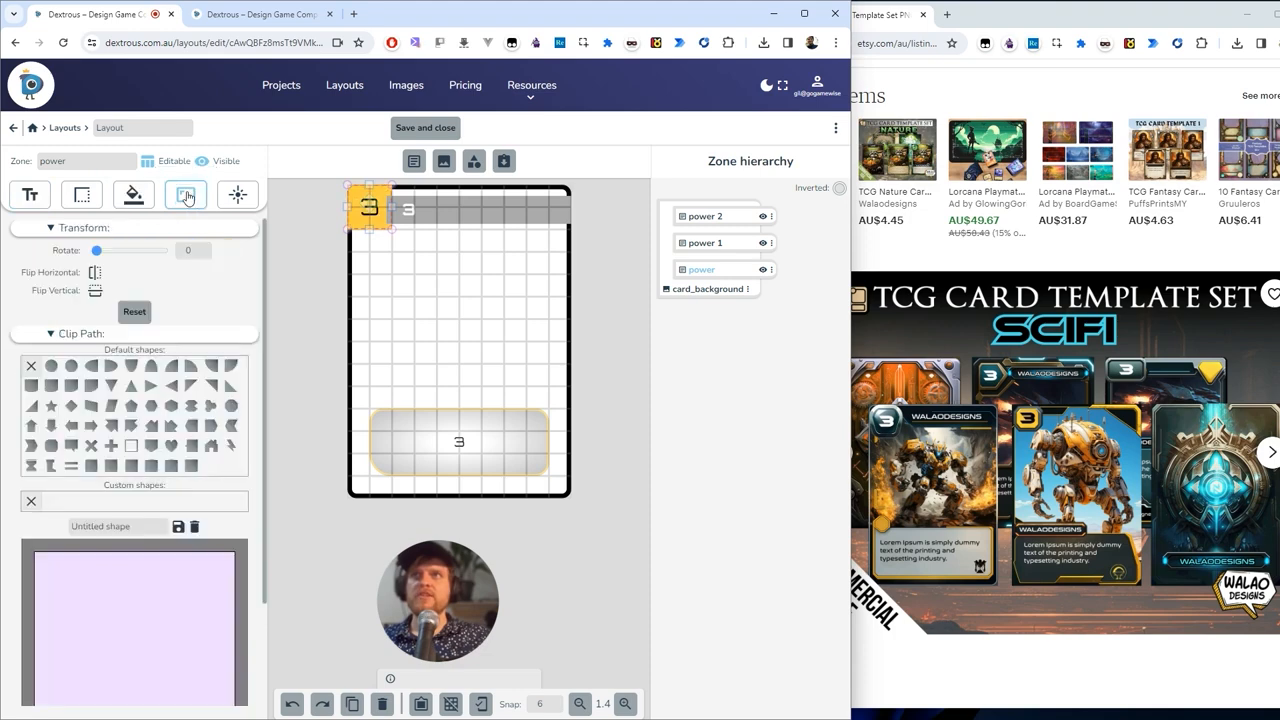
{"action": "left_click", "coordinate": [230, 404]}
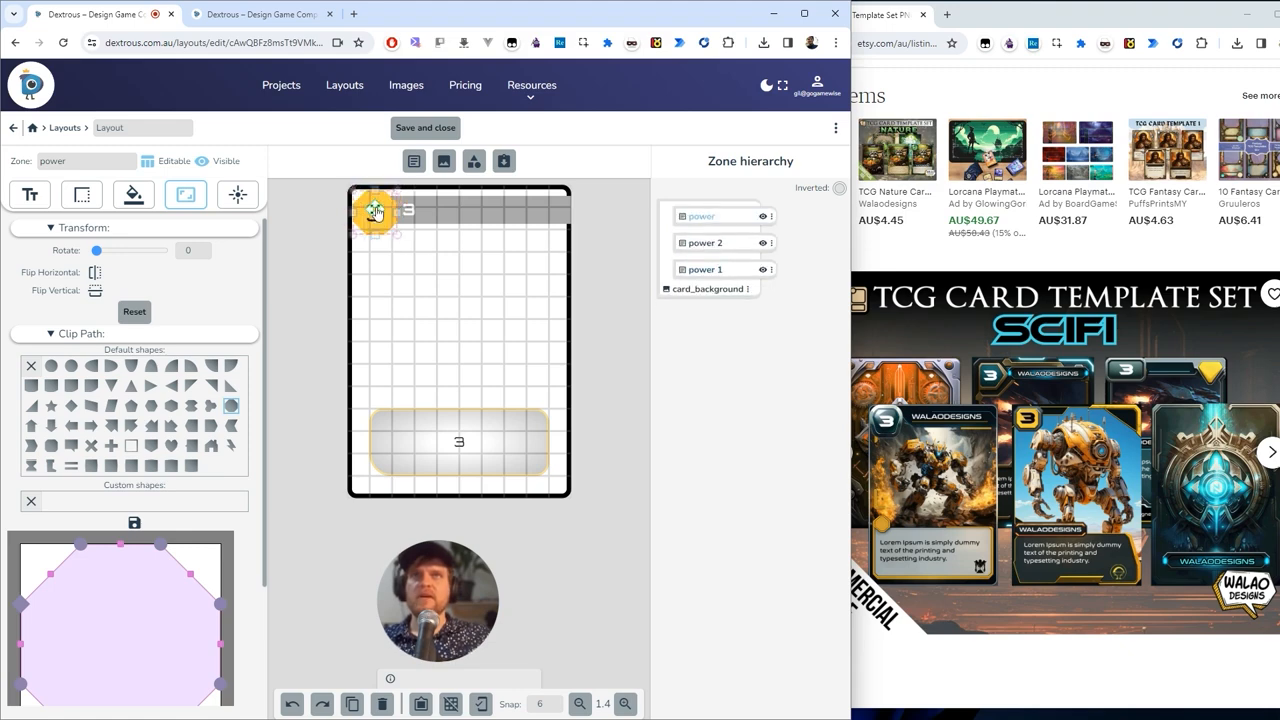
{"action": "left_click", "coordinate": [376, 212]}
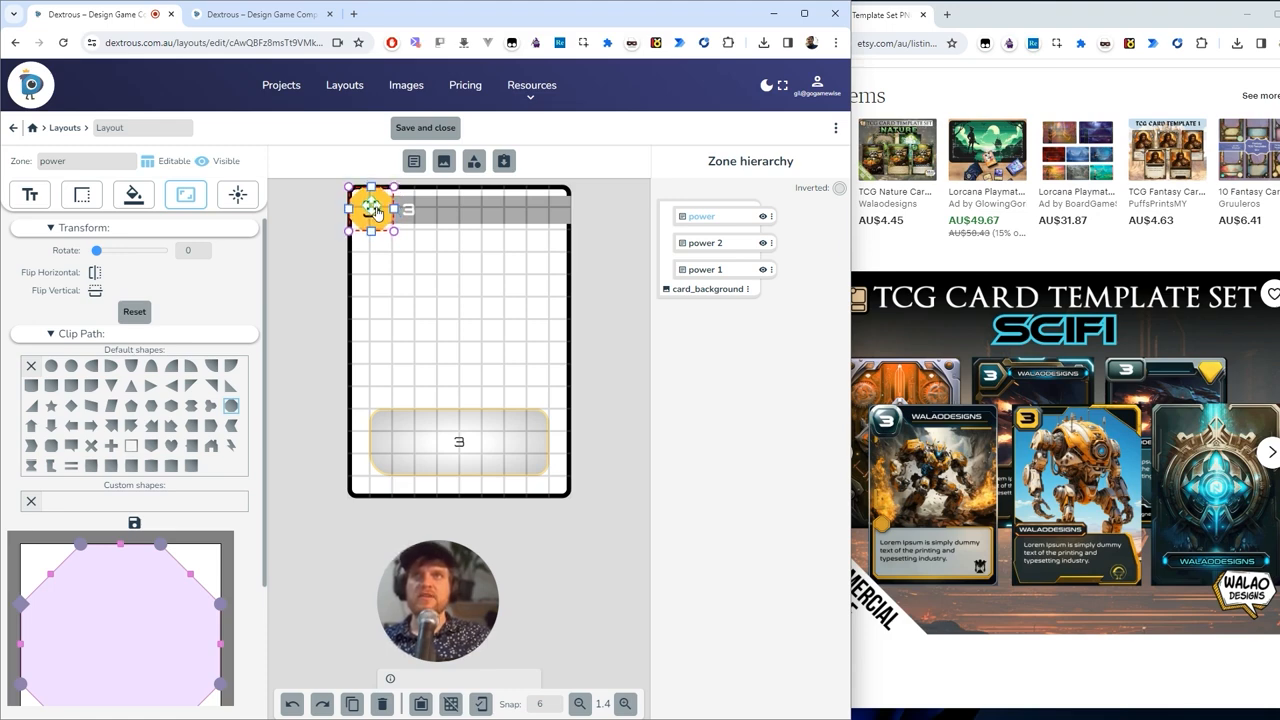
- Give the top band zone the default text 'My title' in Text Setup
{"action": "left_click", "coordinate": [704, 268]}
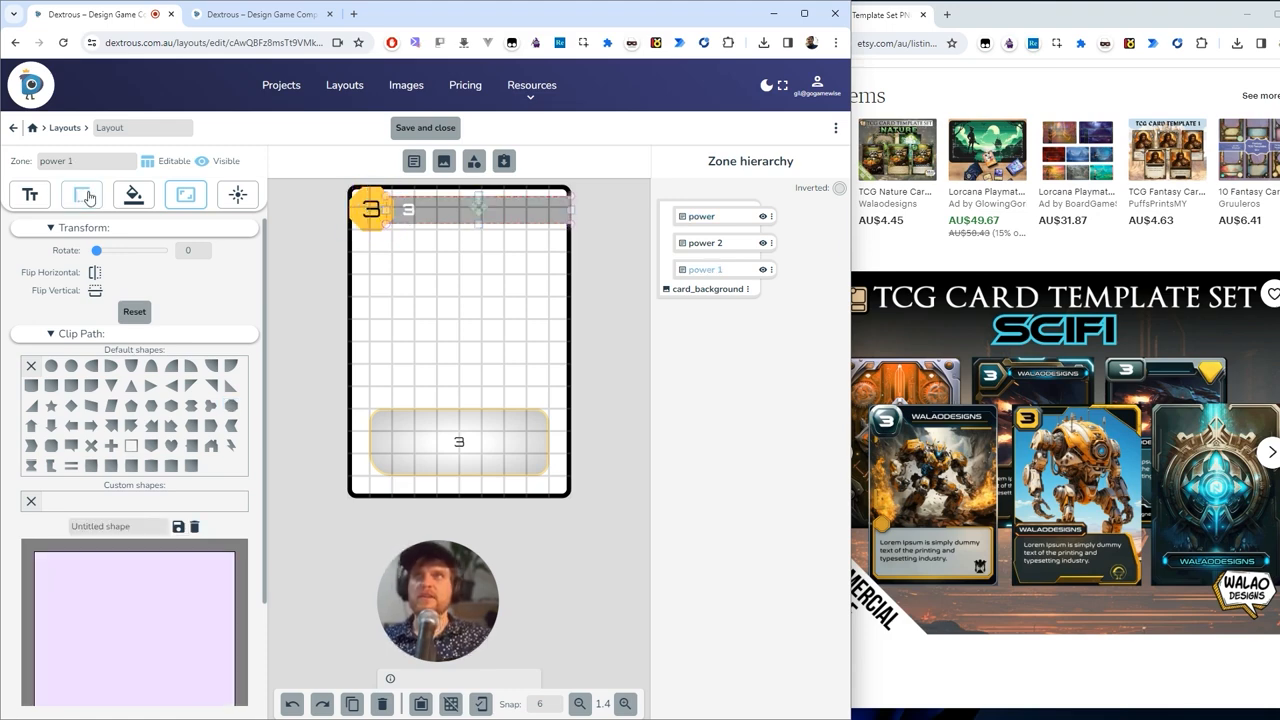
{"action": "left_click", "coordinate": [30, 194]}
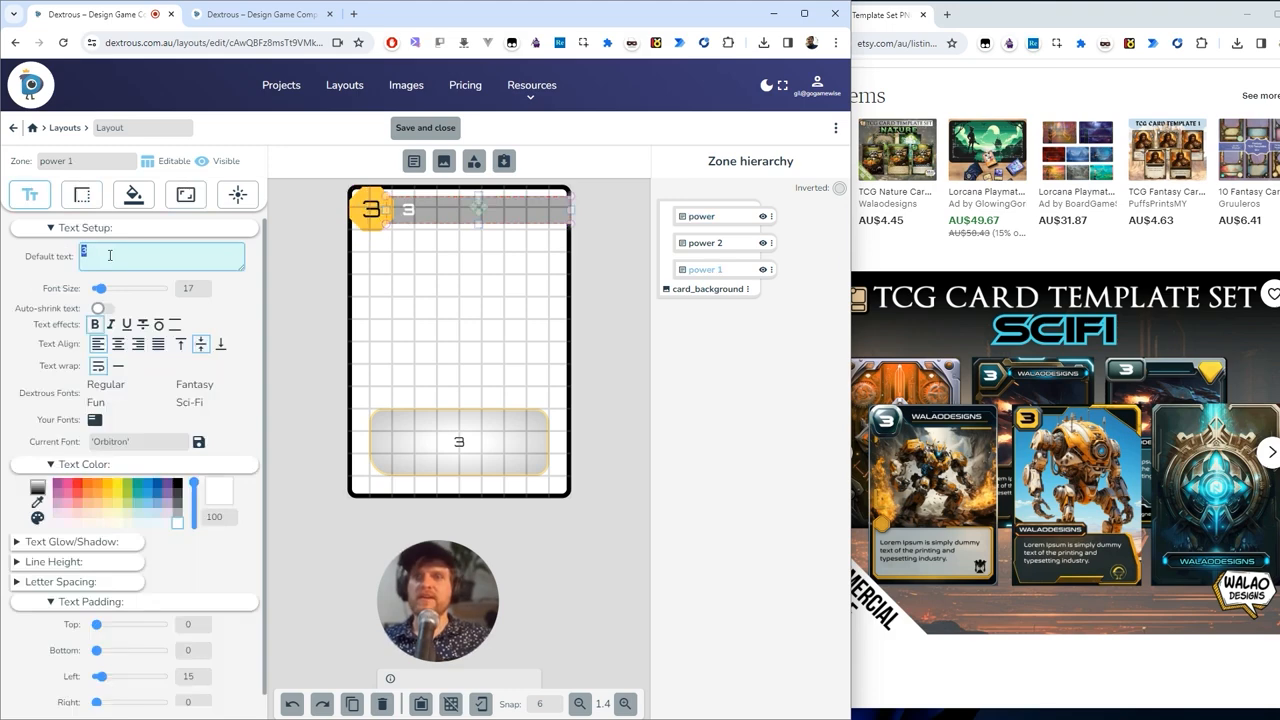
{"action": "type", "text": "M"}
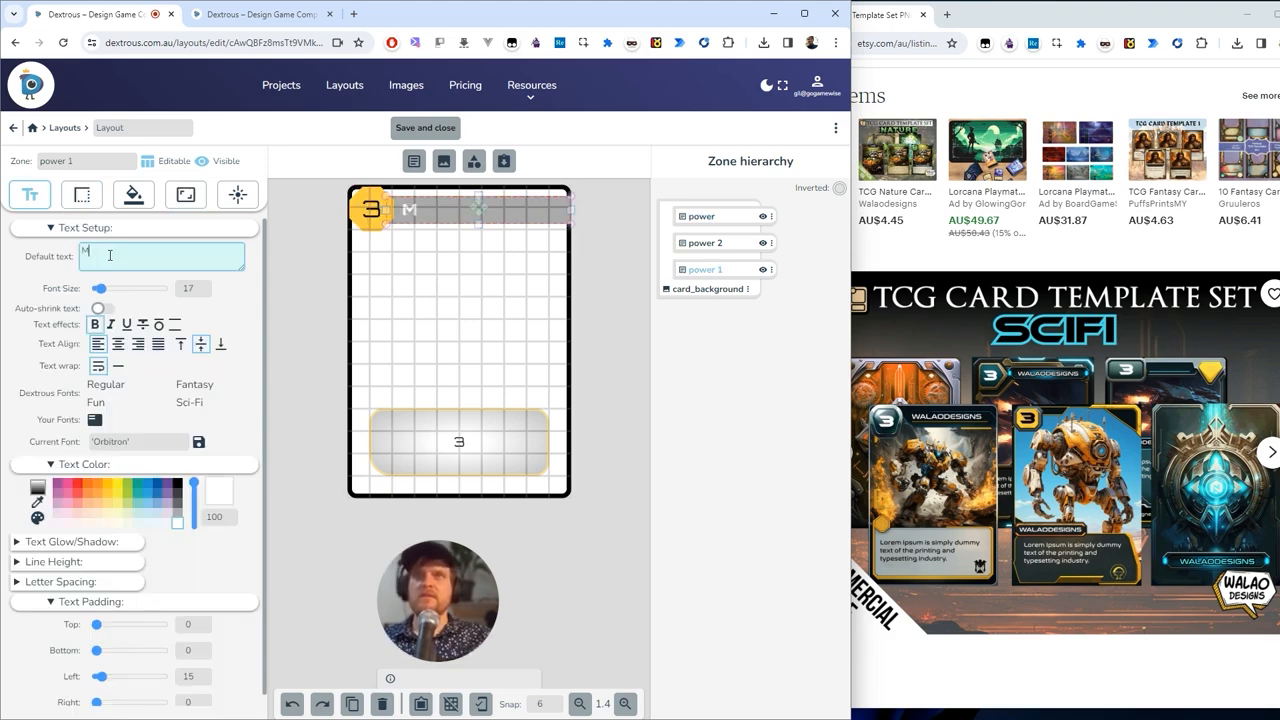
{"action": "type", "text": "y title"}
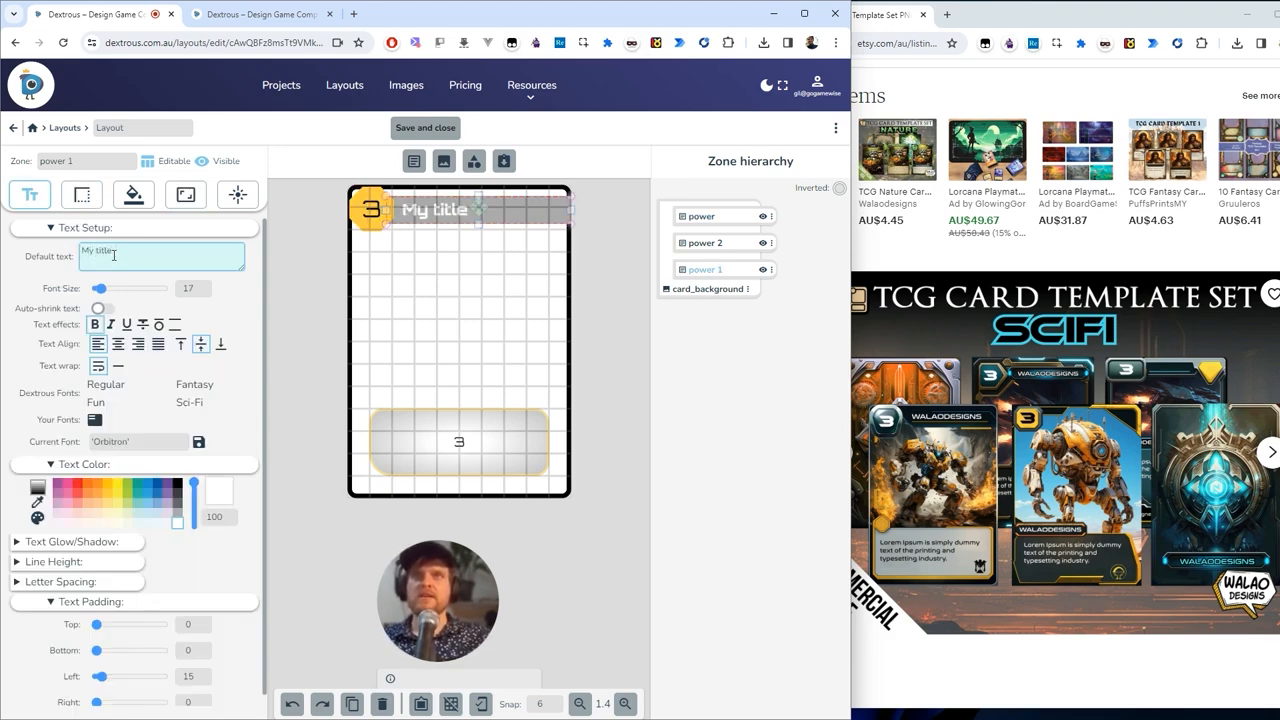
- Widen the bottom text box slightly and give it the placeholder text 'more text goes'
{"action": "left_click", "coordinate": [436, 210]}
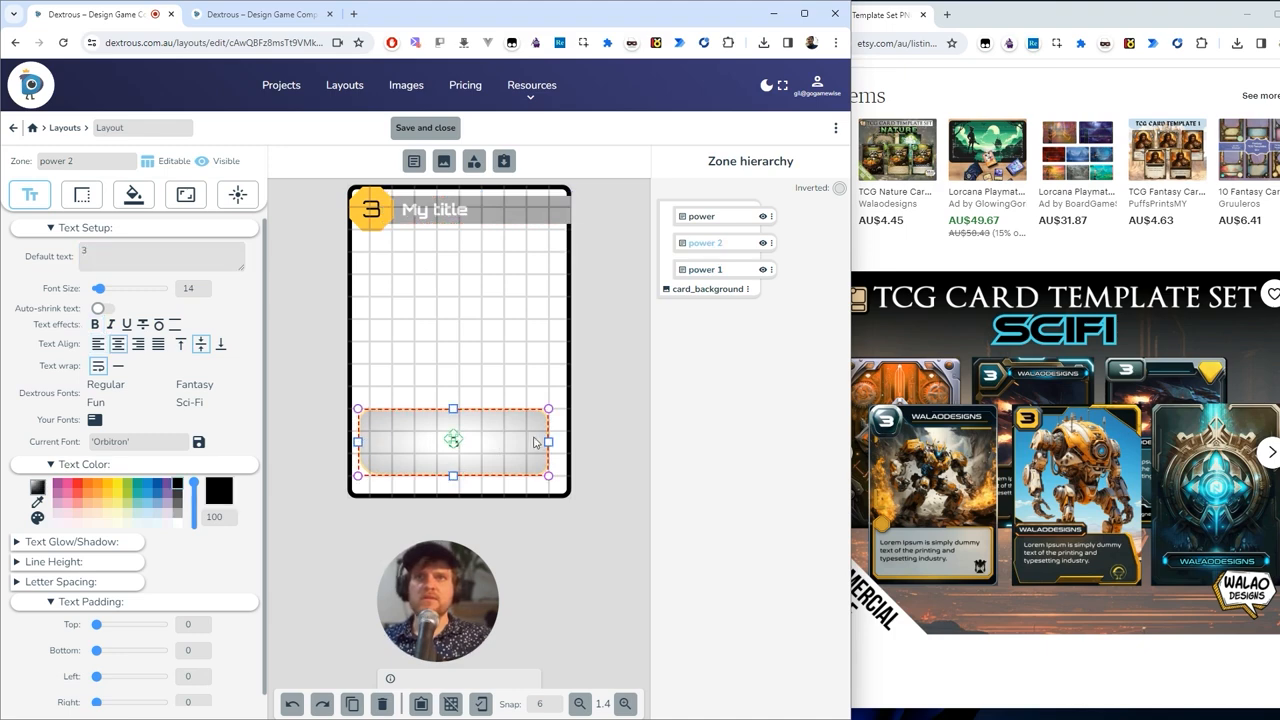
{"action": "left_click_drag", "start_coordinate": [548, 442], "coordinate": [560, 442]}
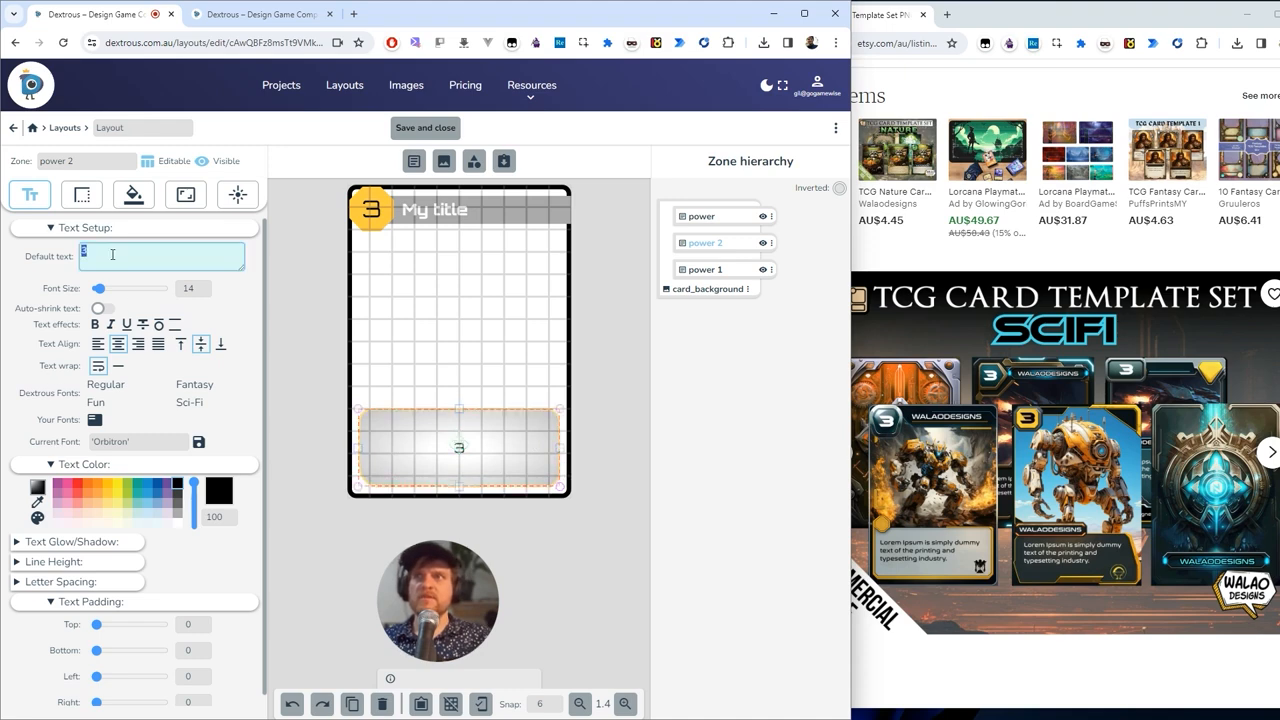
{"action": "type", "text": "more text goes here my laddy loo"}
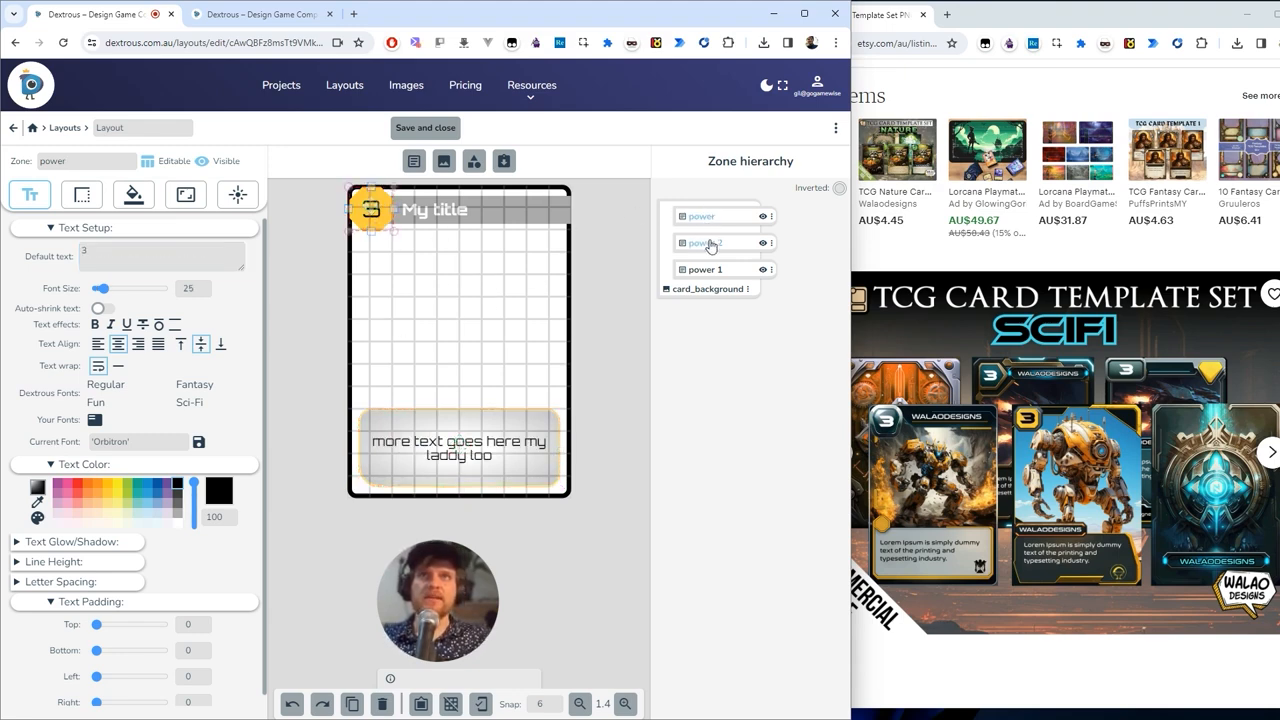
- Rename the zones to 'ability' and 'title' in the Zone hierarchy
{"action": "left_click", "coordinate": [704, 244]}
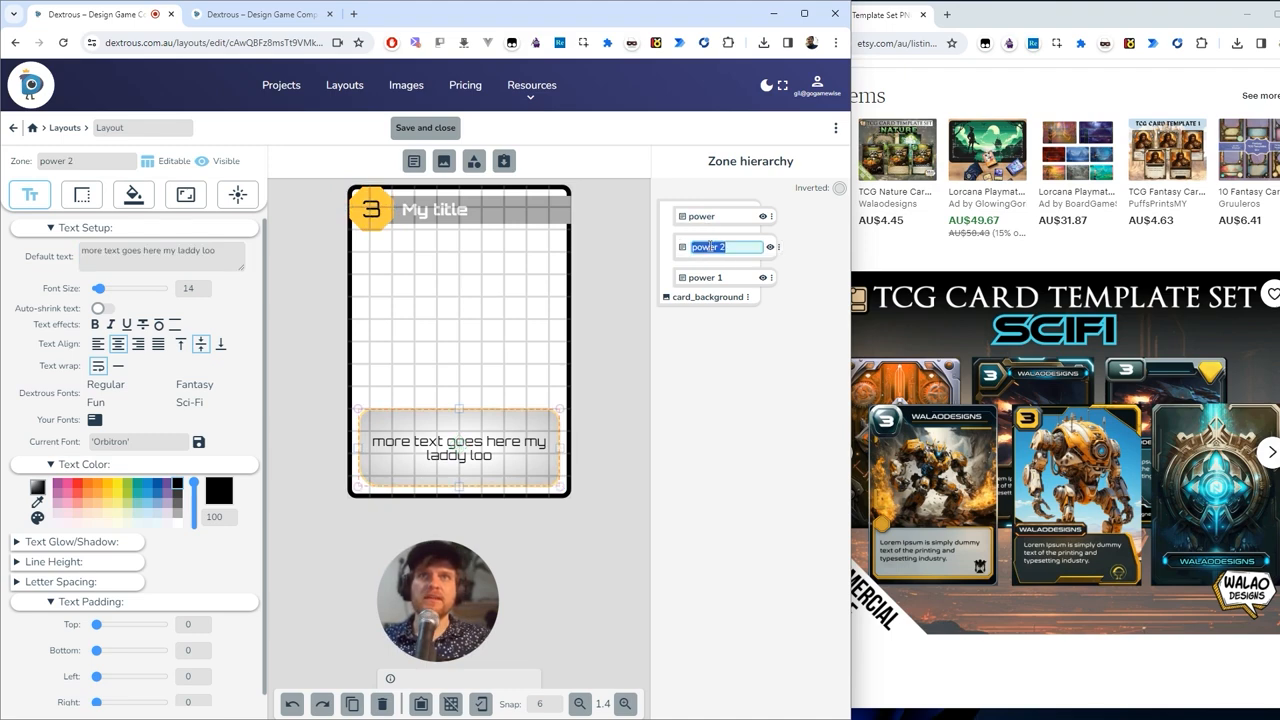
{"action": "type", "text": "ability"}
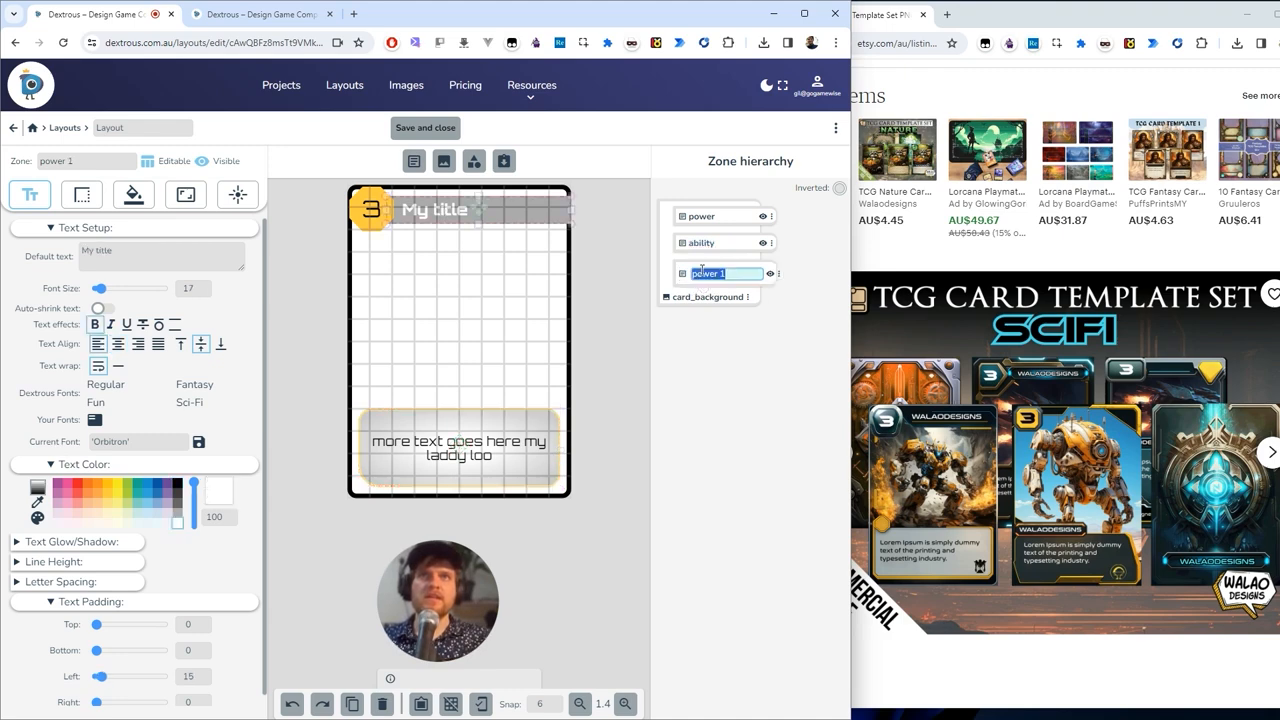
{"action": "type", "text": "title"}
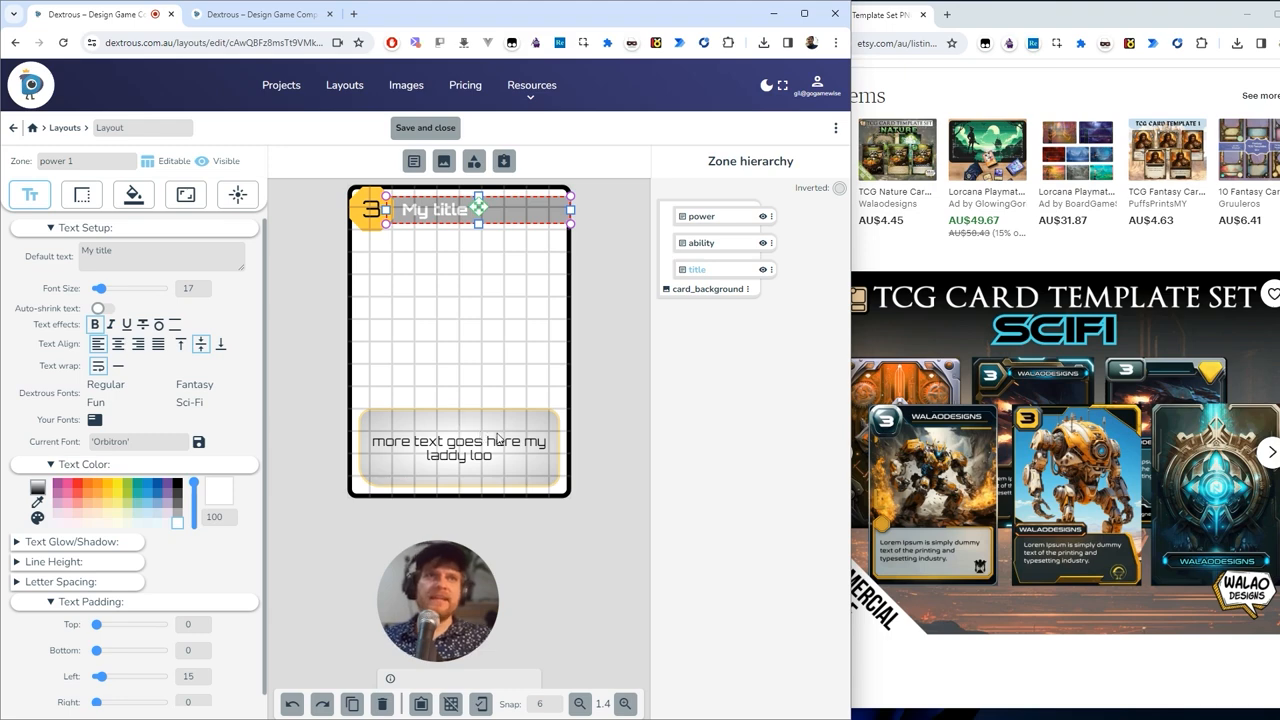
{"action": "mouse_move", "coordinate": [472, 326]}
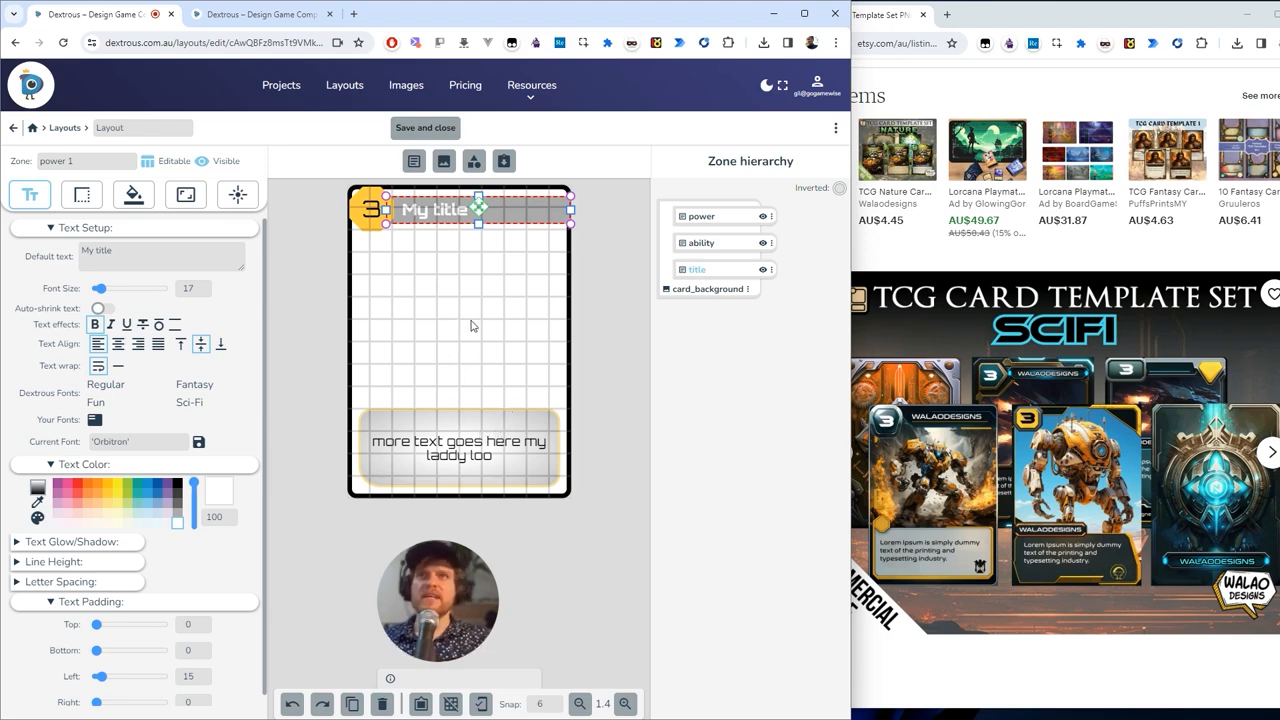
- Rename the card layout to 'sci-fi layout' from the breadcrumb name field
{"action": "double_click", "coordinate": [110, 128]}
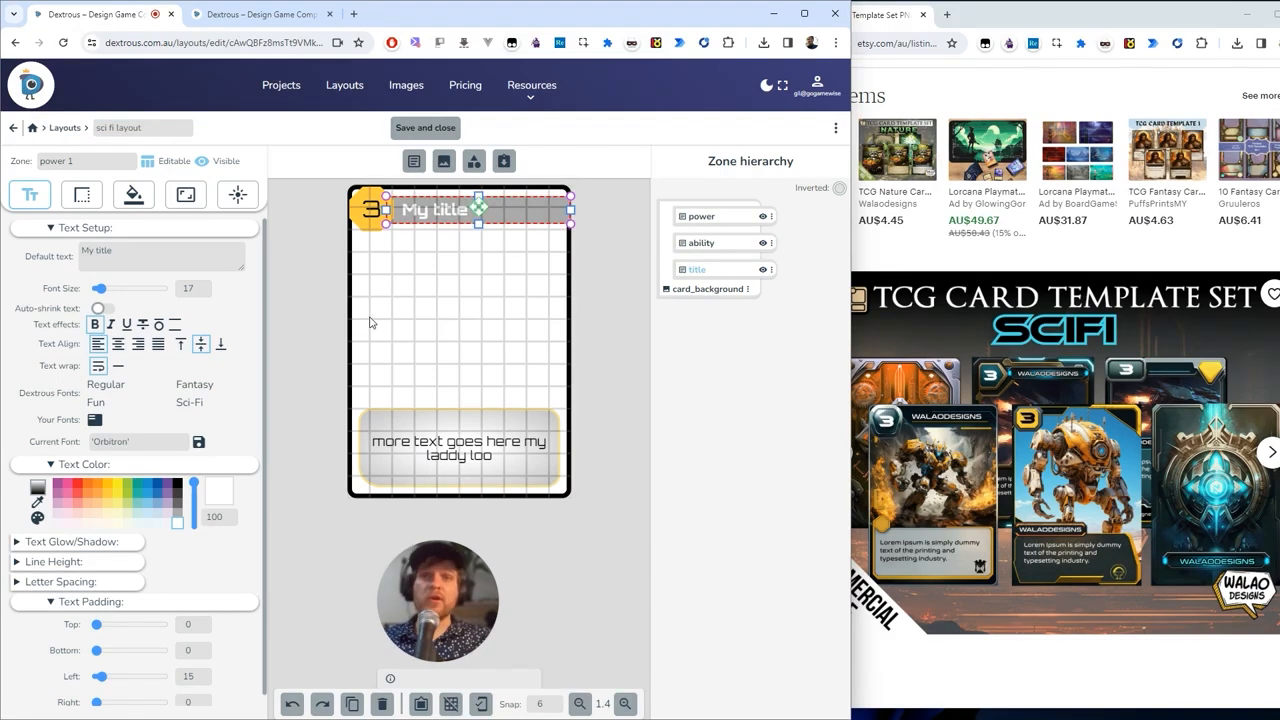
{"action": "mouse_move", "coordinate": [480, 324]}
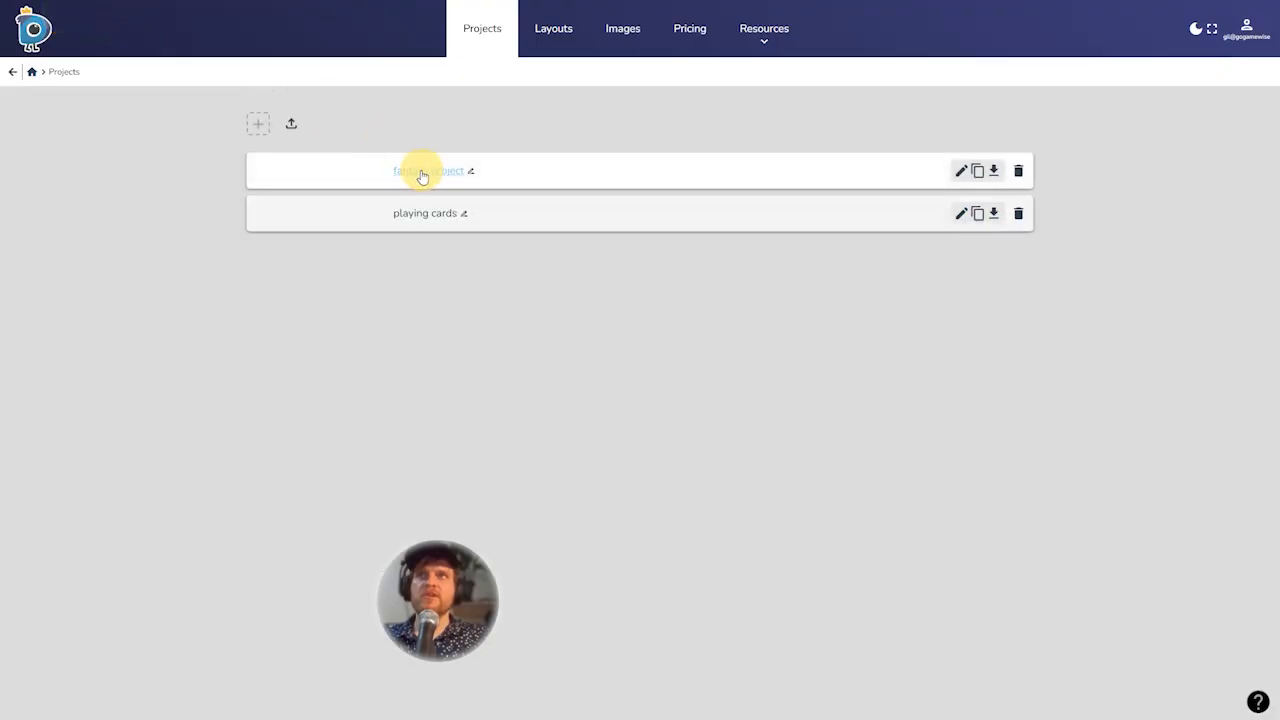
- Connect the fantasy project's empty component to the existing 'sci-fi layout'
{"action": "left_click", "coordinate": [428, 170]}
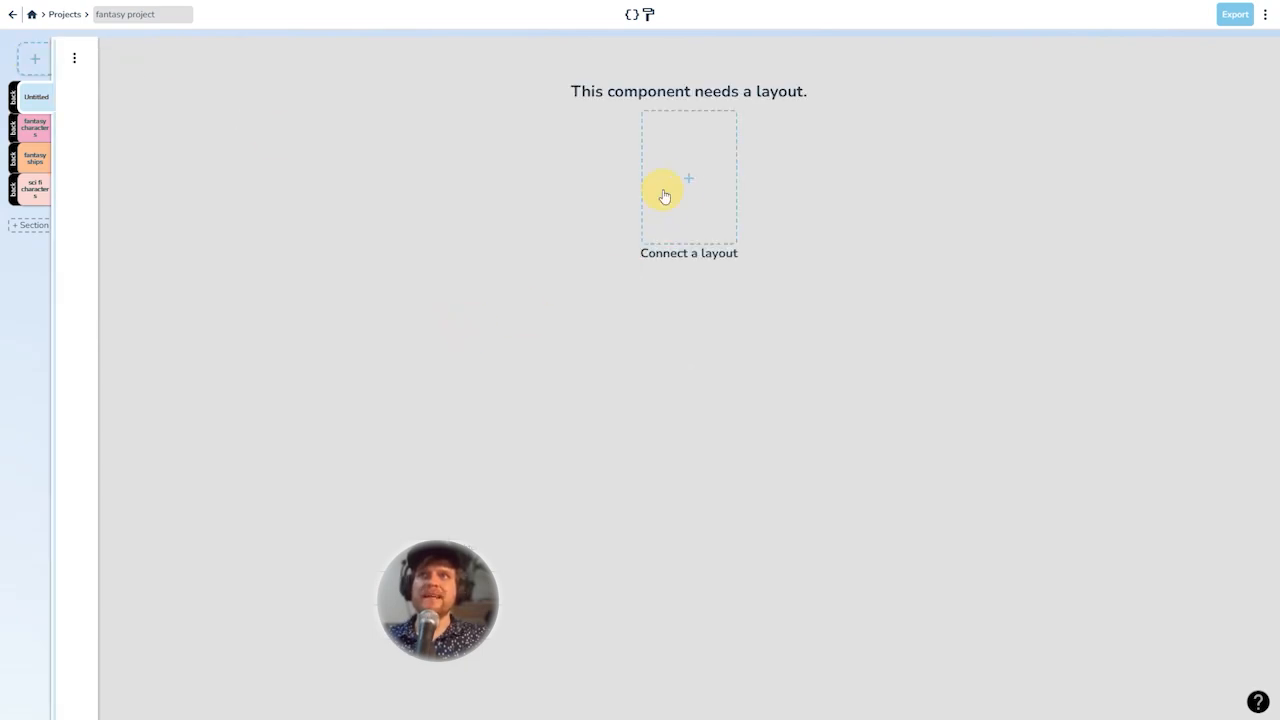
{"action": "left_click", "coordinate": [688, 178]}
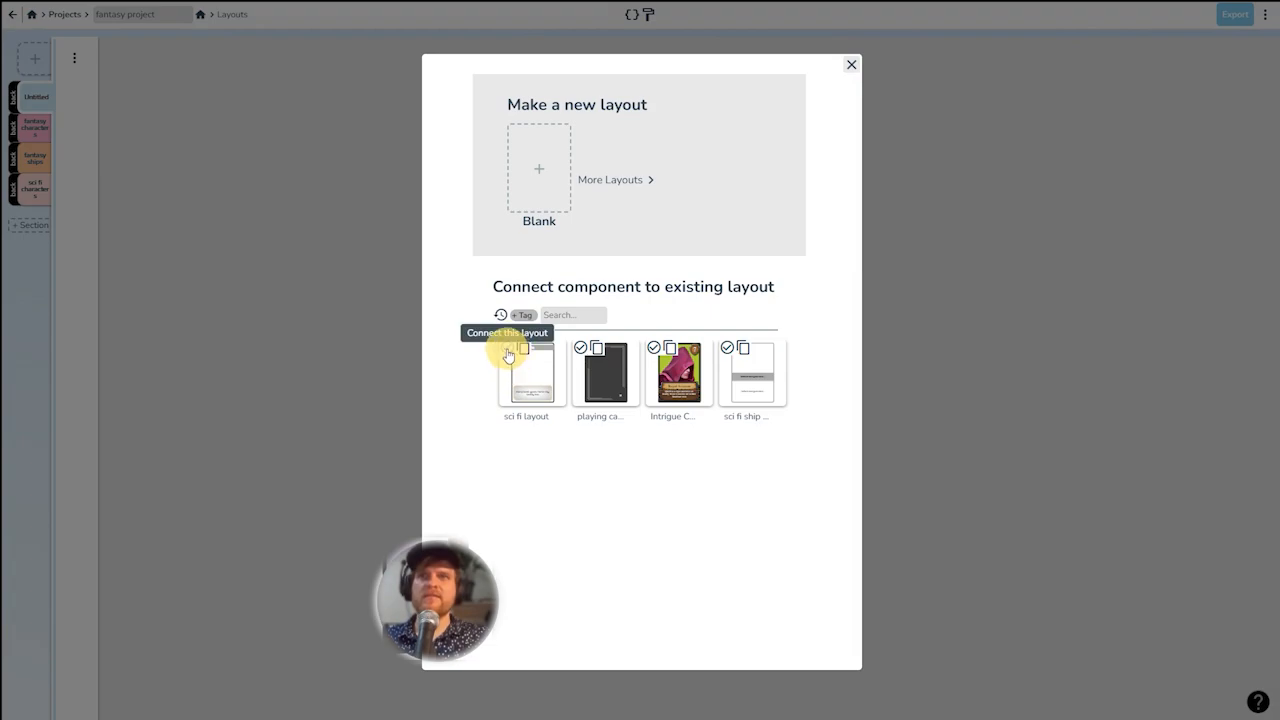
{"action": "left_click", "coordinate": [508, 356]}
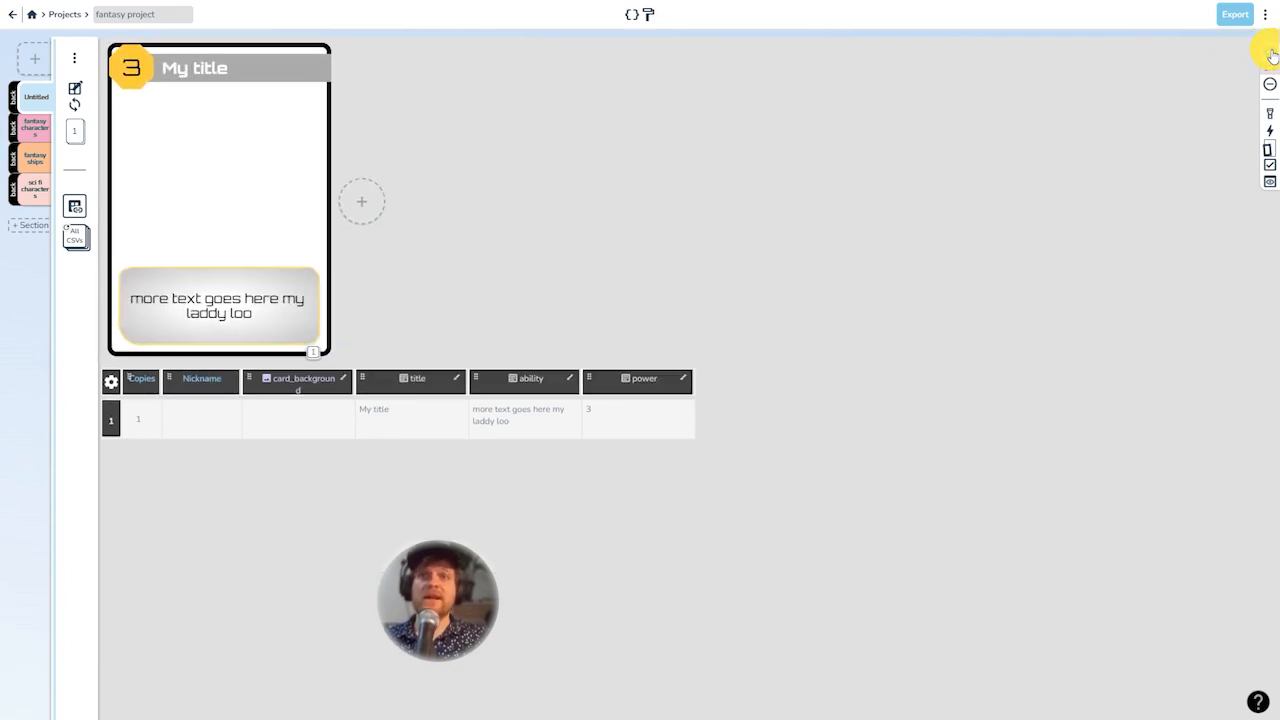
{"action": "mouse_move", "coordinate": [546, 290]}
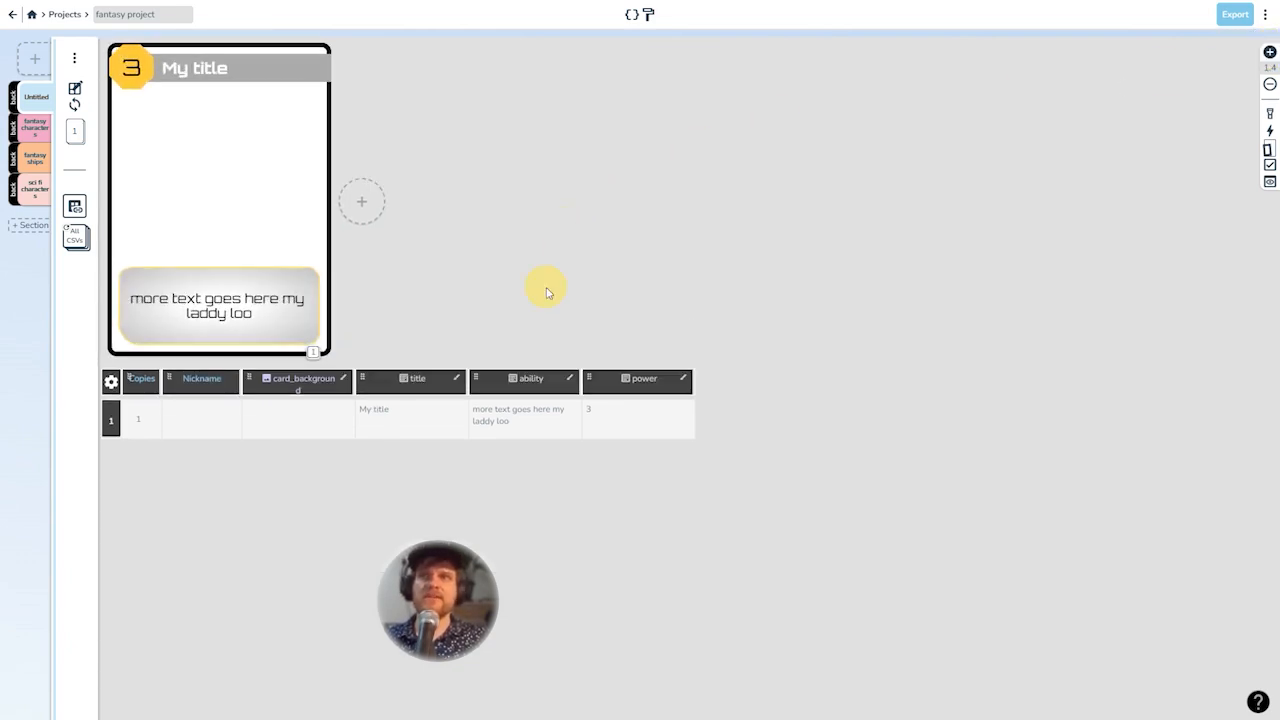
{"action": "mouse_move", "coordinate": [408, 322]}
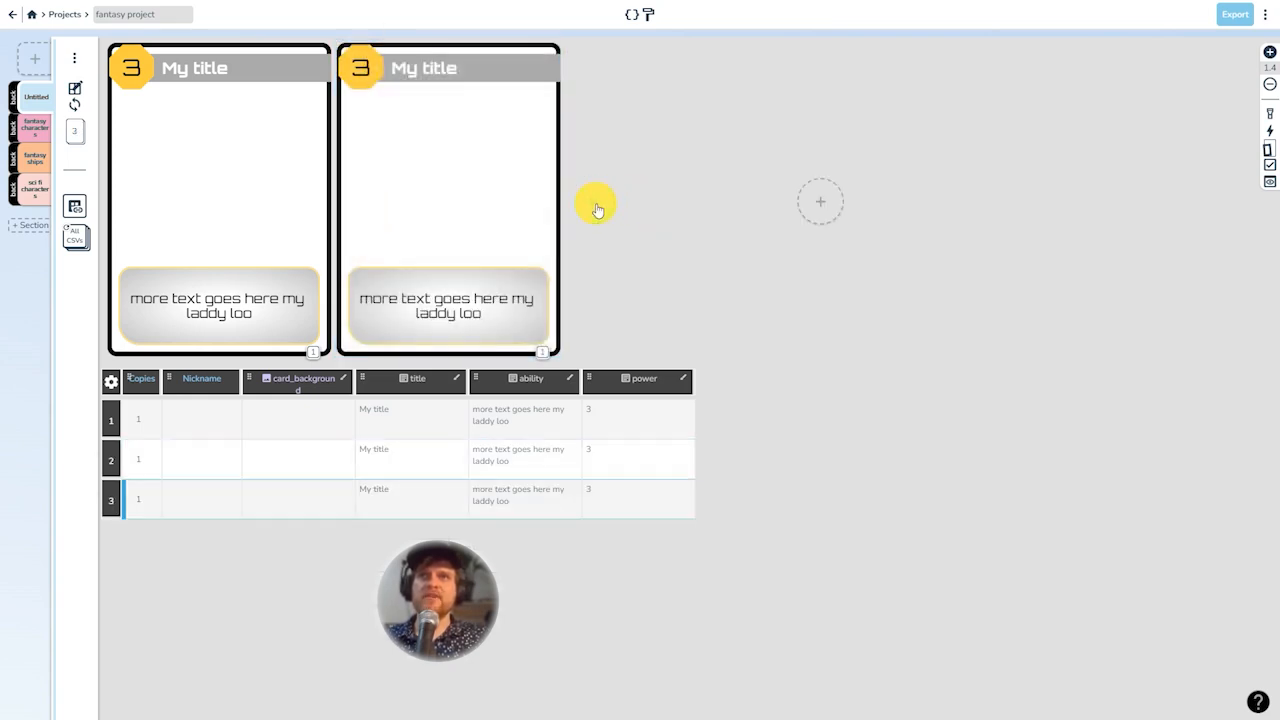
- Add cards until five default card rows fill the component's data table
{"action": "left_click", "coordinate": [404, 30]}
{"action": "type", "text": "sci fi"}
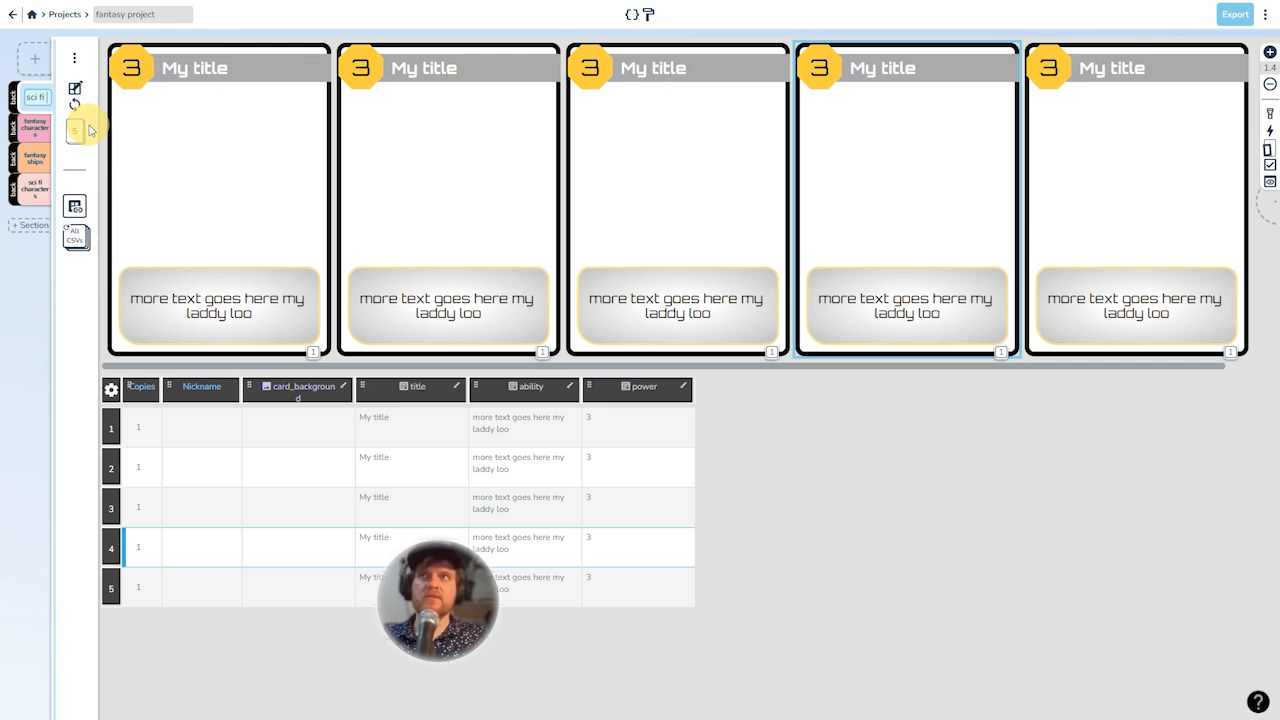
{"action": "left_click", "coordinate": [636, 548]}
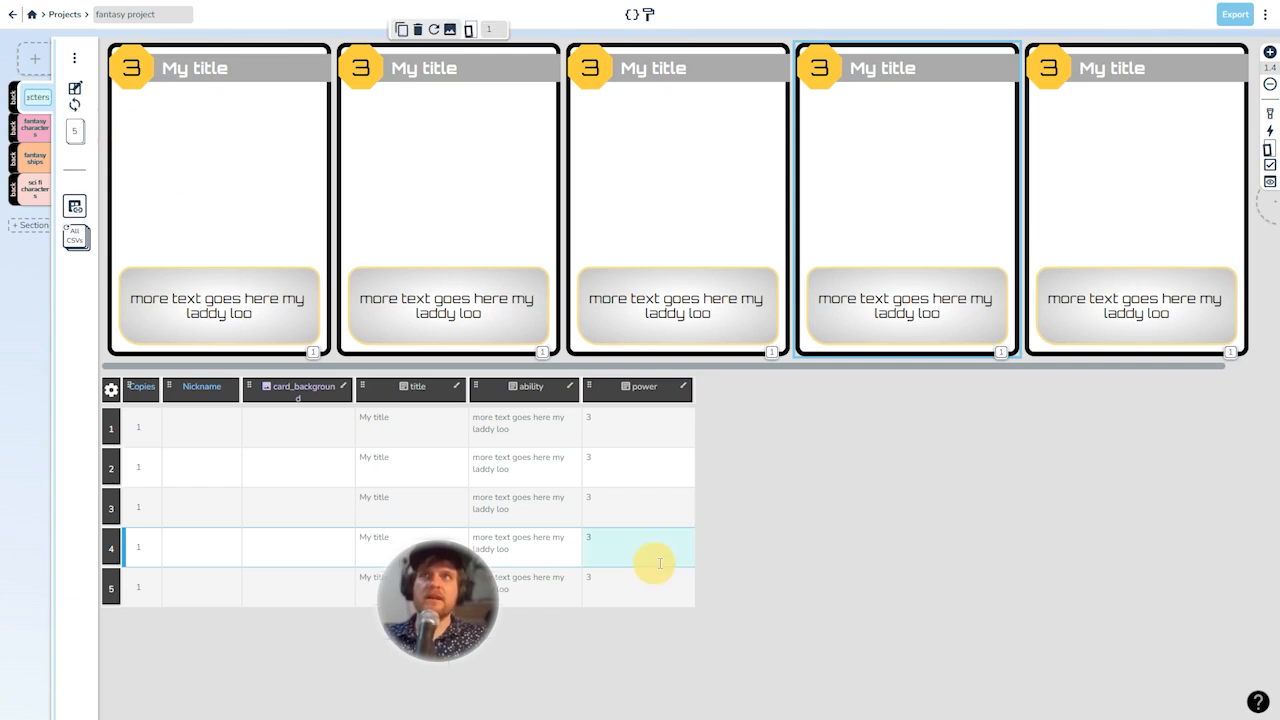
{"action": "mouse_move", "coordinate": [760, 468]}
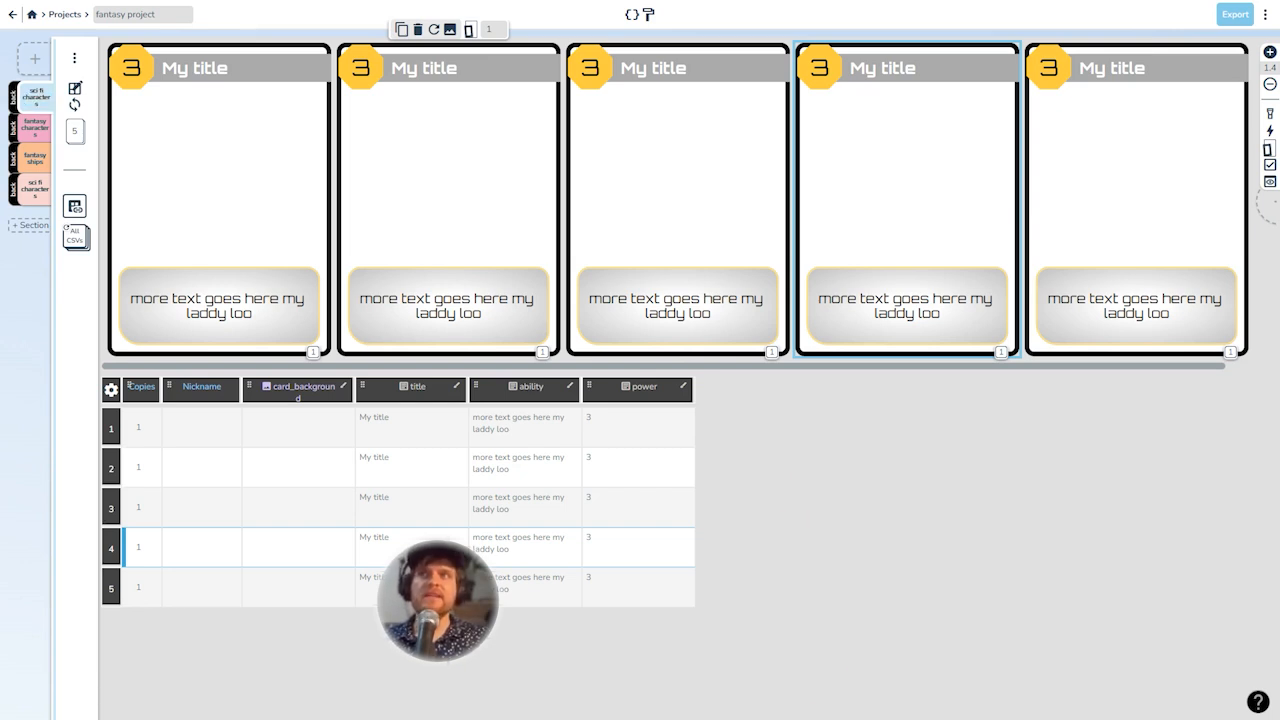
- Enter titles, abilities and power values for Mech warrior, Alien boss man, Orbital Command and Skirmisher, removing the extra row
{"action": "left_click", "coordinate": [412, 414]}
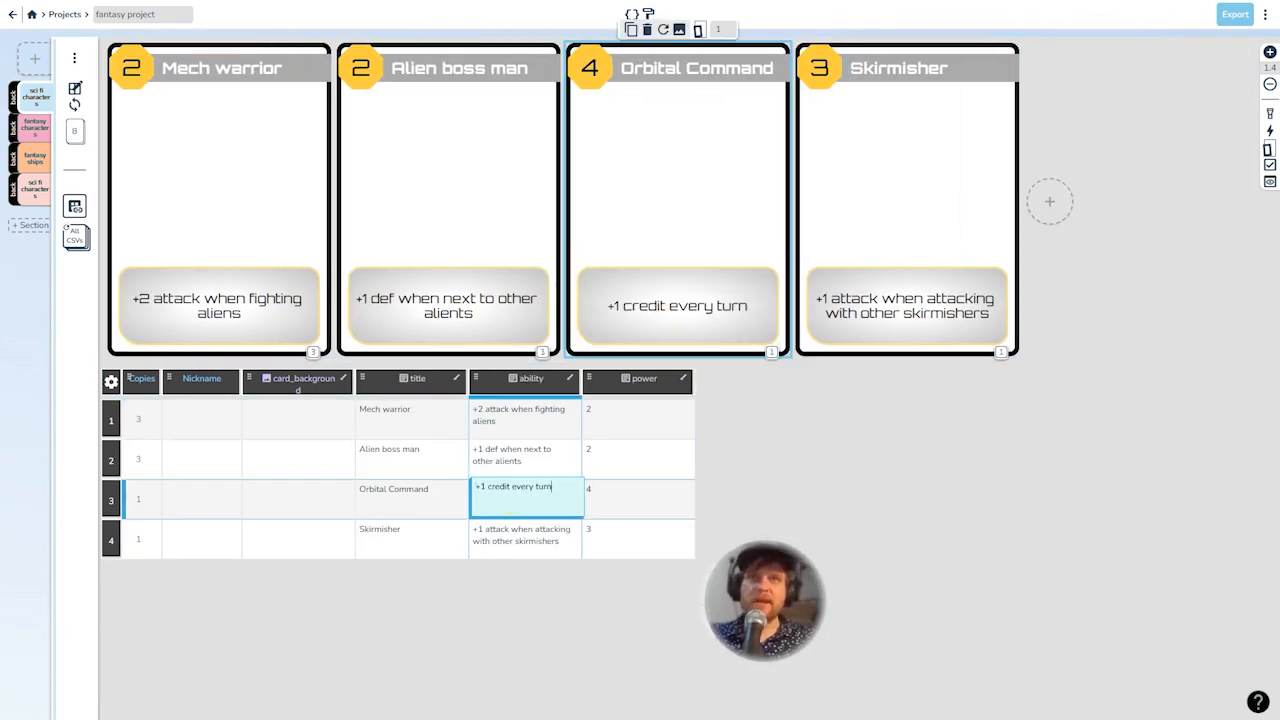
{"action": "mouse_move", "coordinate": [674, 100]}
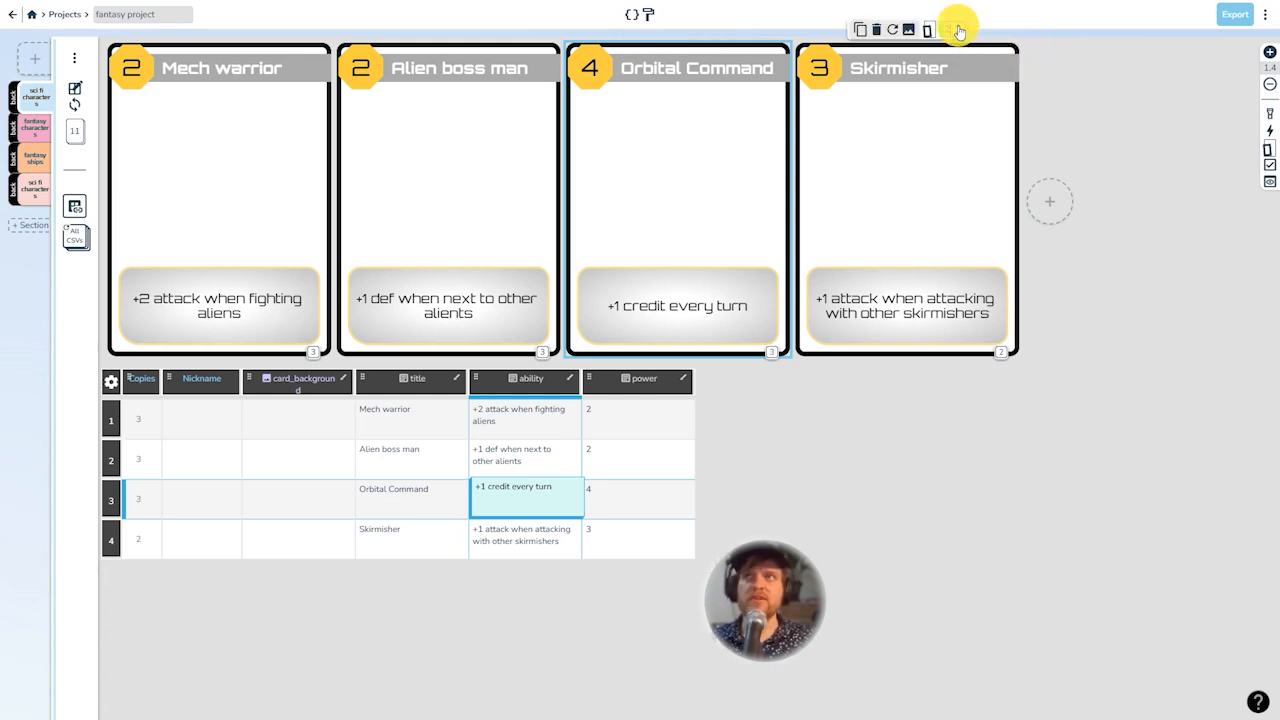
{"action": "left_click", "coordinate": [928, 30]}
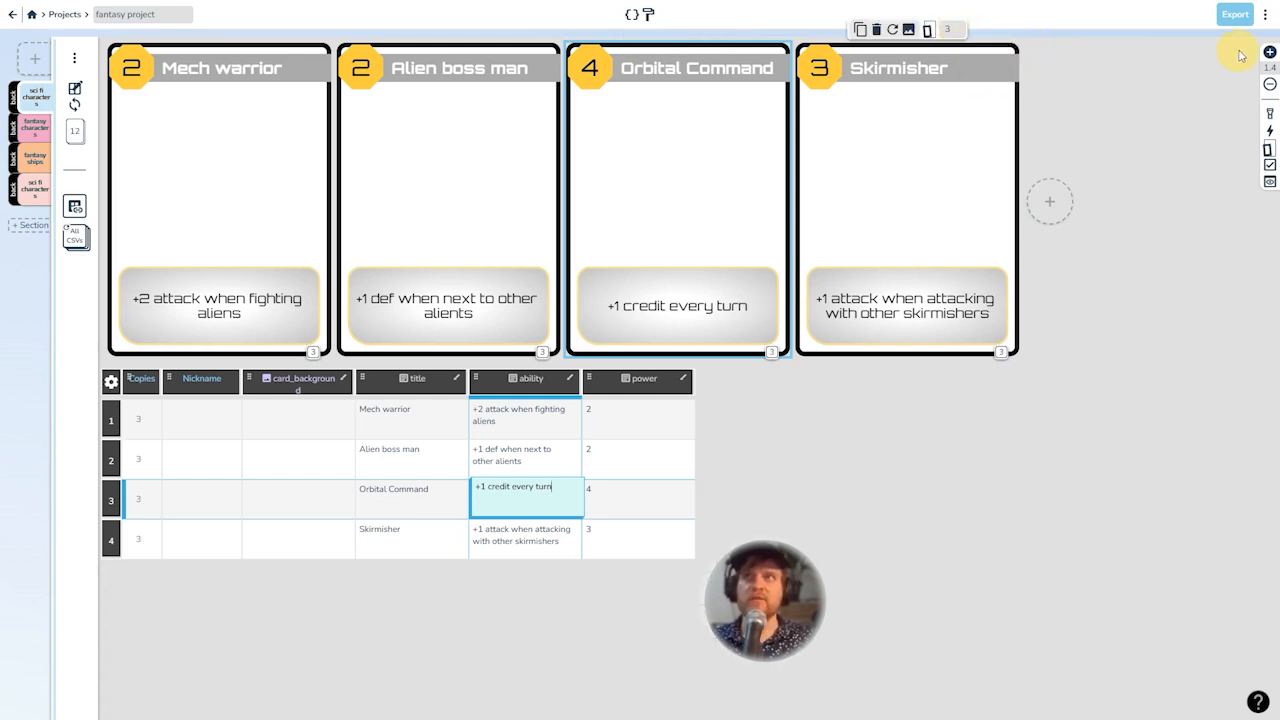
{"action": "left_click", "coordinate": [1236, 14]}
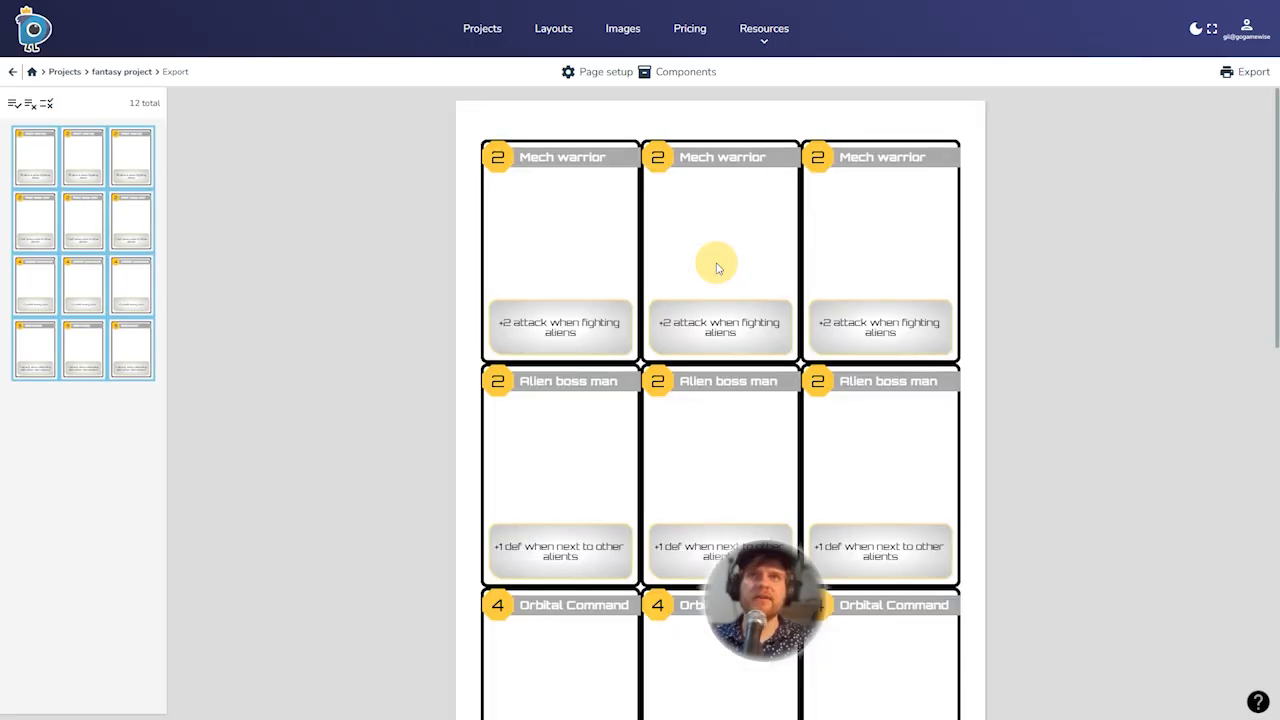
- Set the export page size to A4 and review the export format options
{"action": "left_click", "coordinate": [606, 72]}
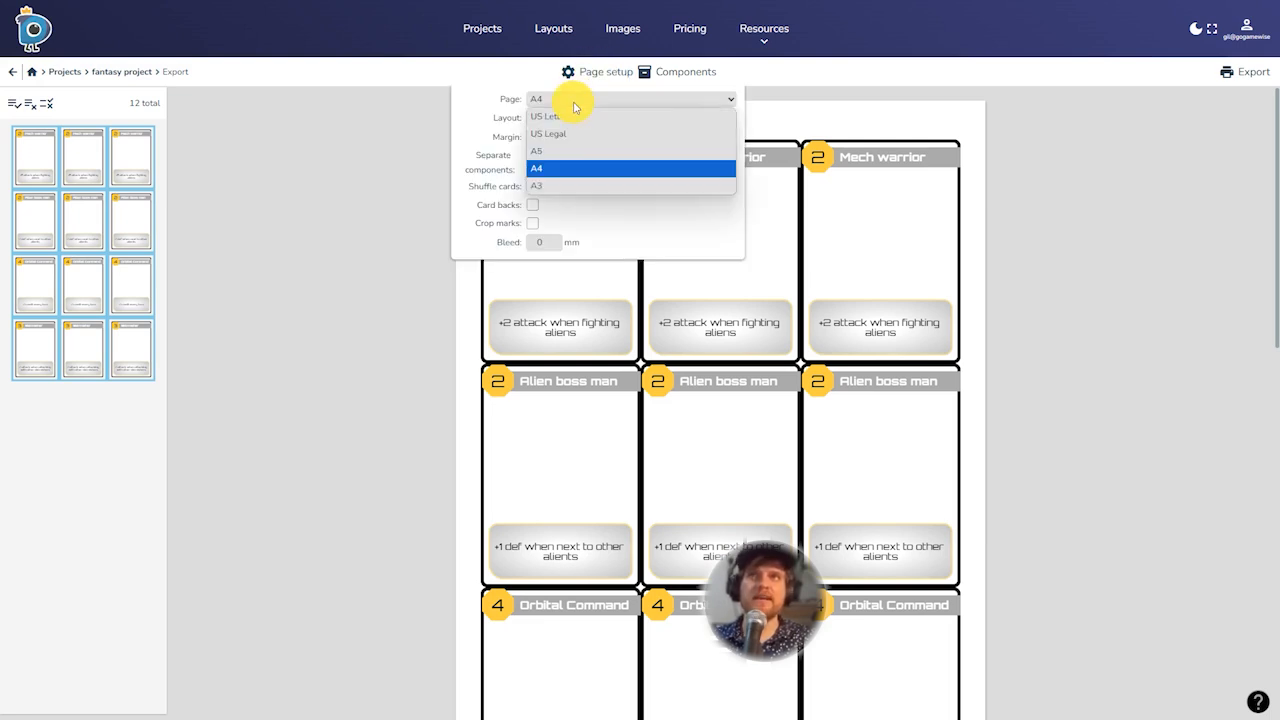
{"action": "left_click", "coordinate": [536, 168]}
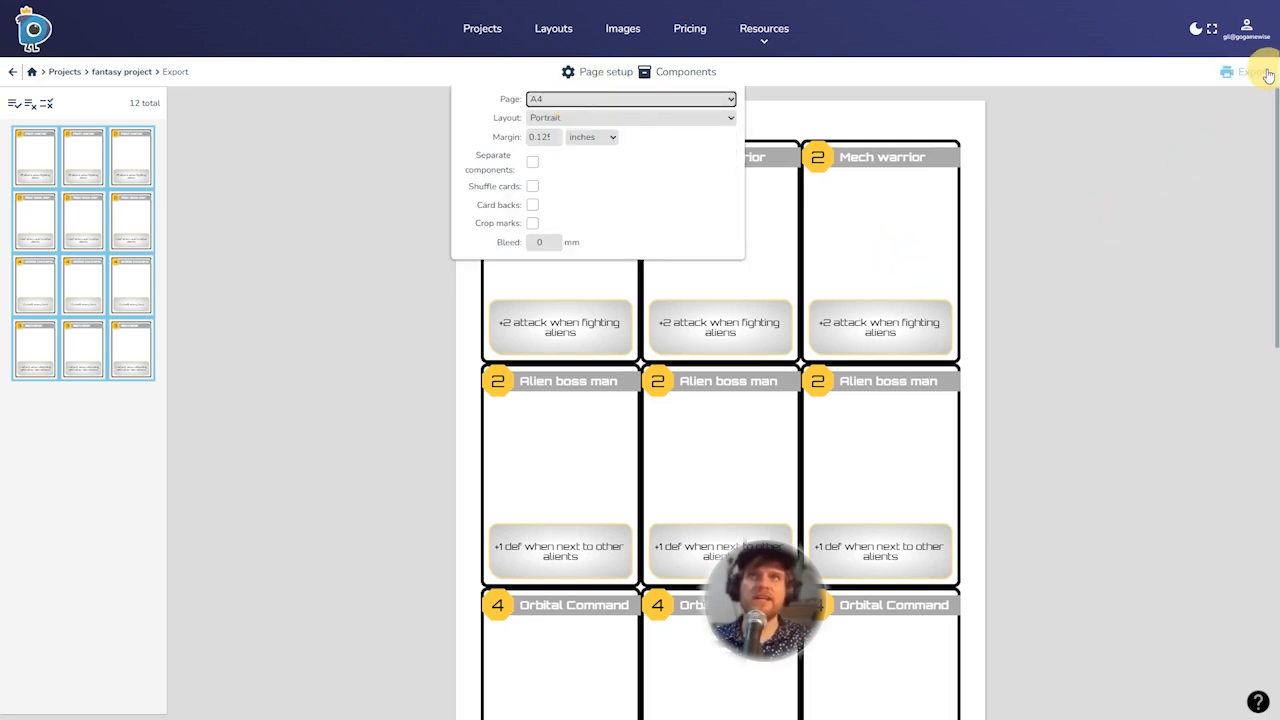
{"action": "left_click", "coordinate": [1246, 72]}
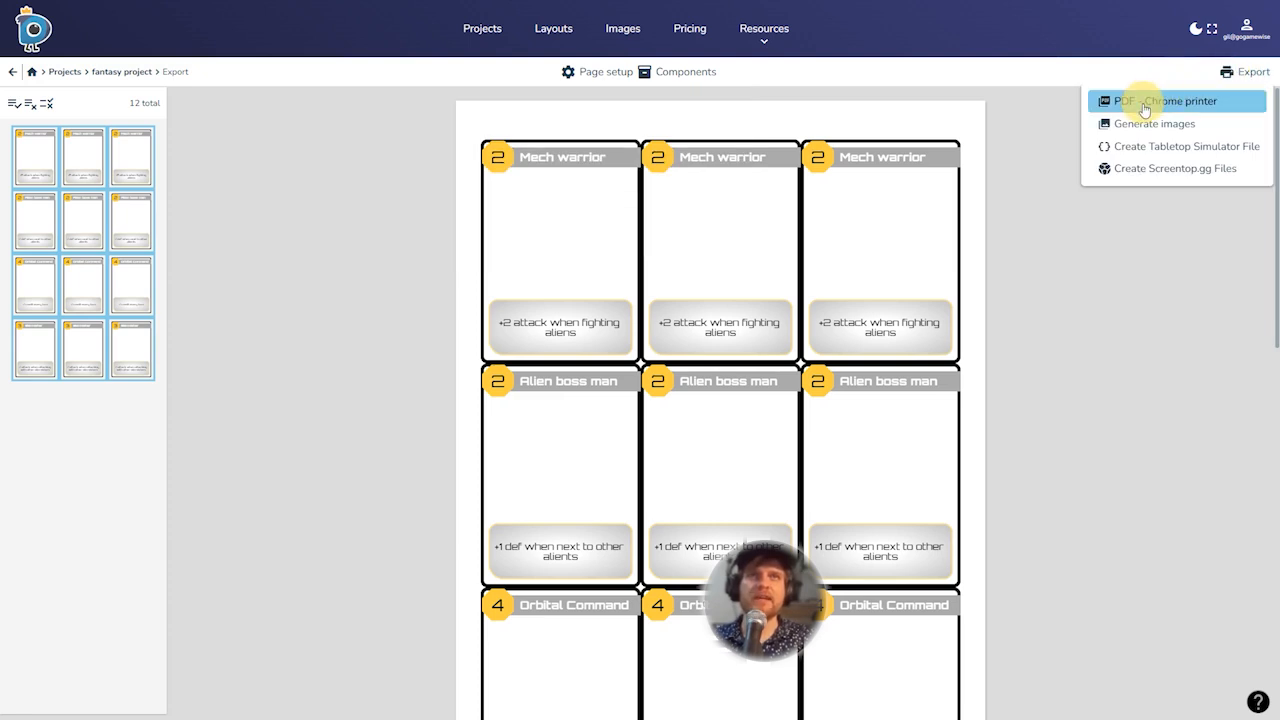
{"action": "mouse_move", "coordinate": [1156, 124]}
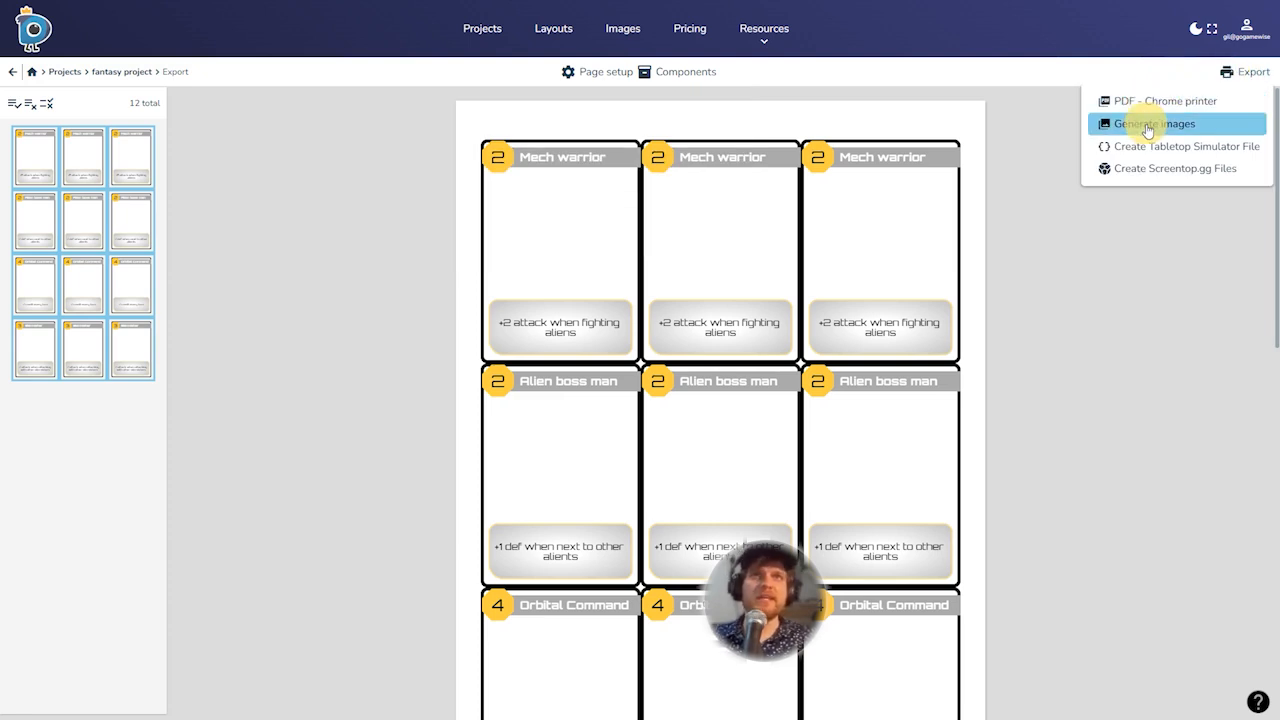
{"action": "mouse_move", "coordinate": [1150, 146]}
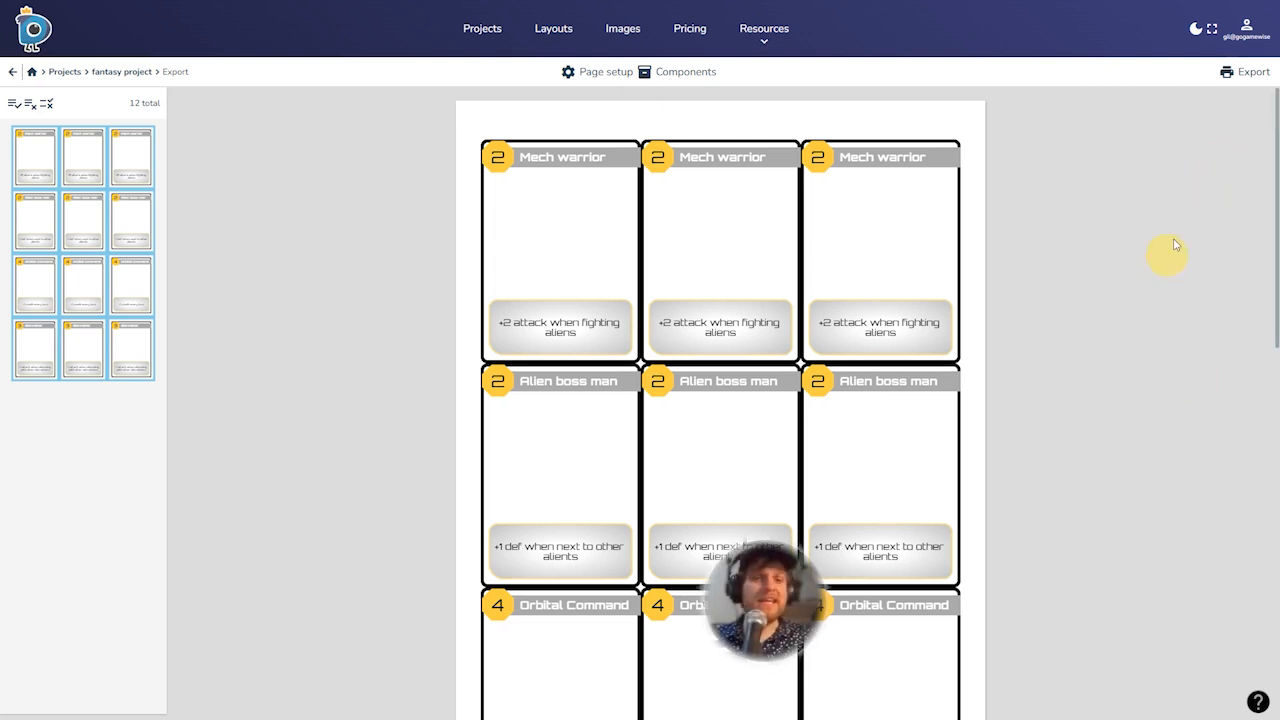
{"action": "mouse_move", "coordinate": [1136, 248]}
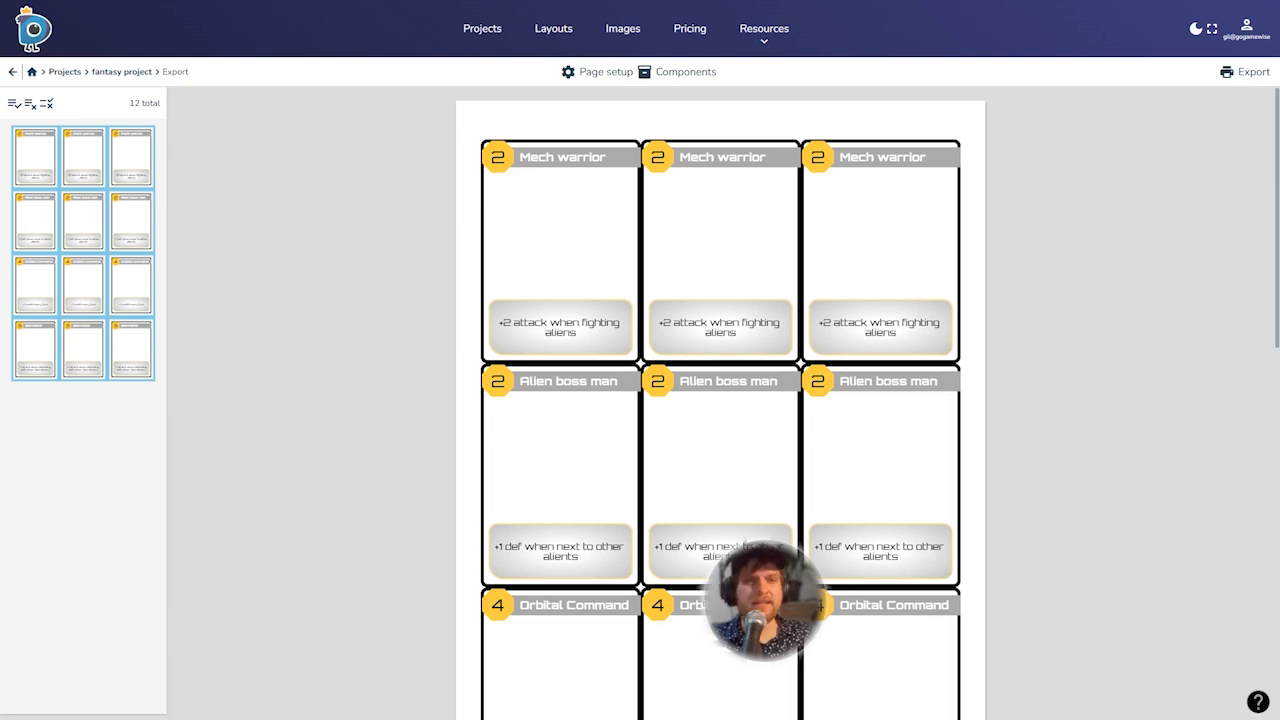
{"action": "mouse_move", "coordinate": [624, 36]}
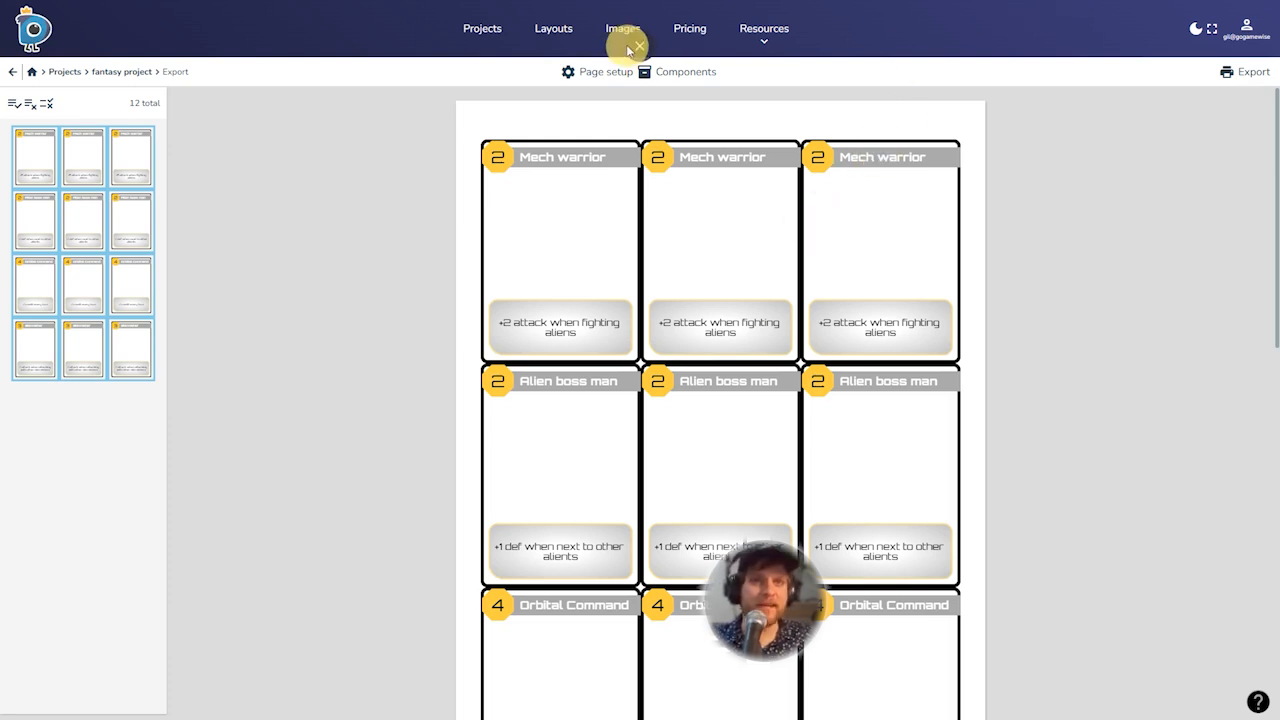